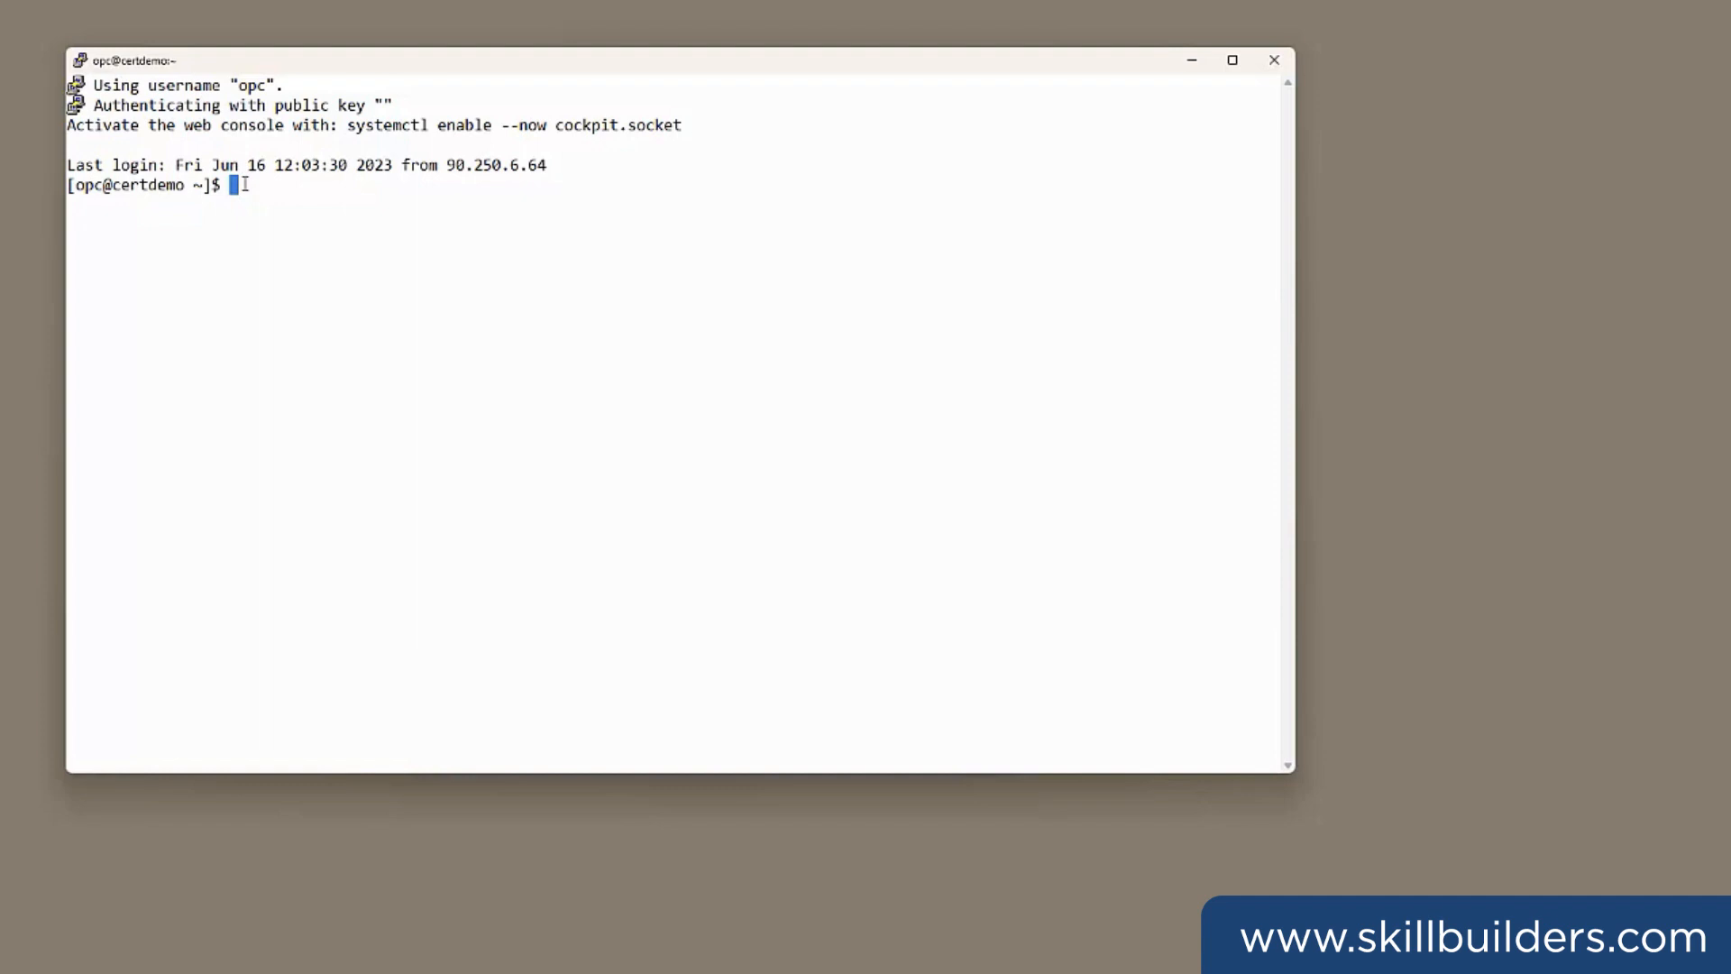
- Become root with su - and install python36-oci-cli via dnf, waiting for completion
{"action": "type", "text": "sudo"}
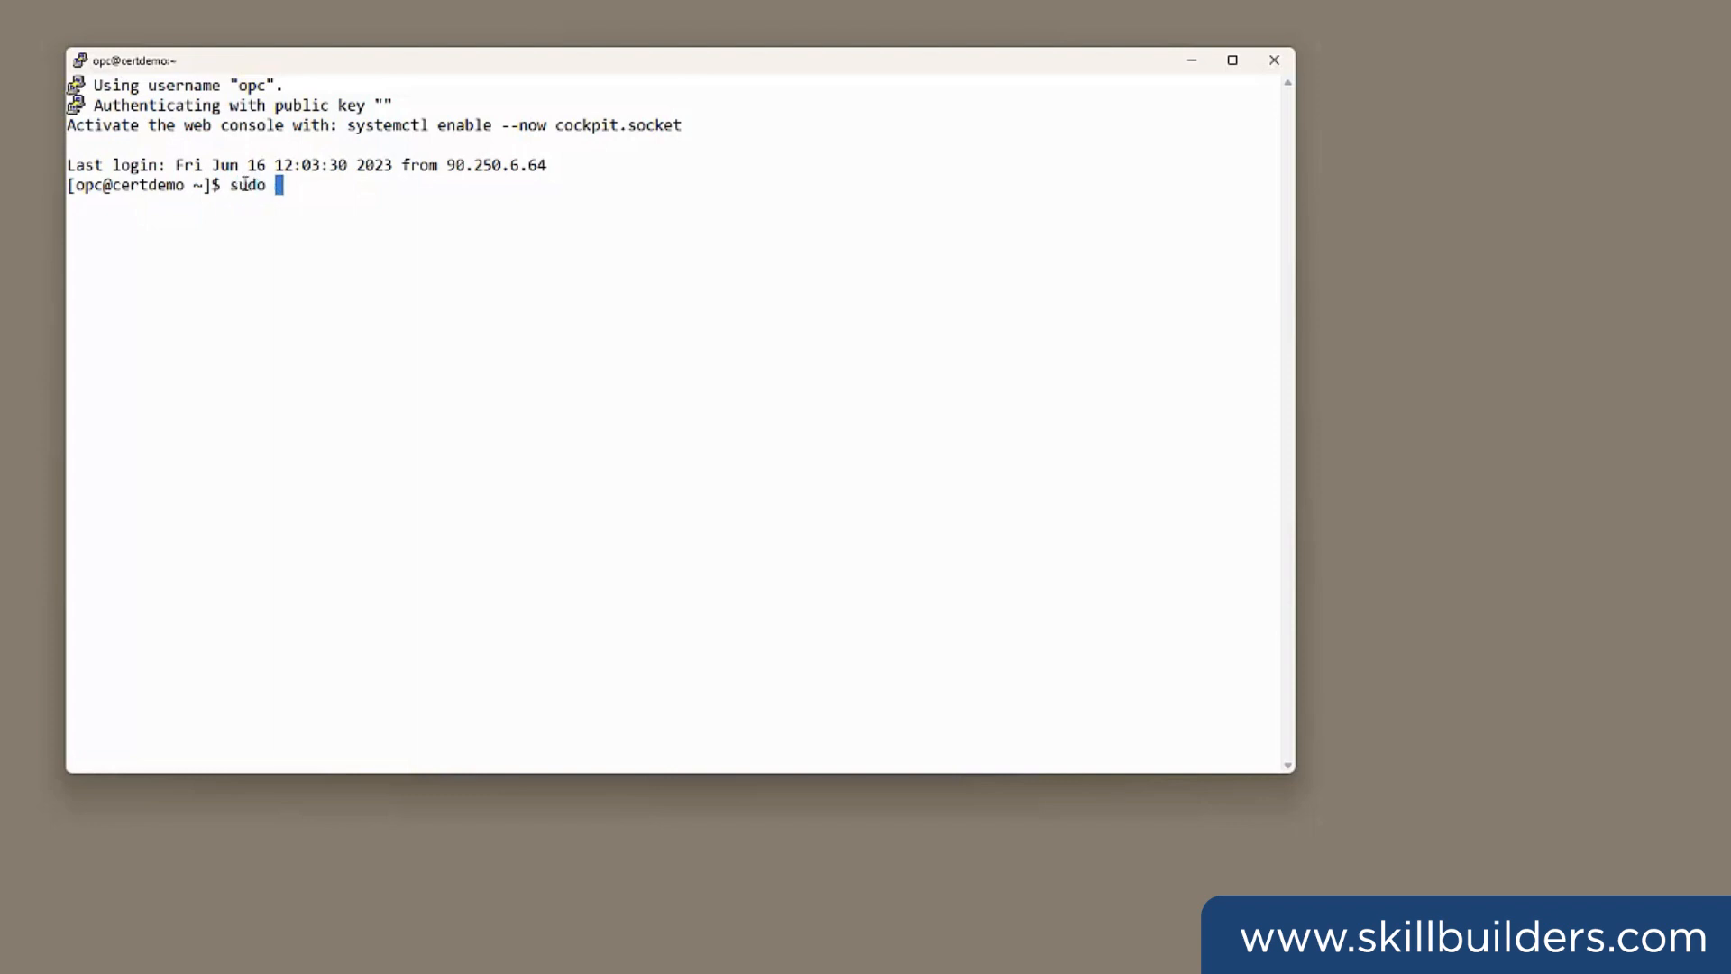
{"action": "type", "text": "su -"}
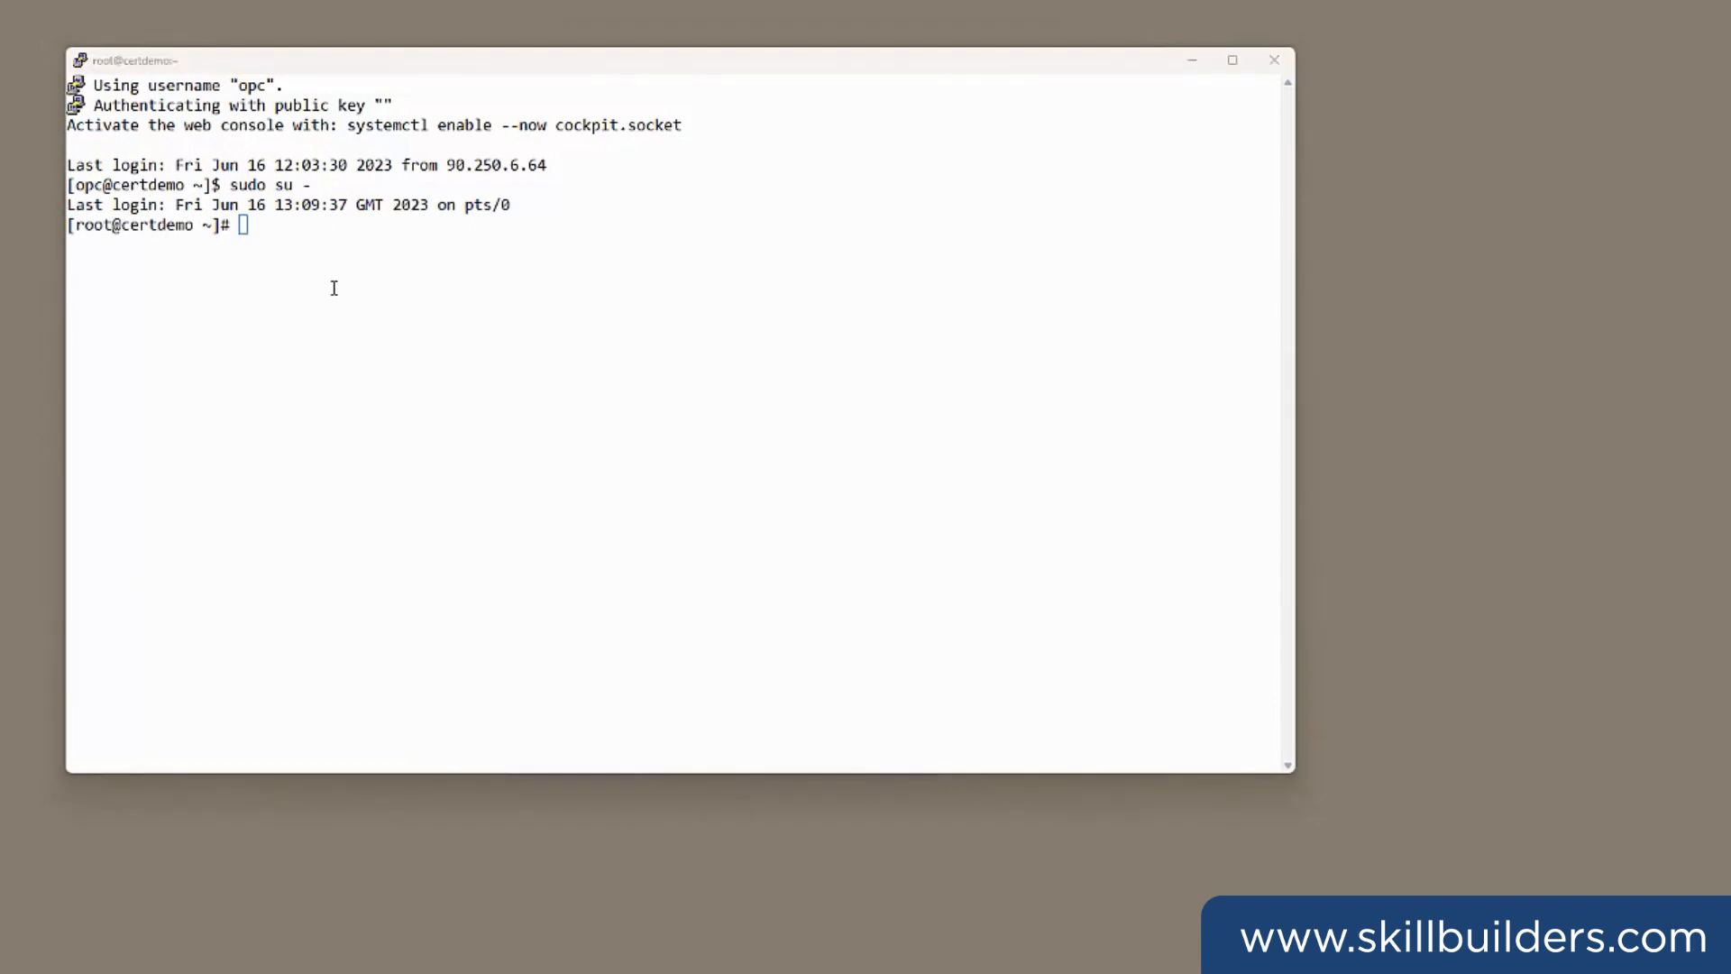
{"action": "type", "text": "dnf -y install python36-oci-cli"}
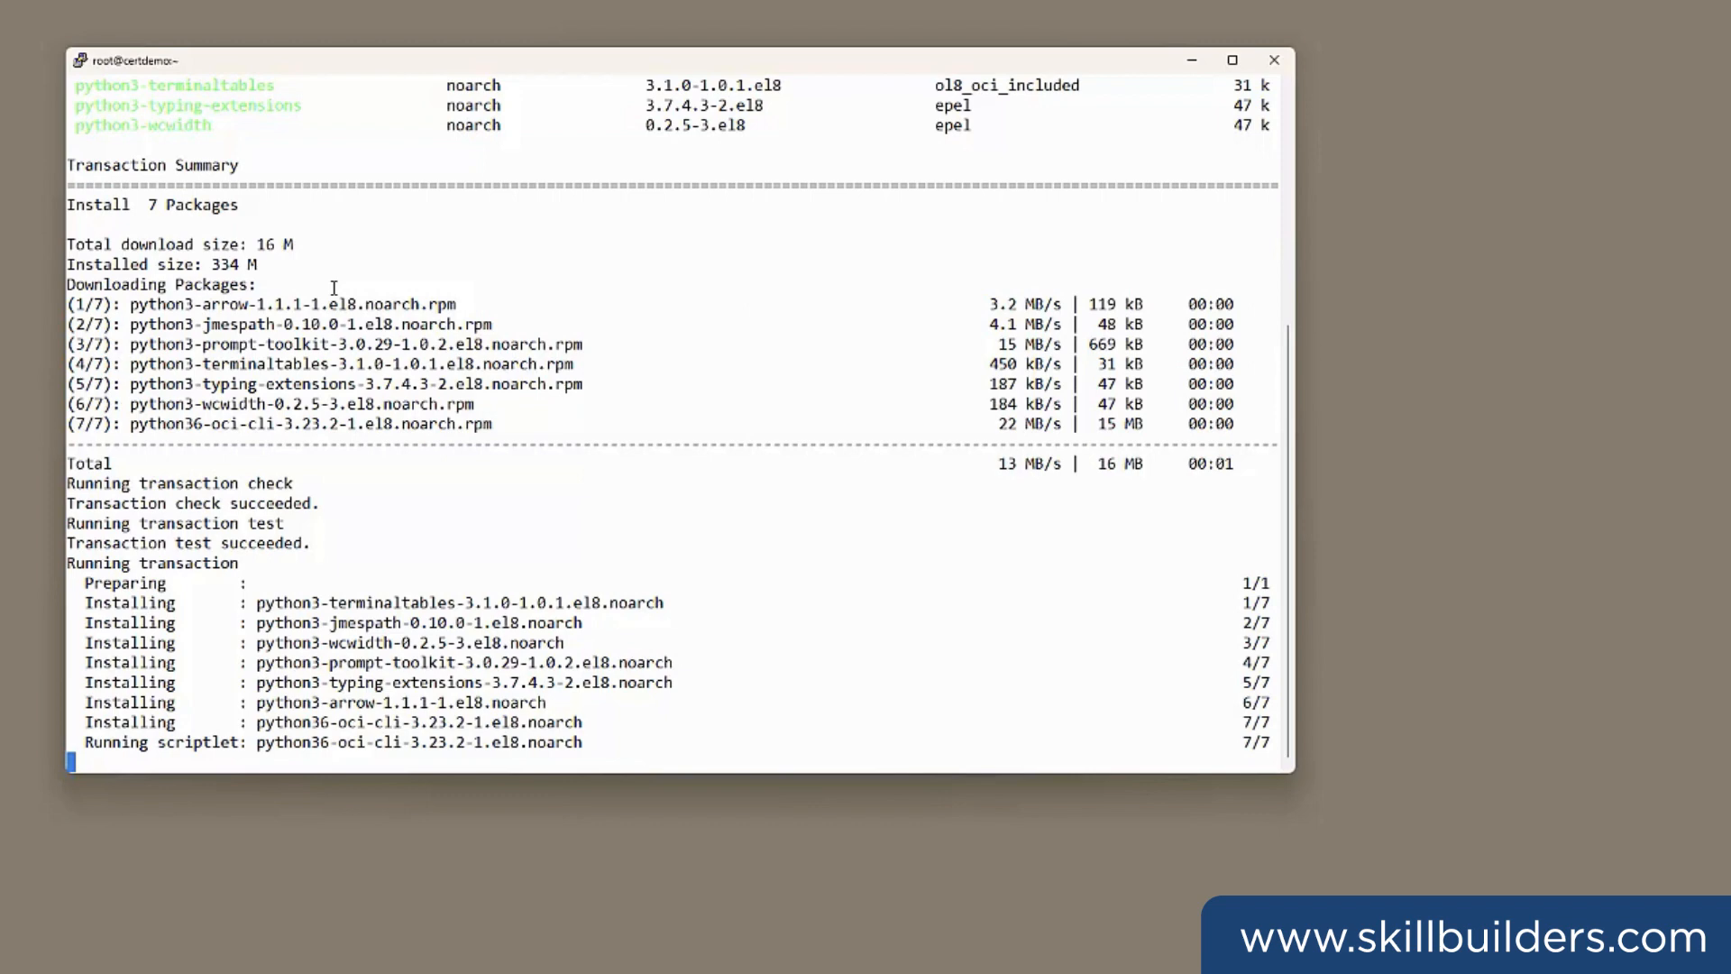
{"action": "scroll", "scroll_direction": "down", "scroll_amount": 3}
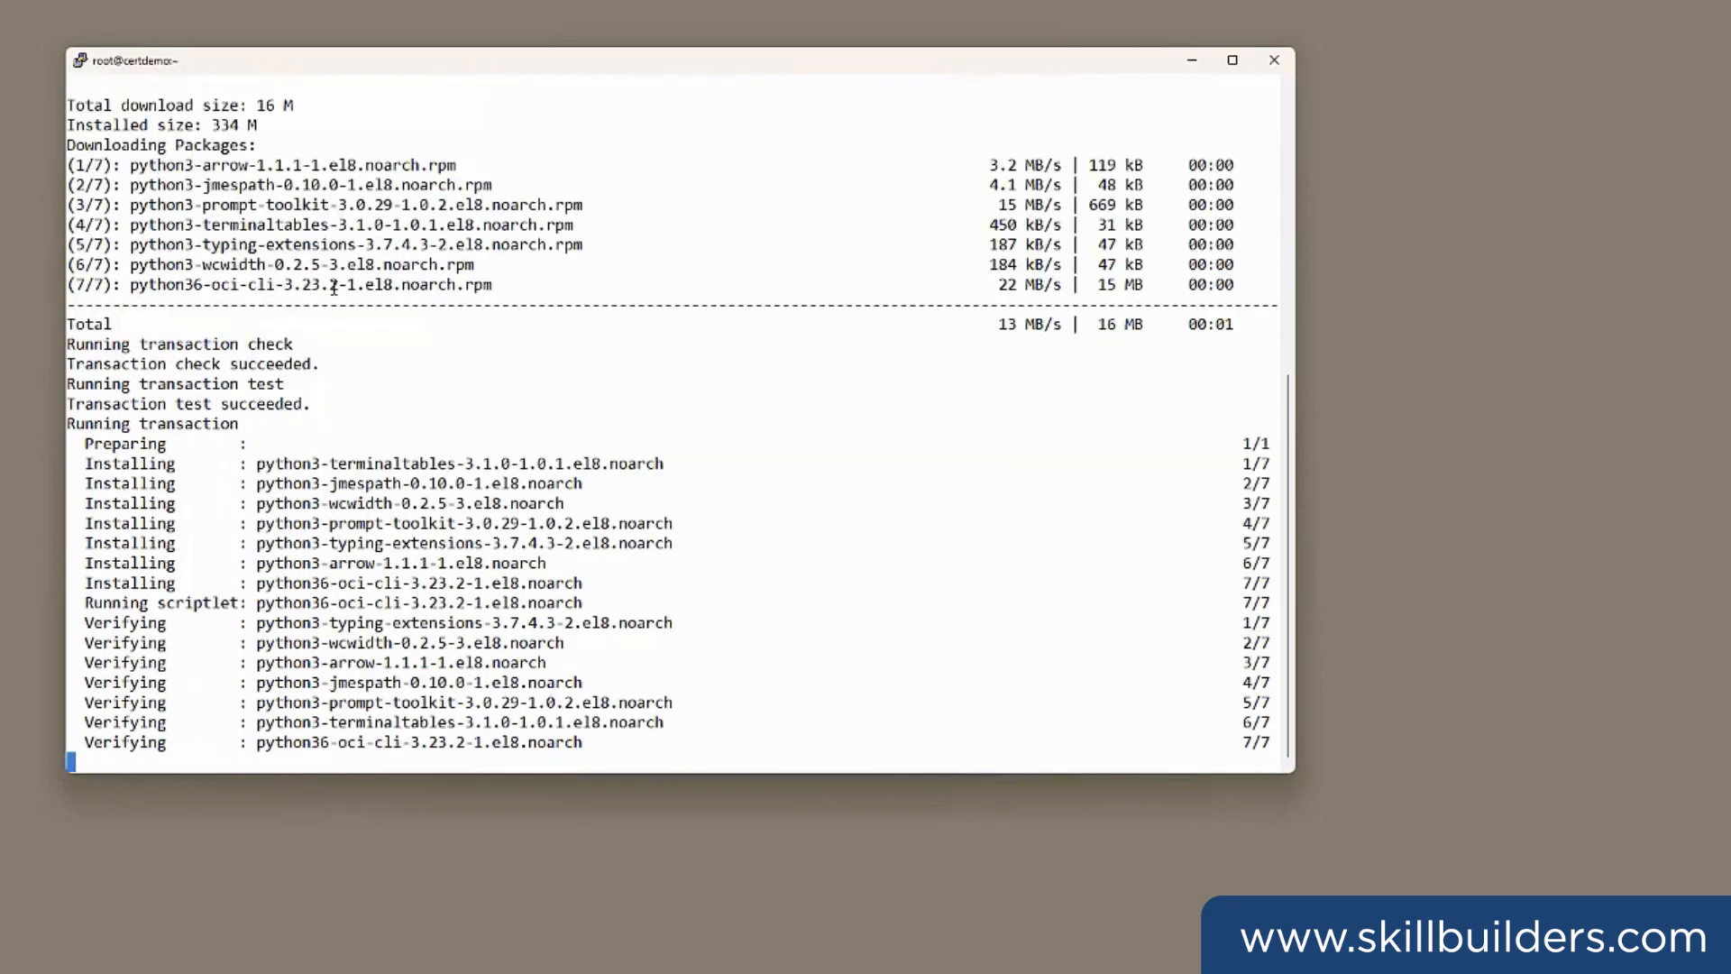
{"action": "scroll", "scroll_direction": "down", "scroll_amount": 3}
{"action": "type", "text": "chmod 700 /root/.oci"}
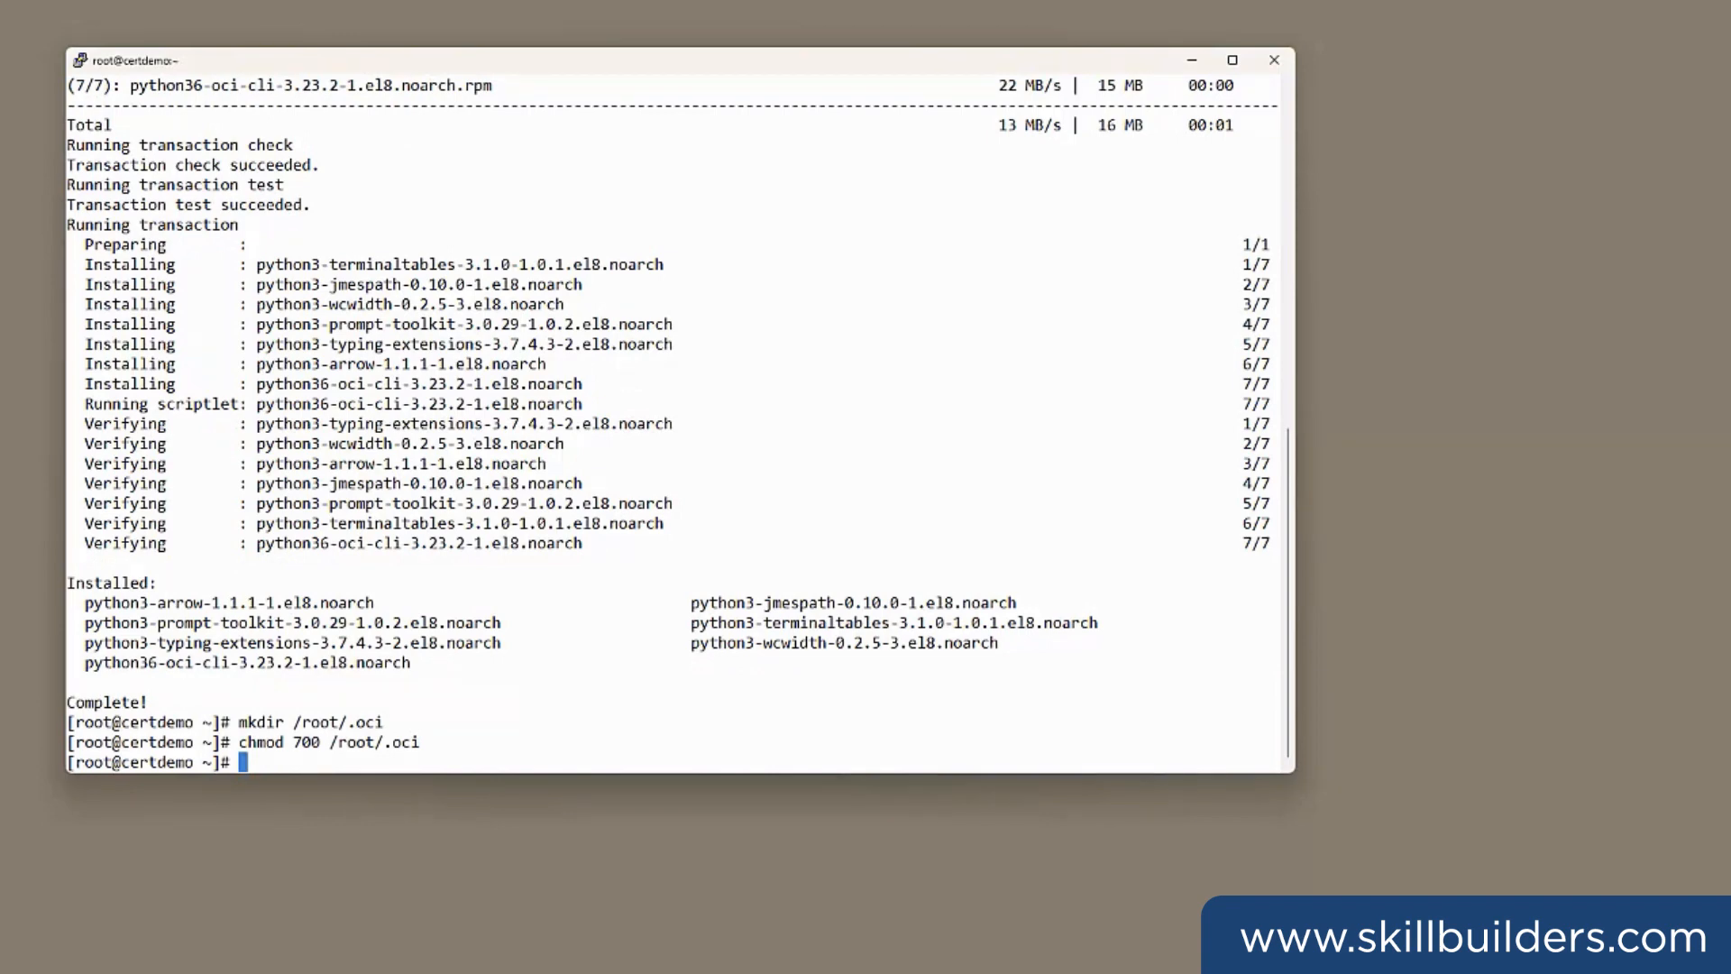
{"action": "mouse_move", "coordinate": [41, 135]}
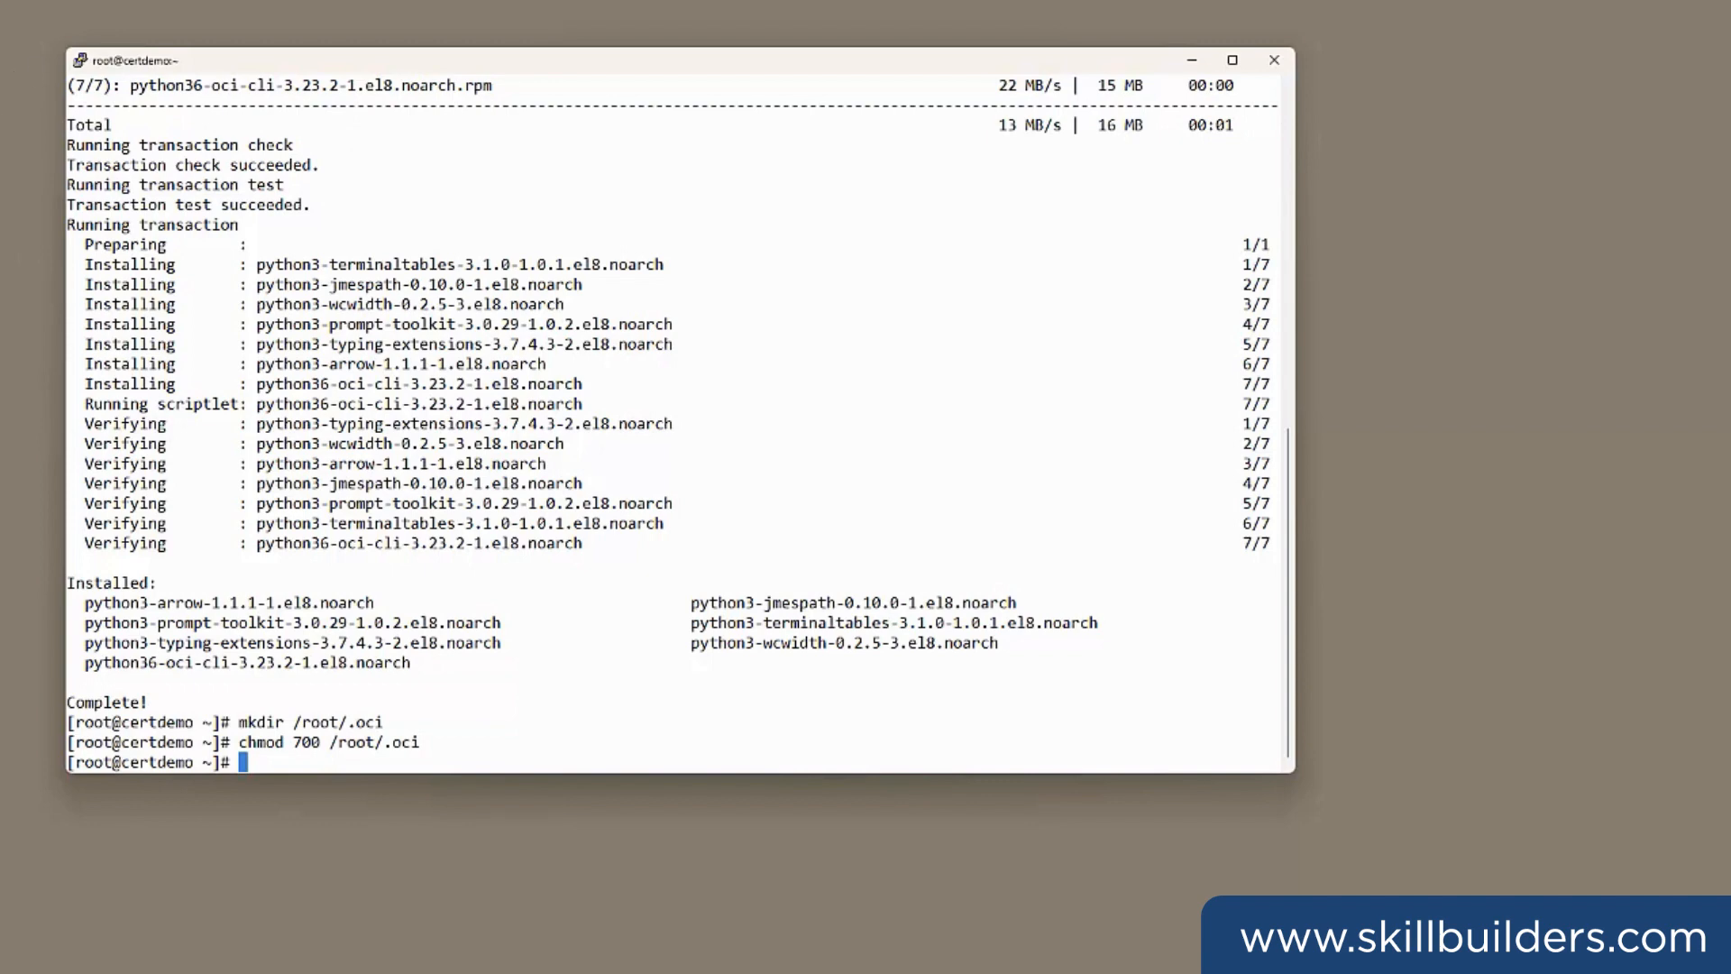
{"action": "mouse_move", "coordinate": [325, 442]}
{"action": "type", "text": "cd ."}
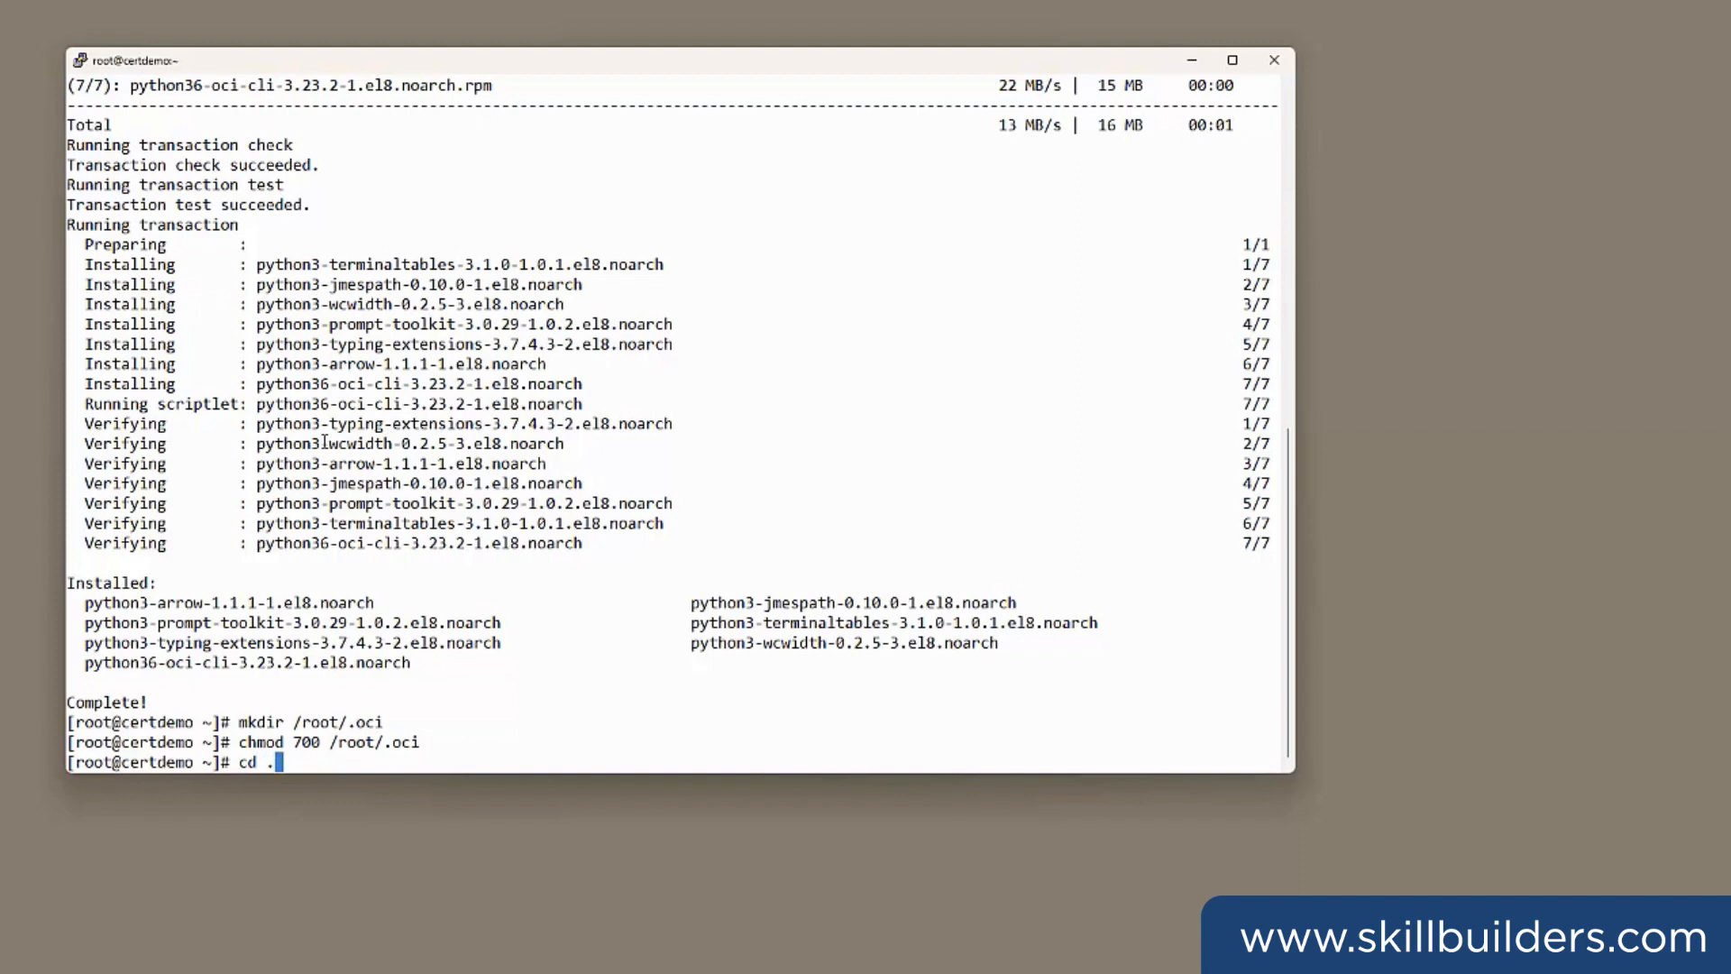
- In .oci, create 4096-bit RSA privkey.pem with ssh-keygen and print its public key with openssl
{"action": "type", "text": "oci"}
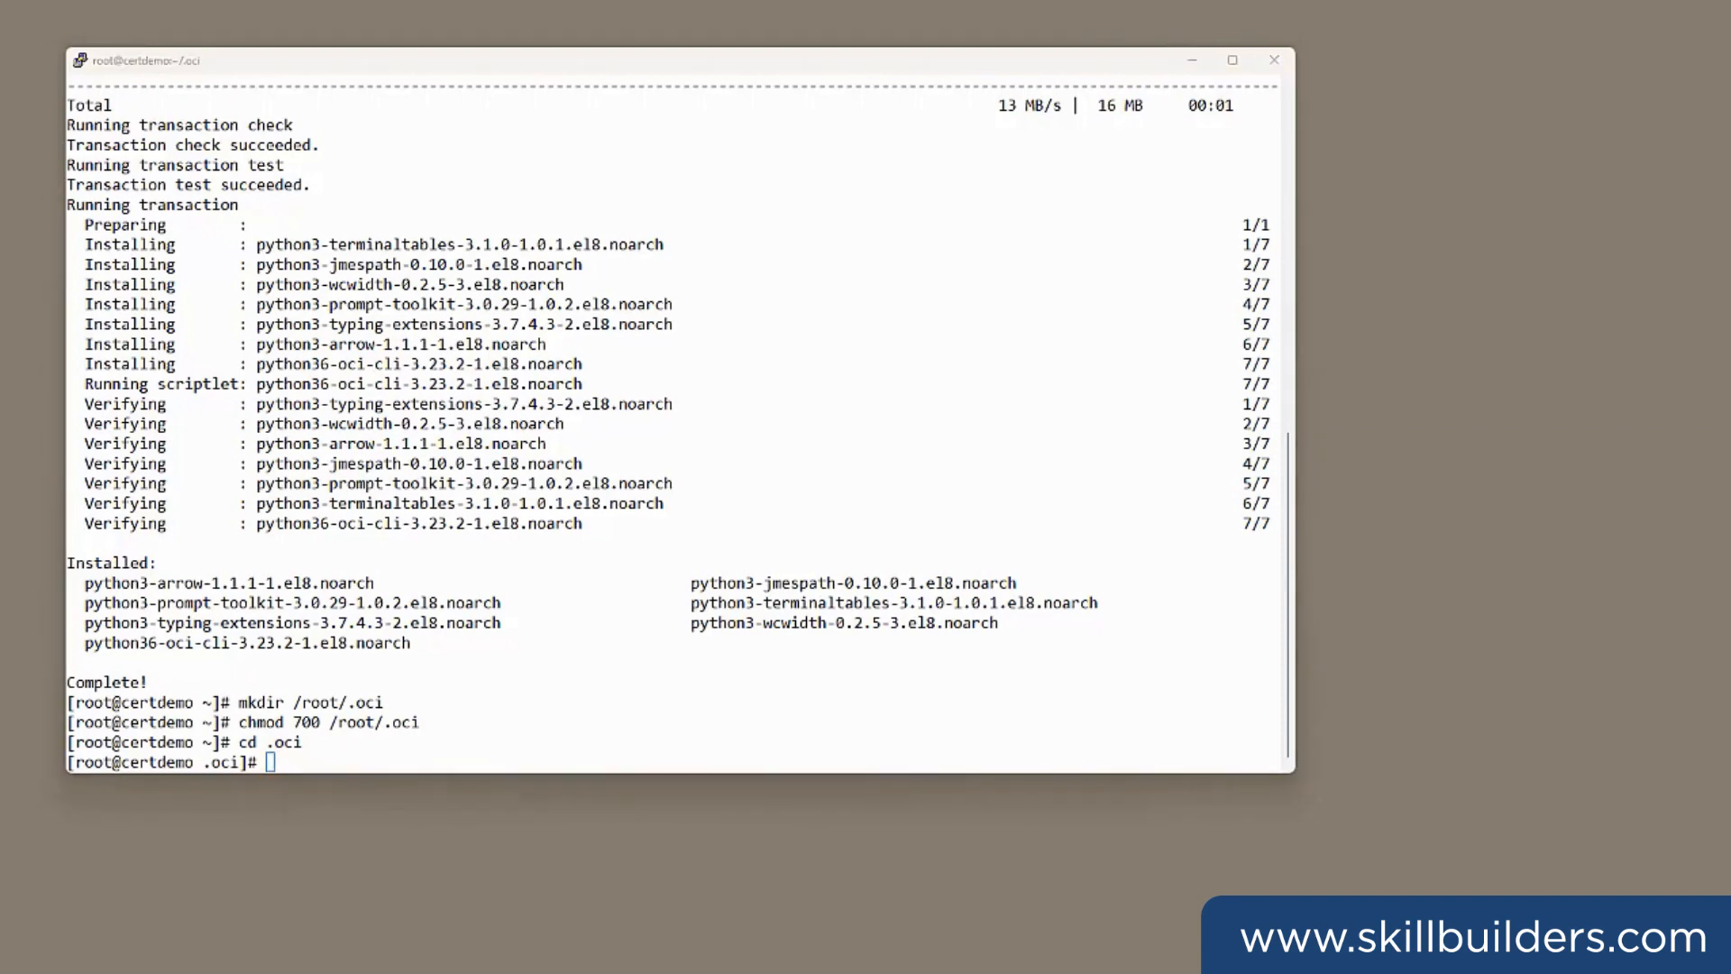
{"action": "mouse_move", "coordinate": [519, 124]}
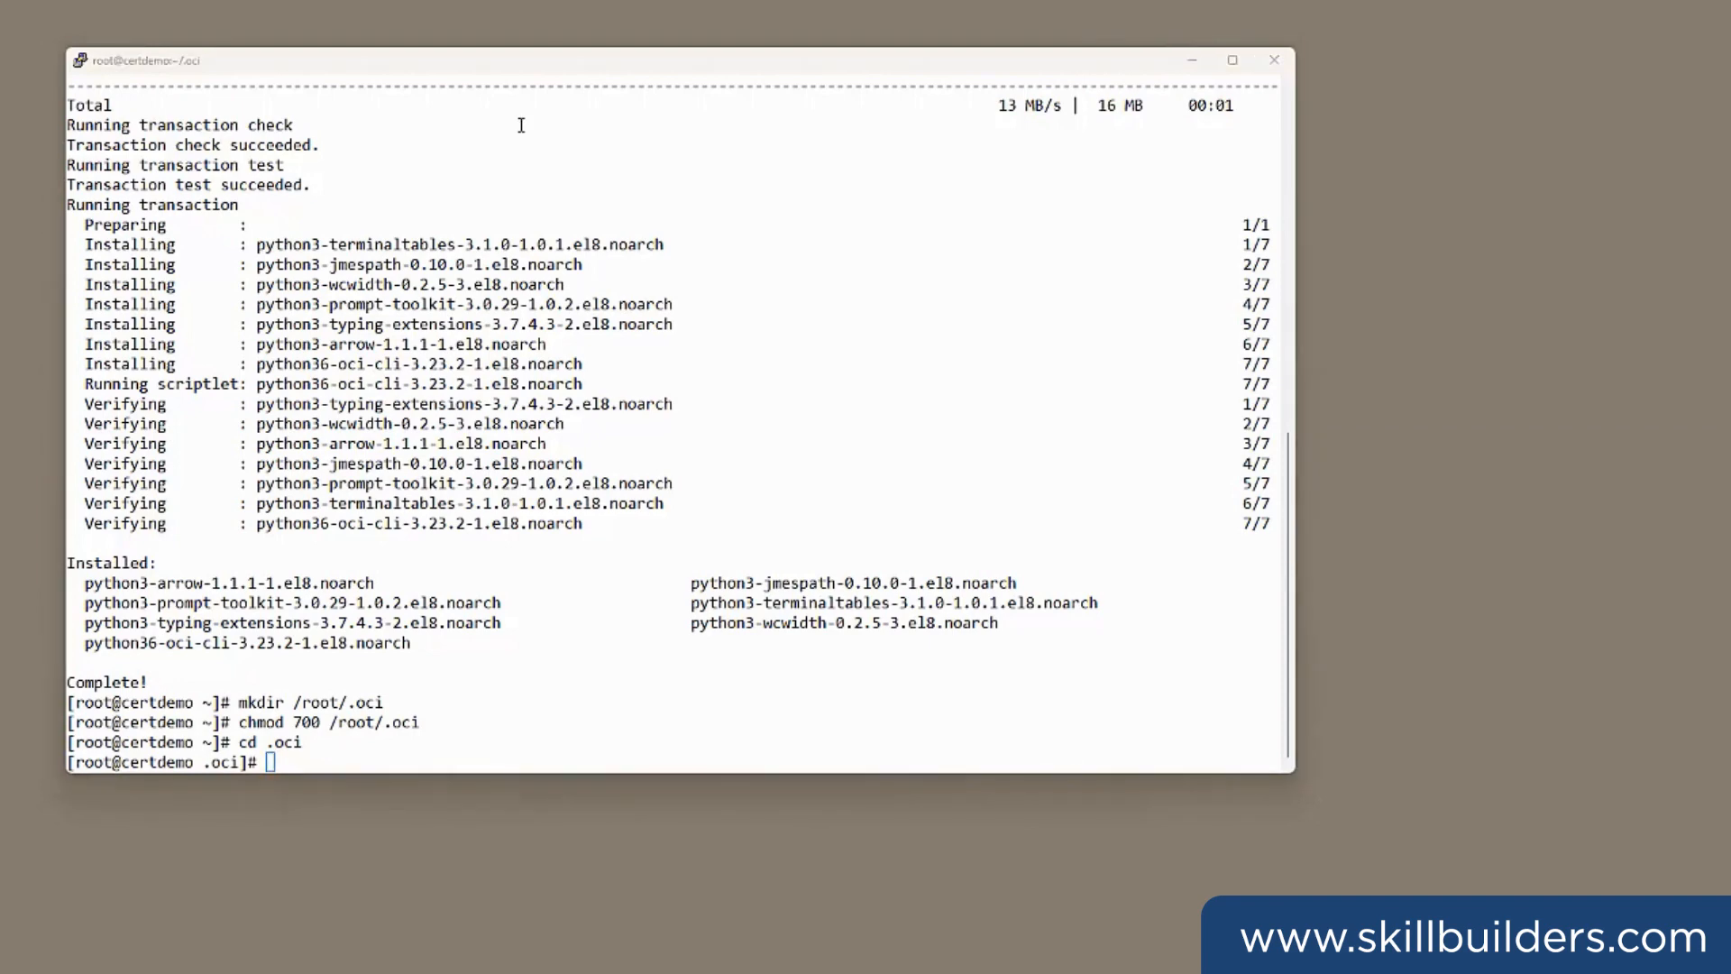
{"action": "type", "text": "ssh-keygen -t rsa -b 4096 -m pem -f privkey.pem"}
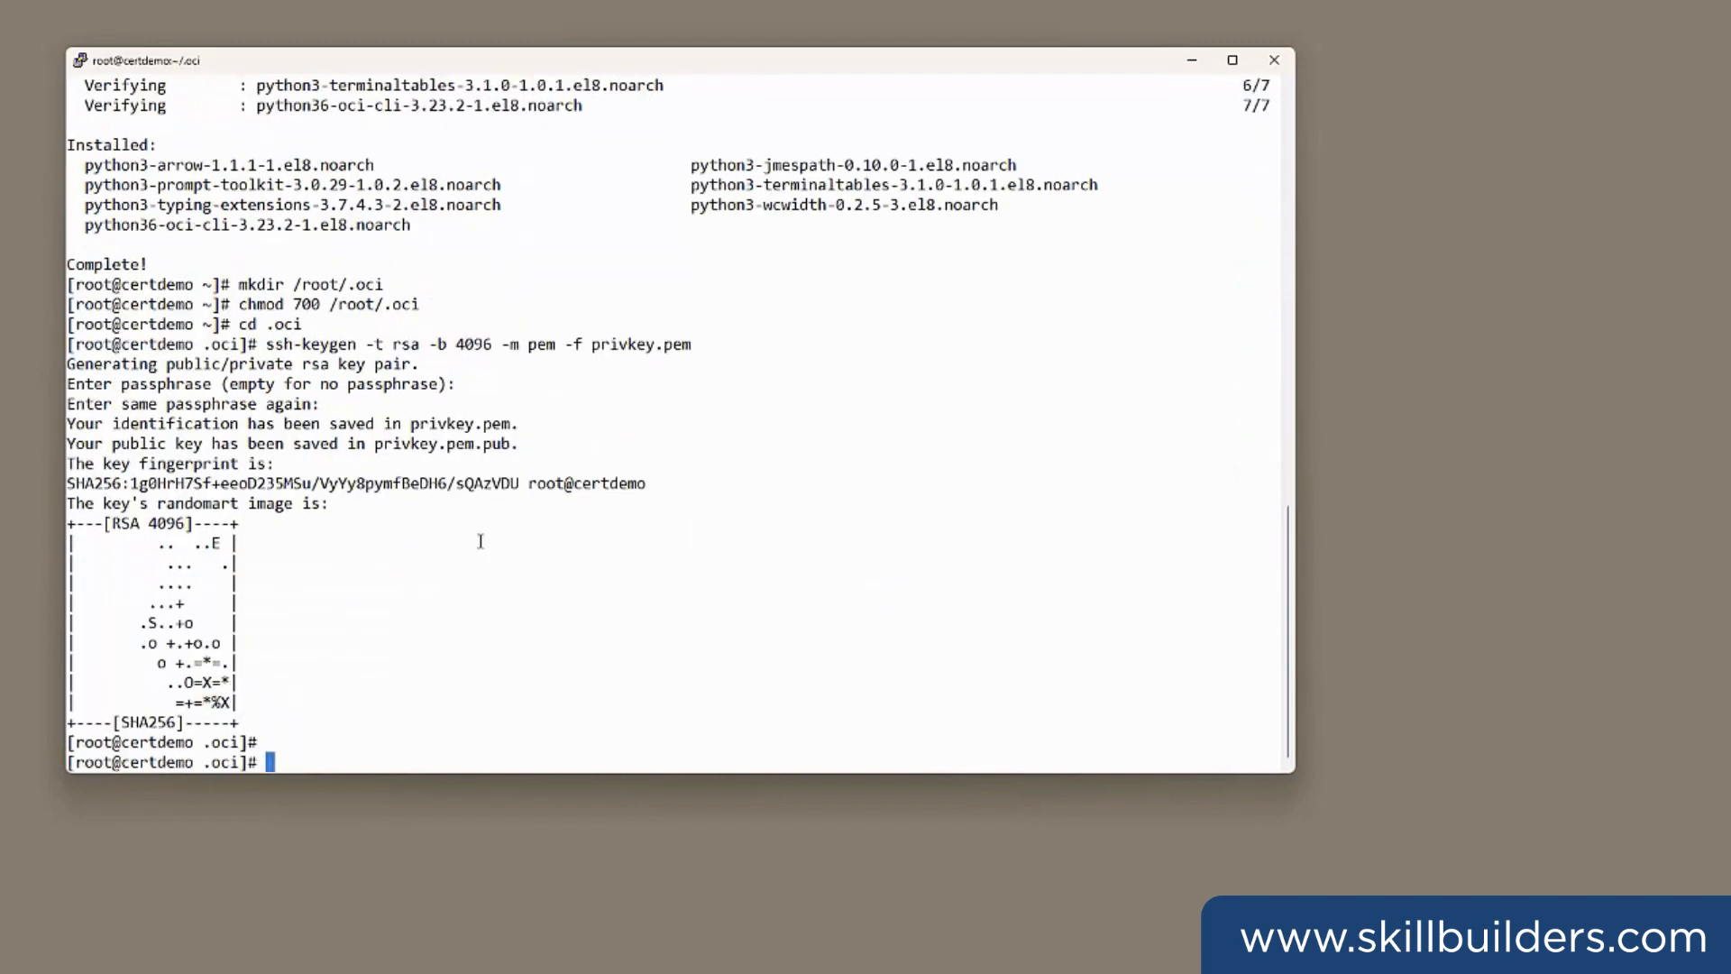
{"action": "type", "text": "ls -l"}
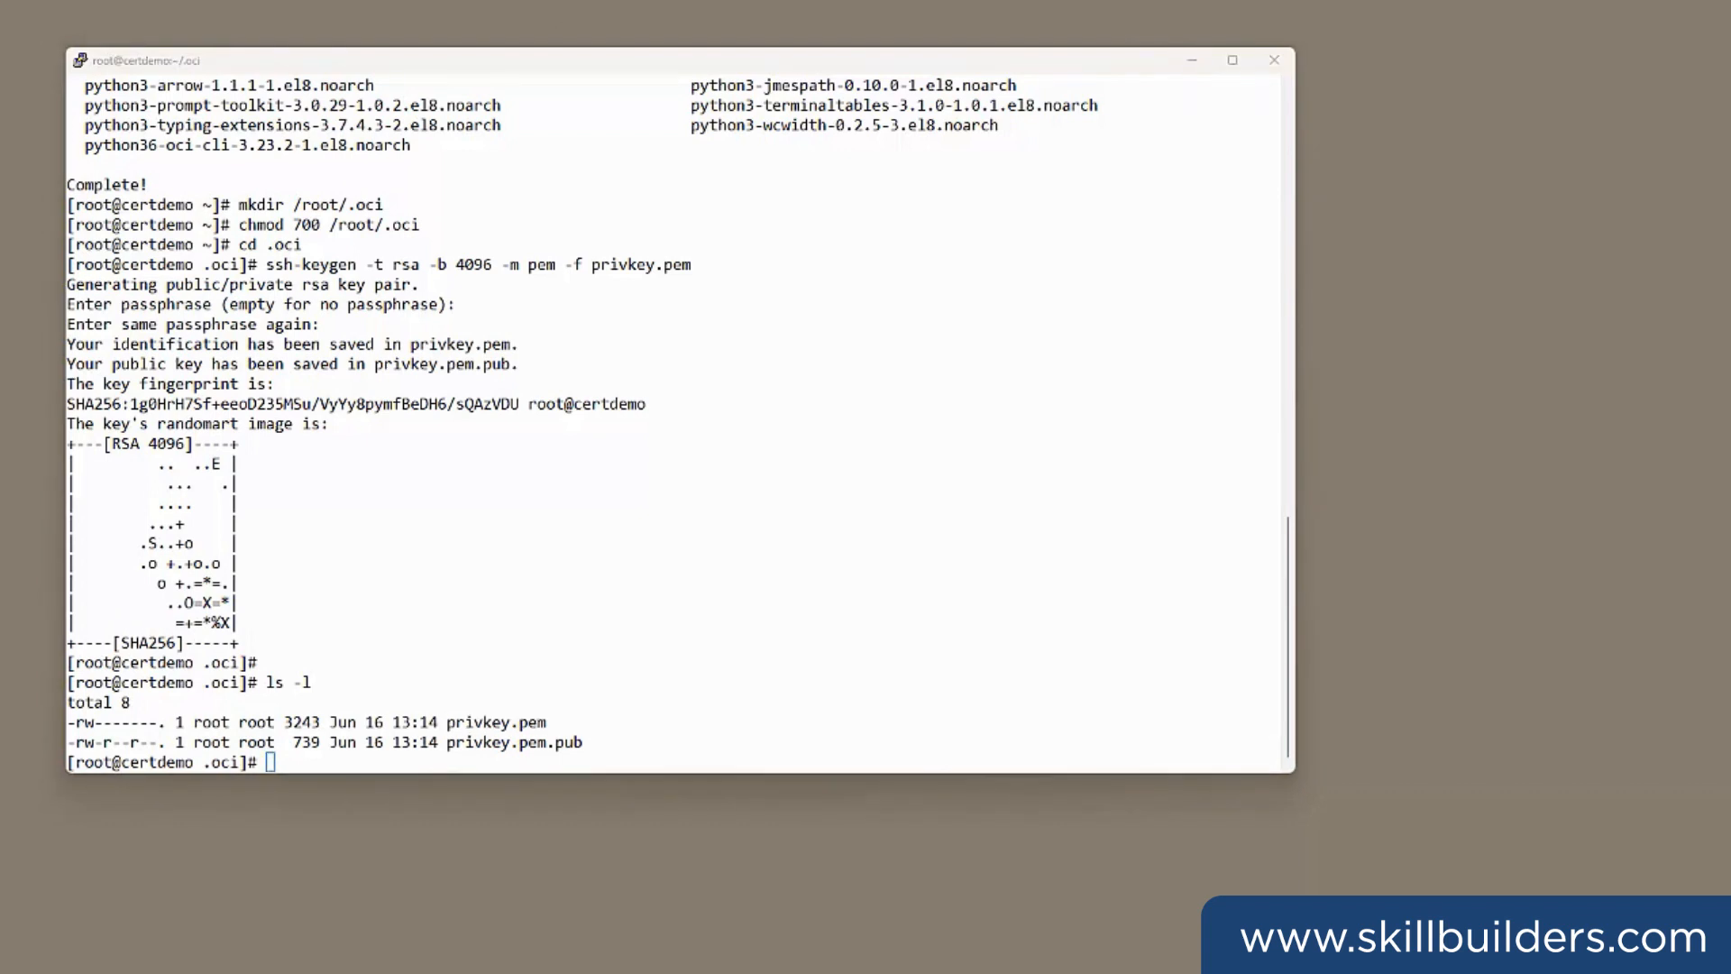
{"action": "type", "text": "openssl rsa -in privkey.pem -pubout"}
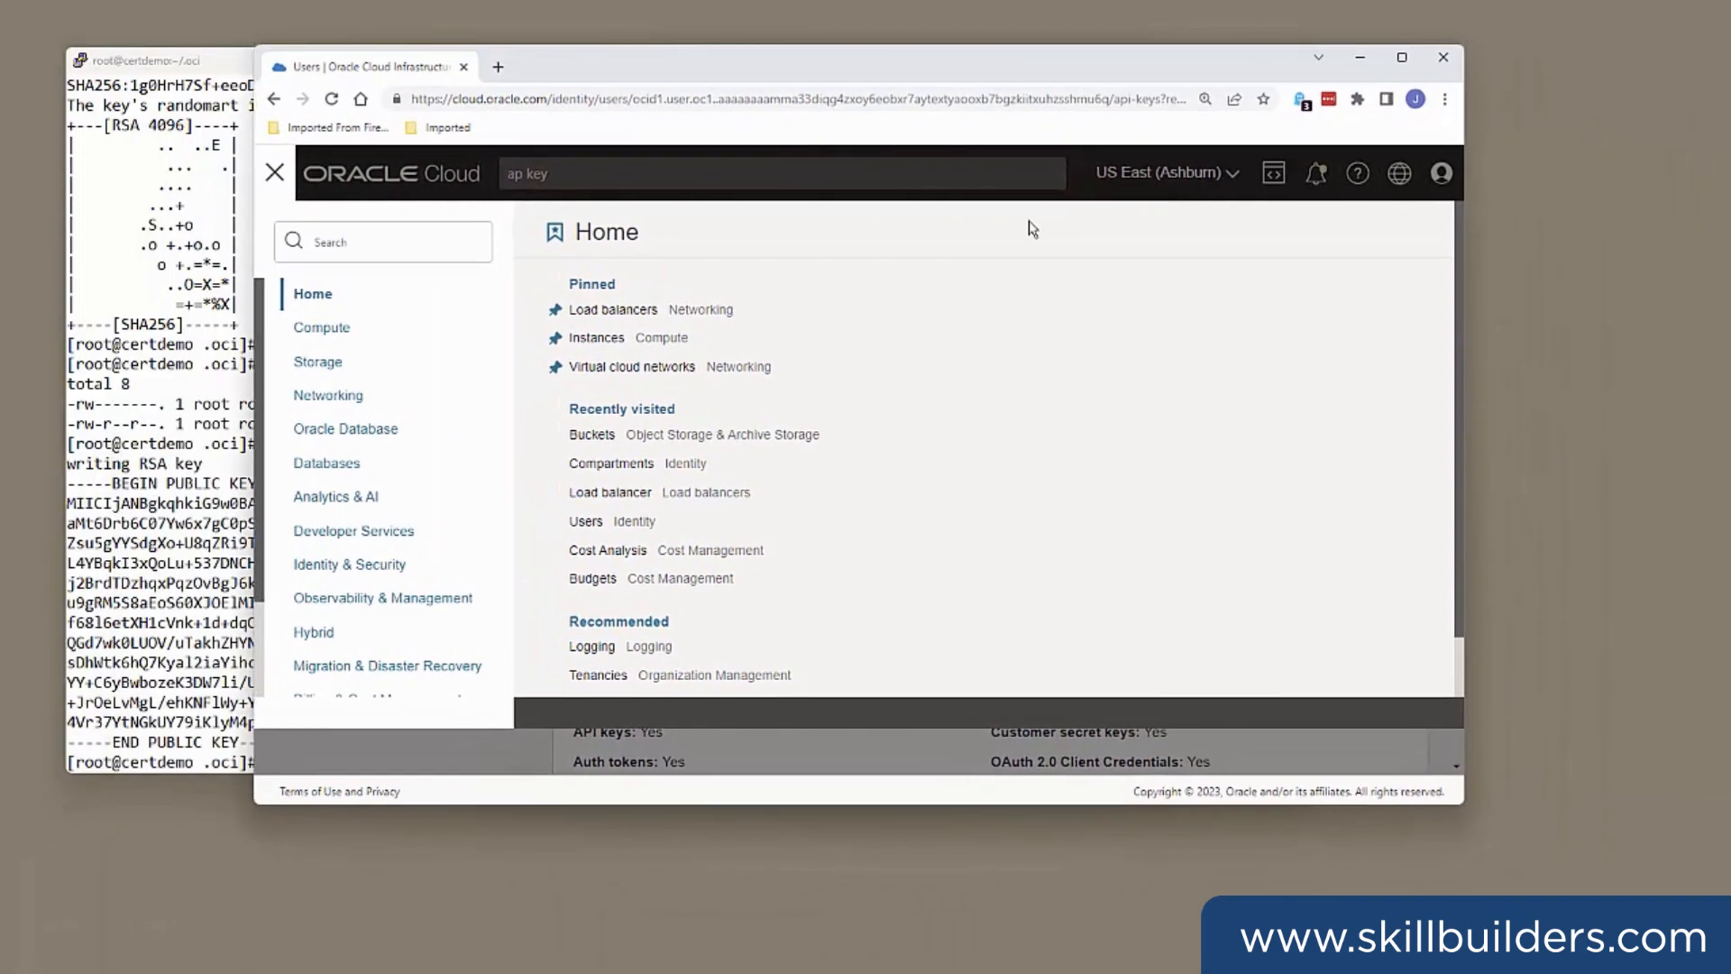
{"action": "mouse_move", "coordinate": [1066, 207]}
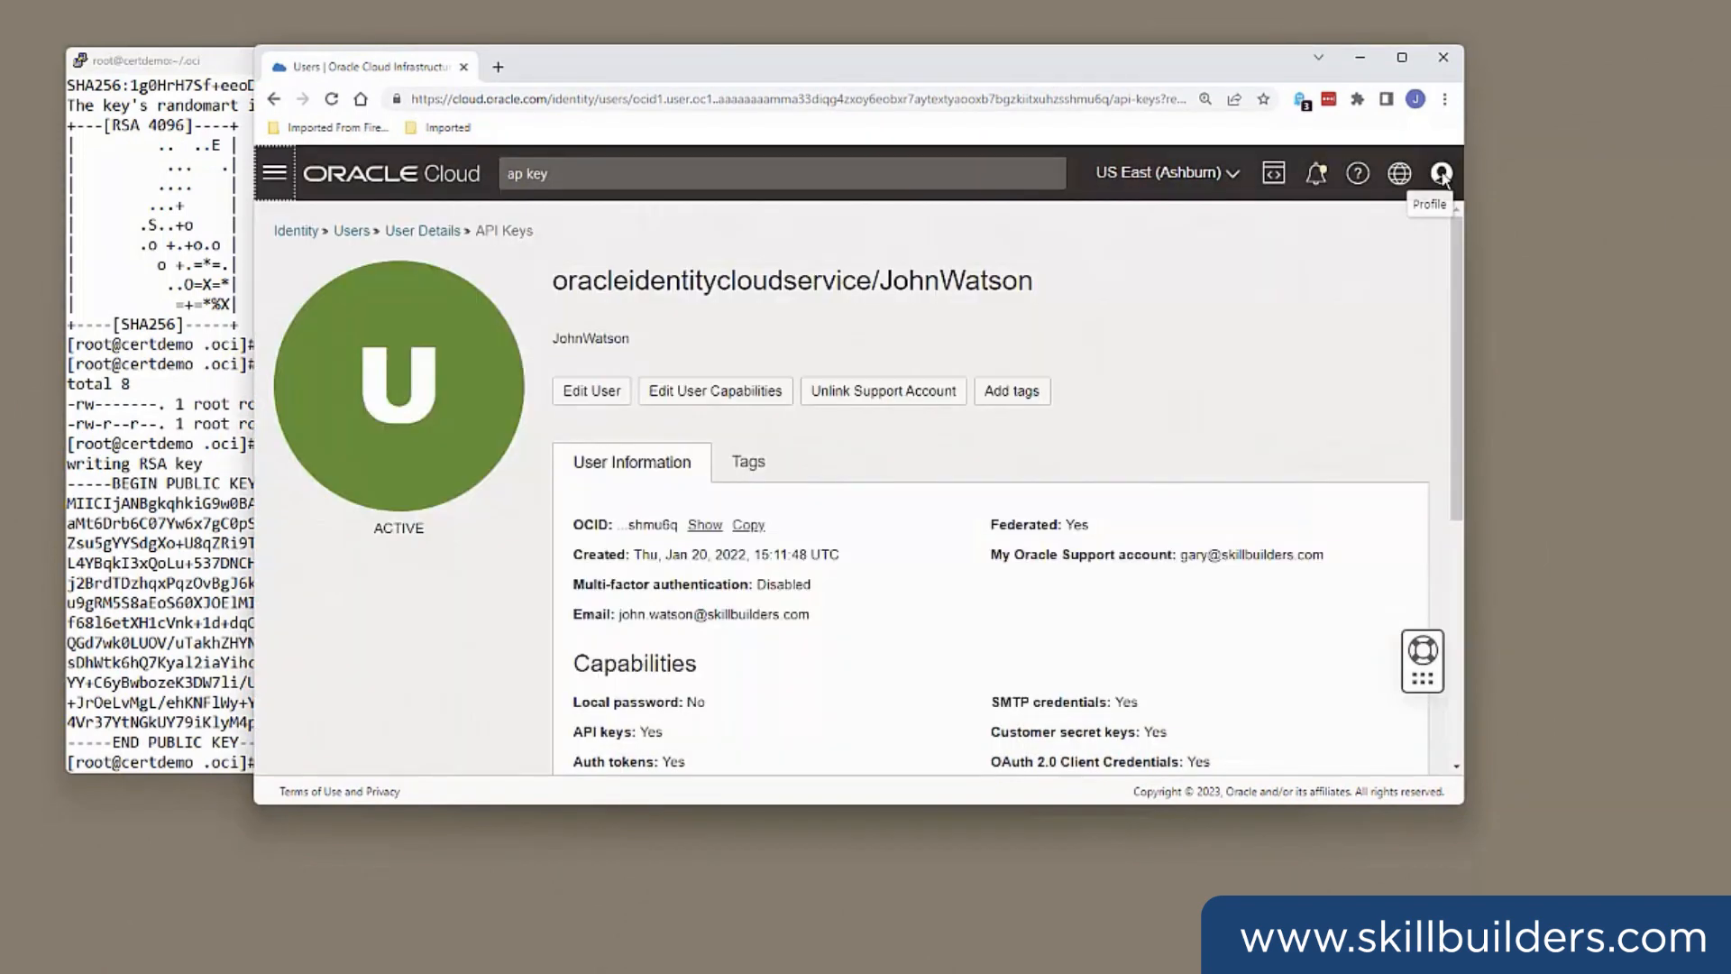
{"action": "mouse_move", "coordinate": [1466, 328]}
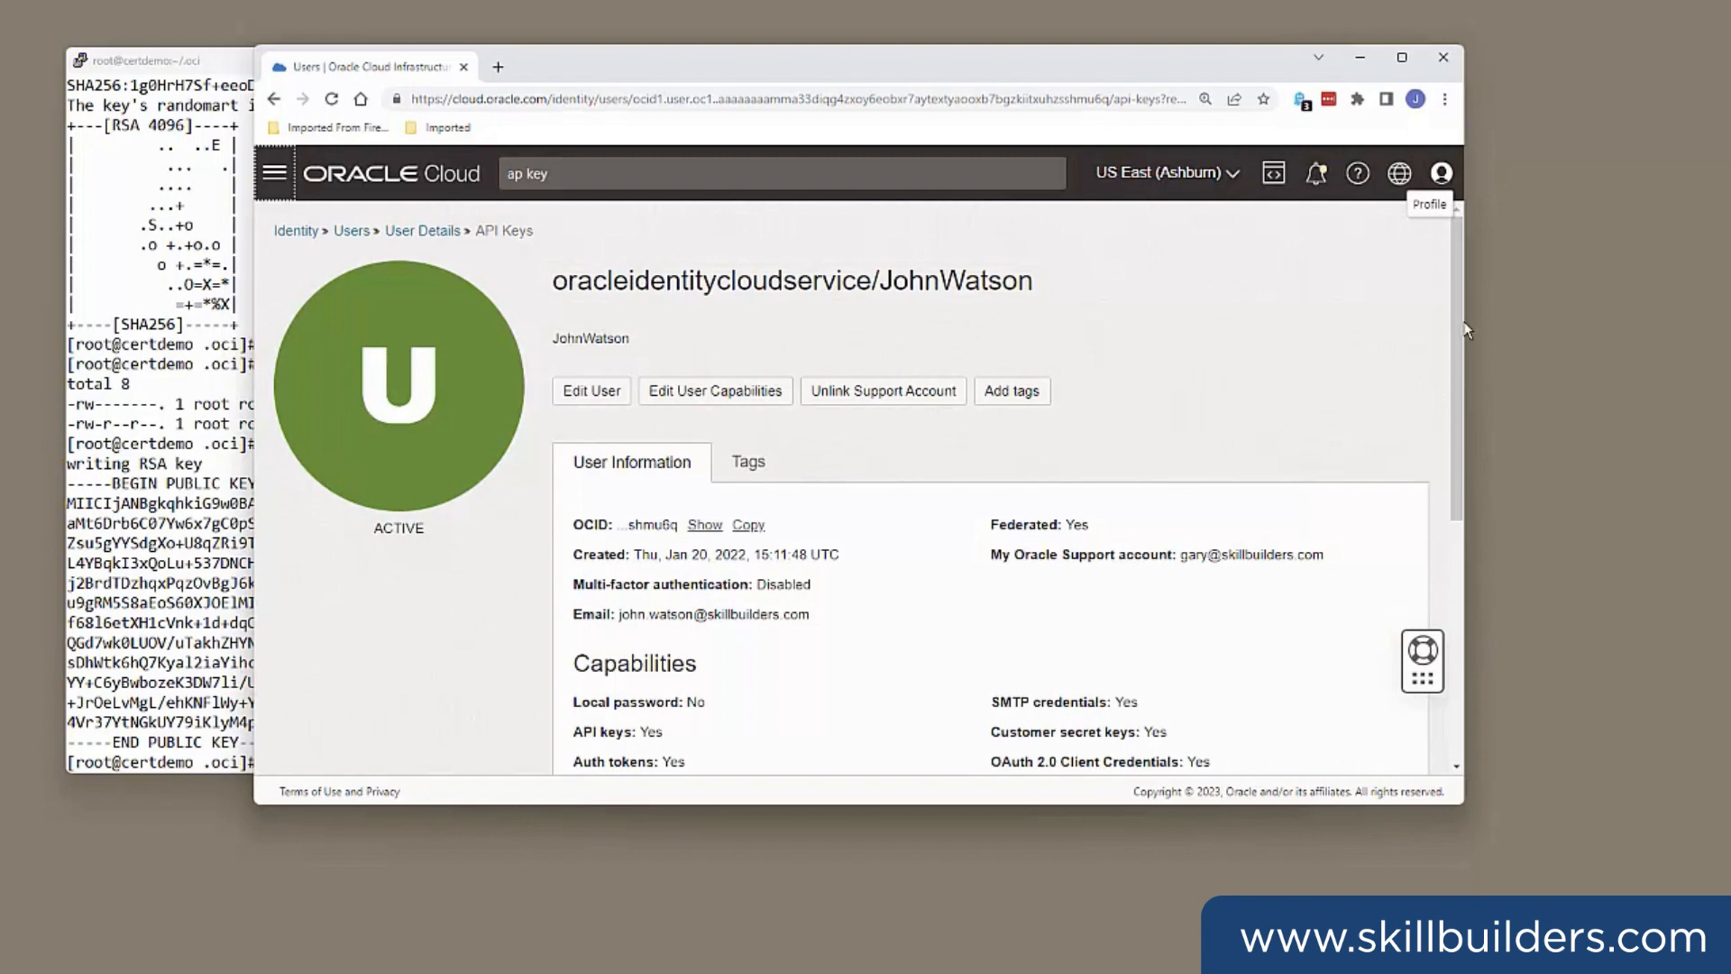
- Add a new API key for the user by pasting the public key copied from the terminal
{"action": "scroll", "scroll_direction": "down", "scroll_amount": 3}
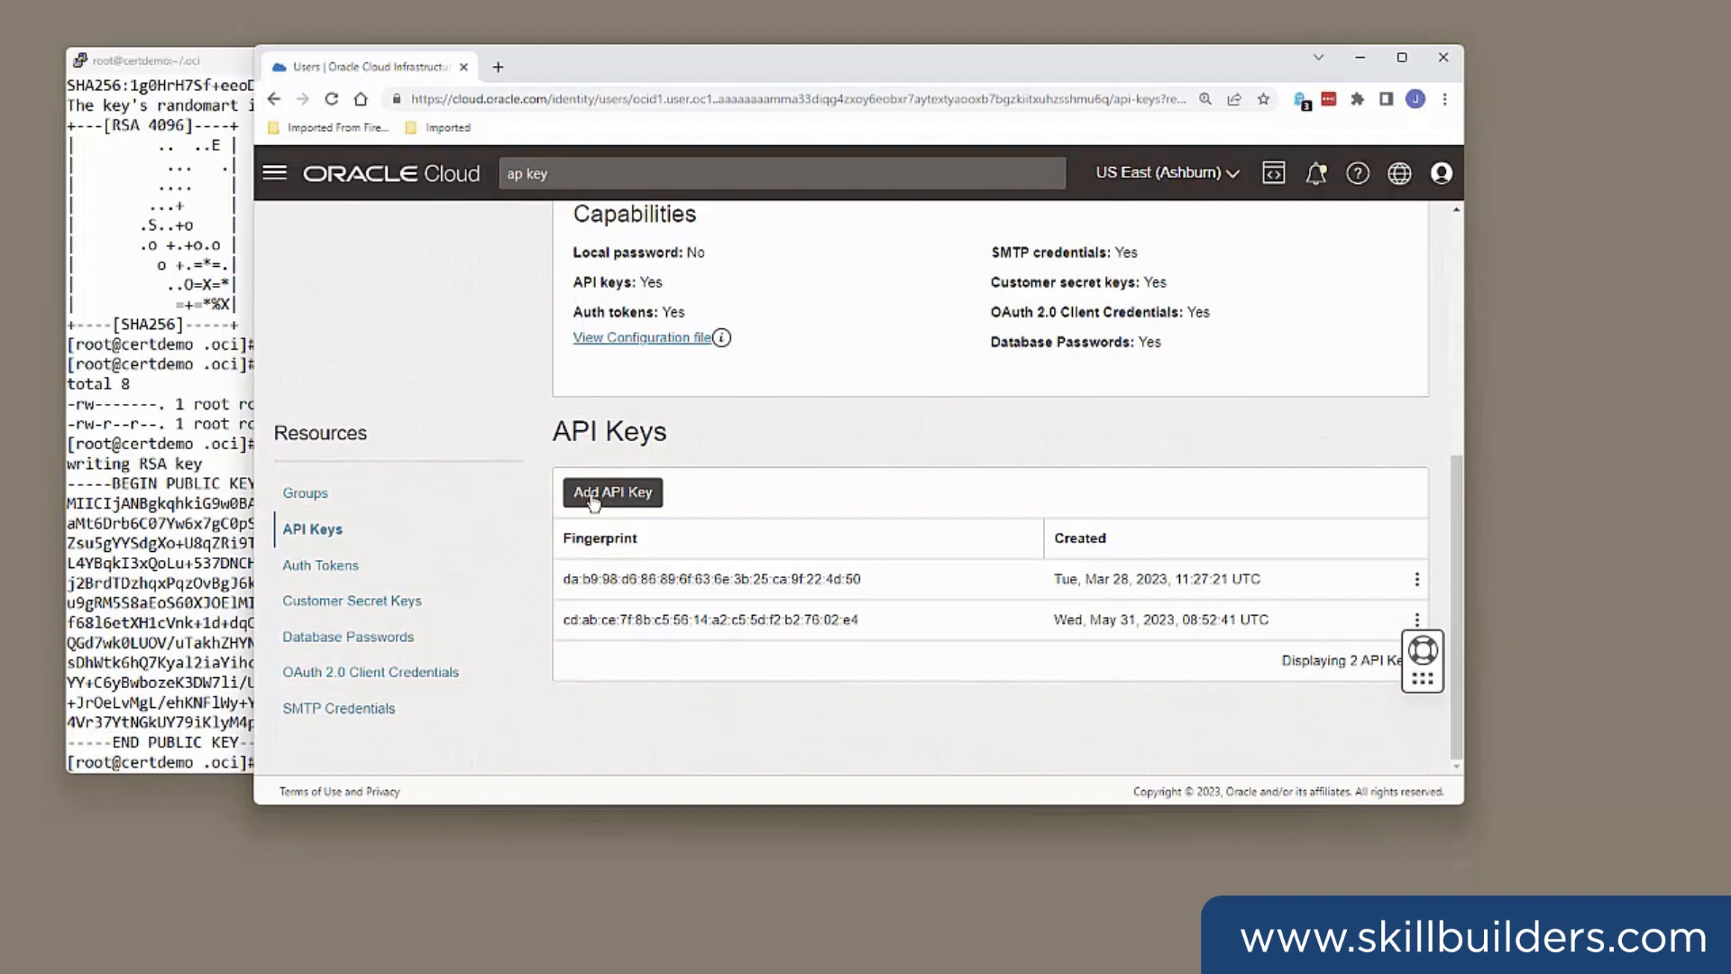
{"action": "left_click", "coordinate": [611, 490]}
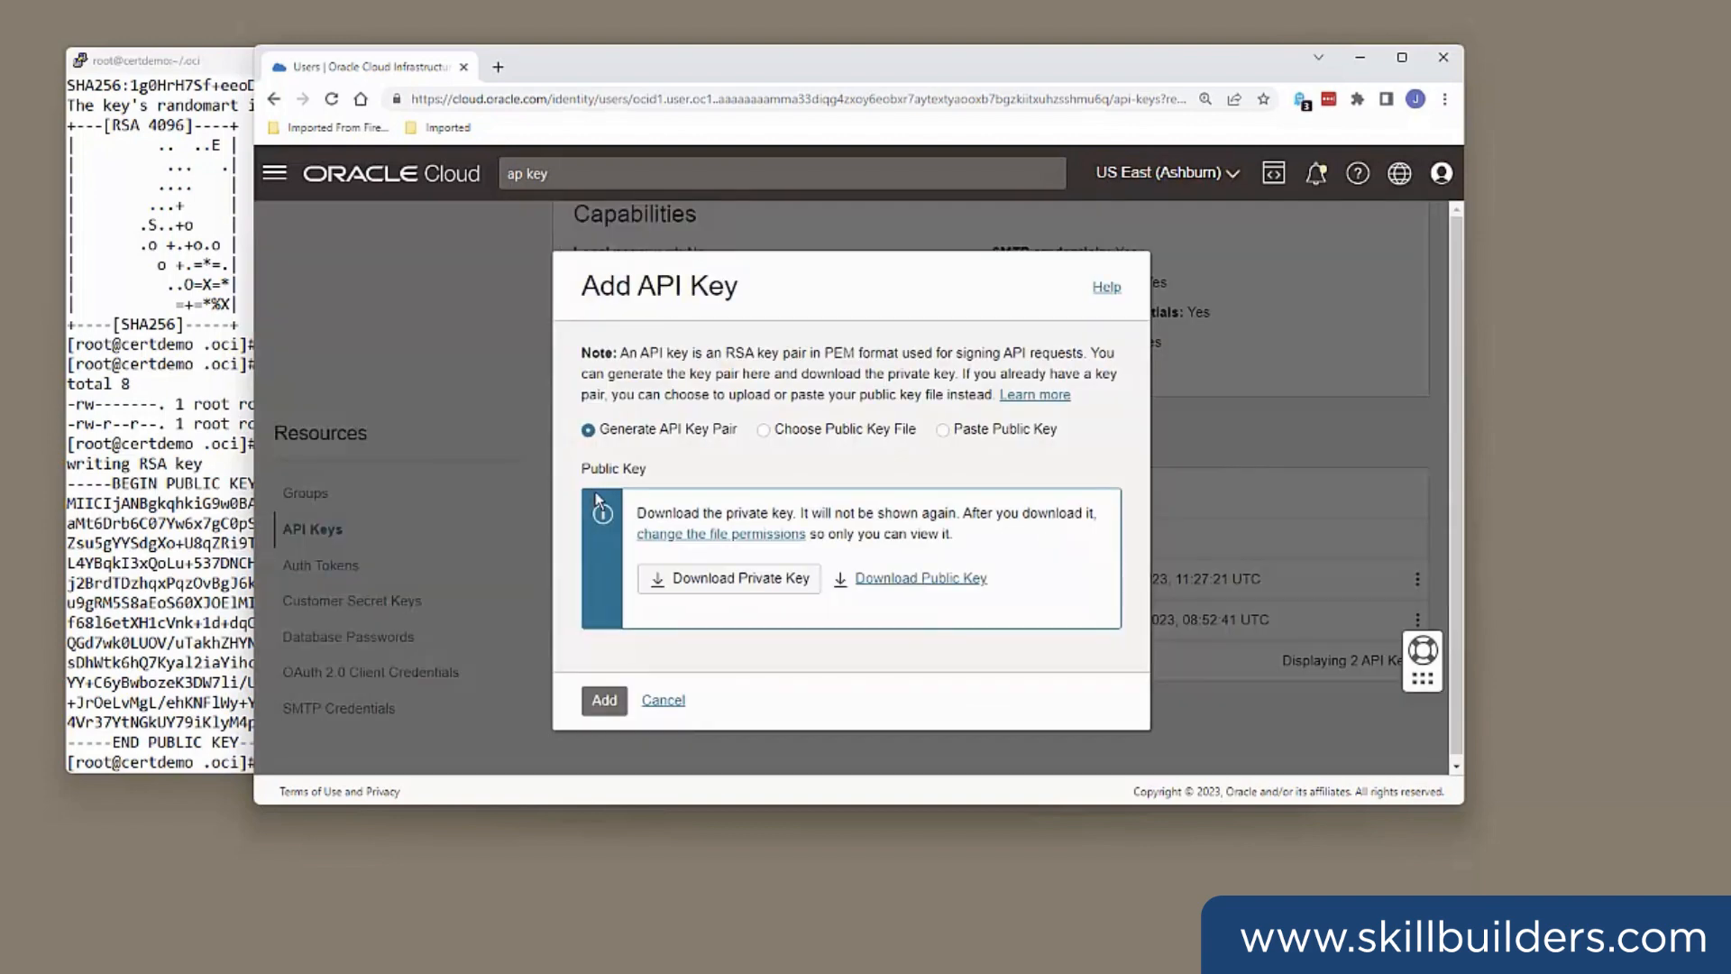
{"action": "mouse_move", "coordinate": [947, 440]}
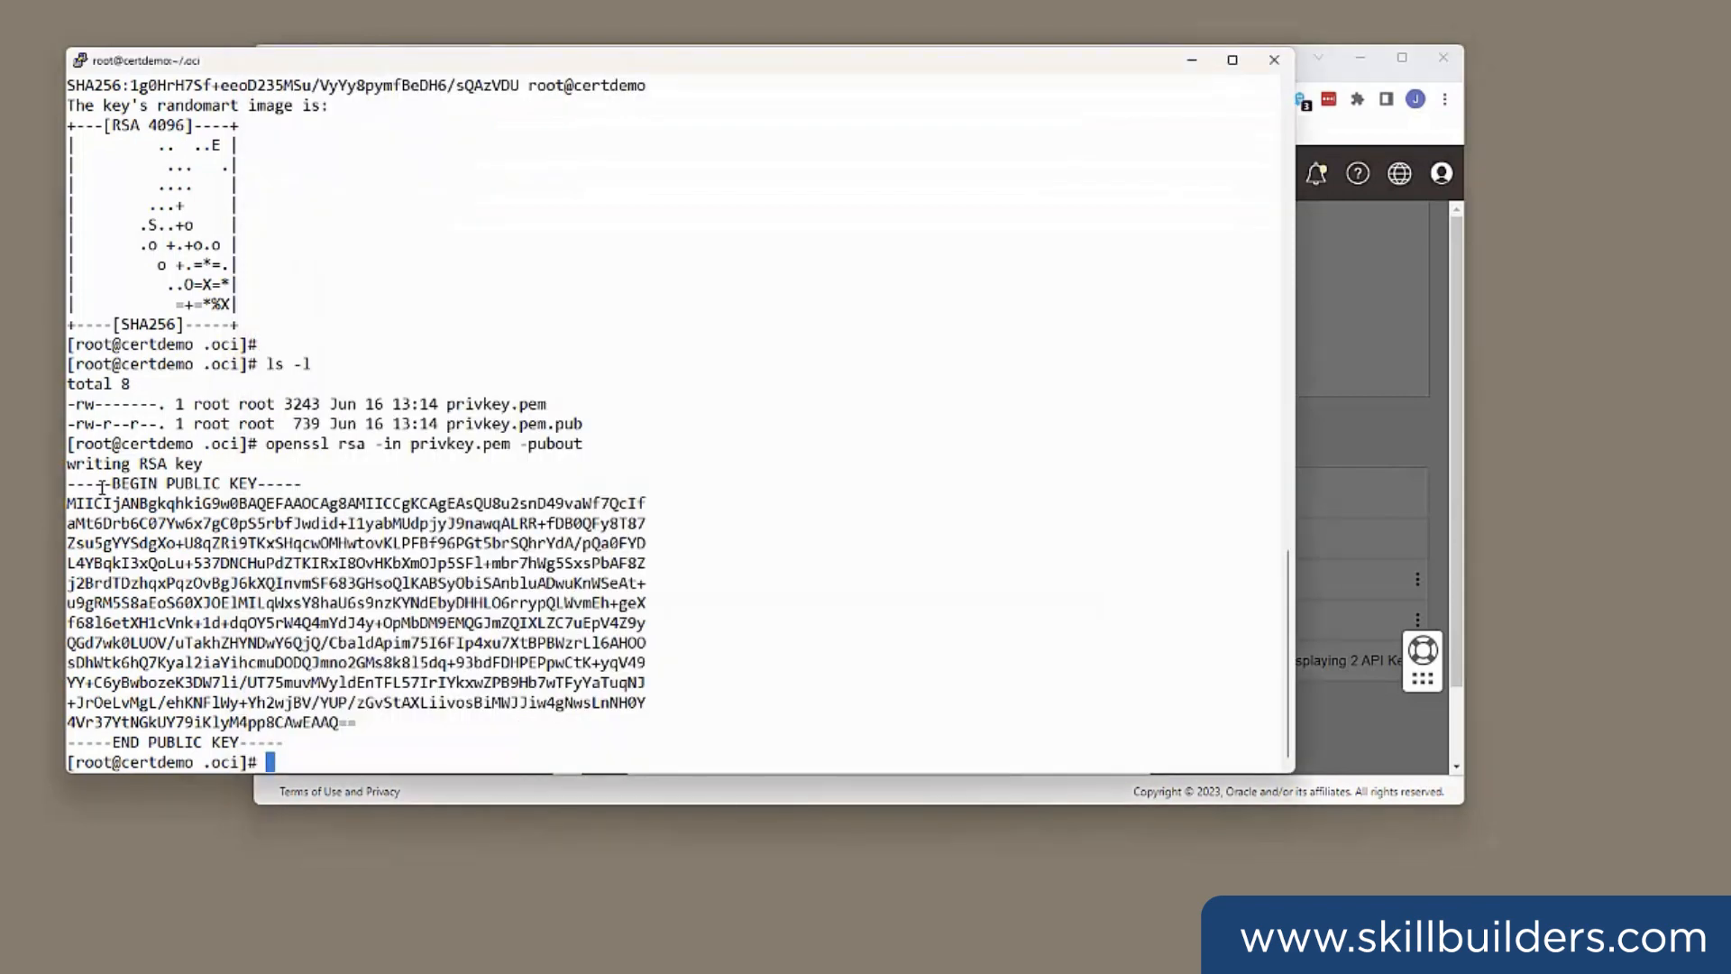
{"action": "left_click_drag", "start_coordinate": [68, 483], "coordinate": [354, 723]}
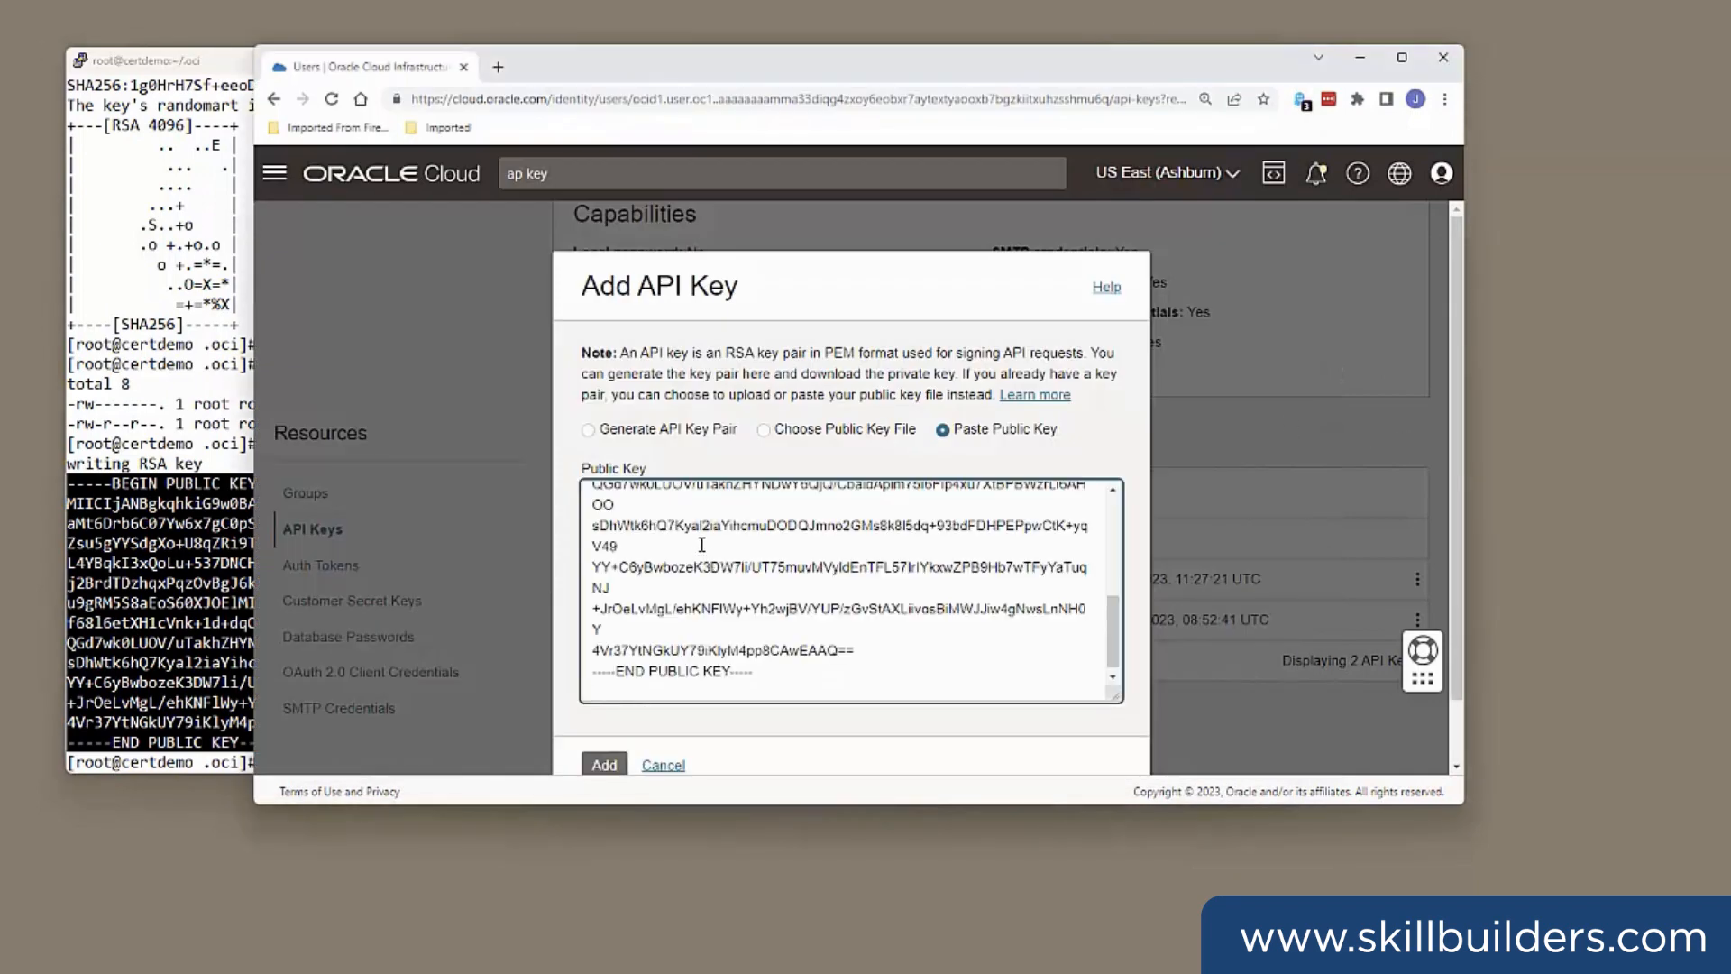
{"action": "left_click", "coordinate": [604, 764]}
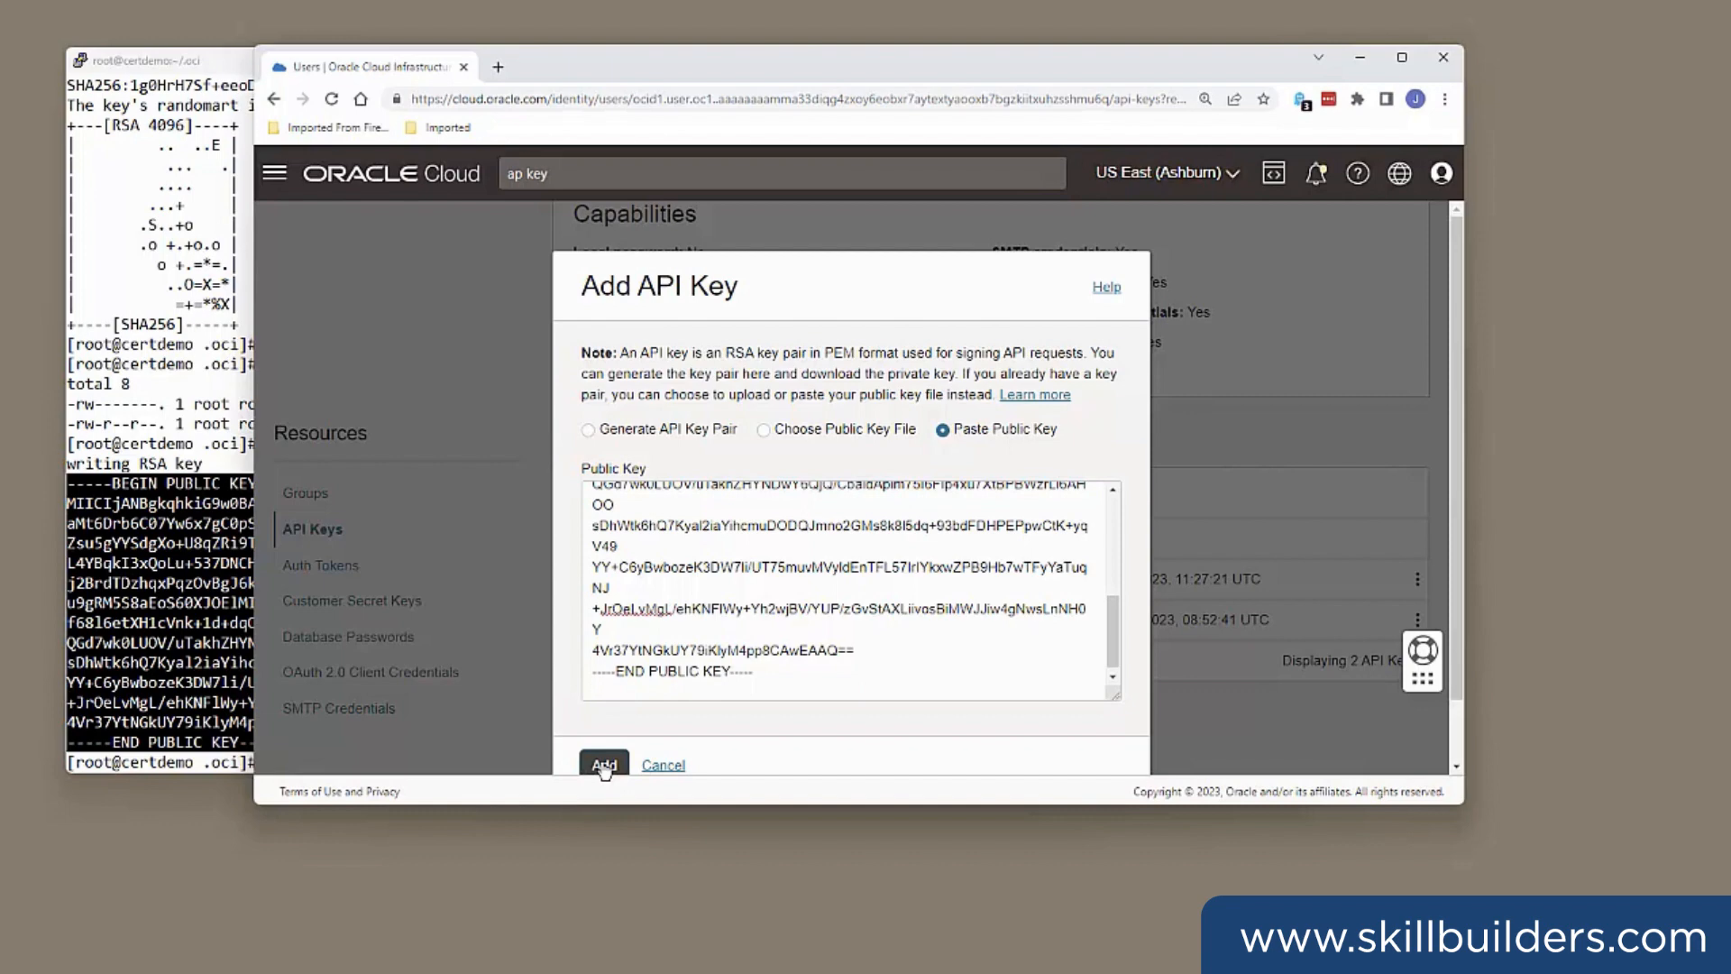
{"action": "left_click", "coordinate": [604, 764]}
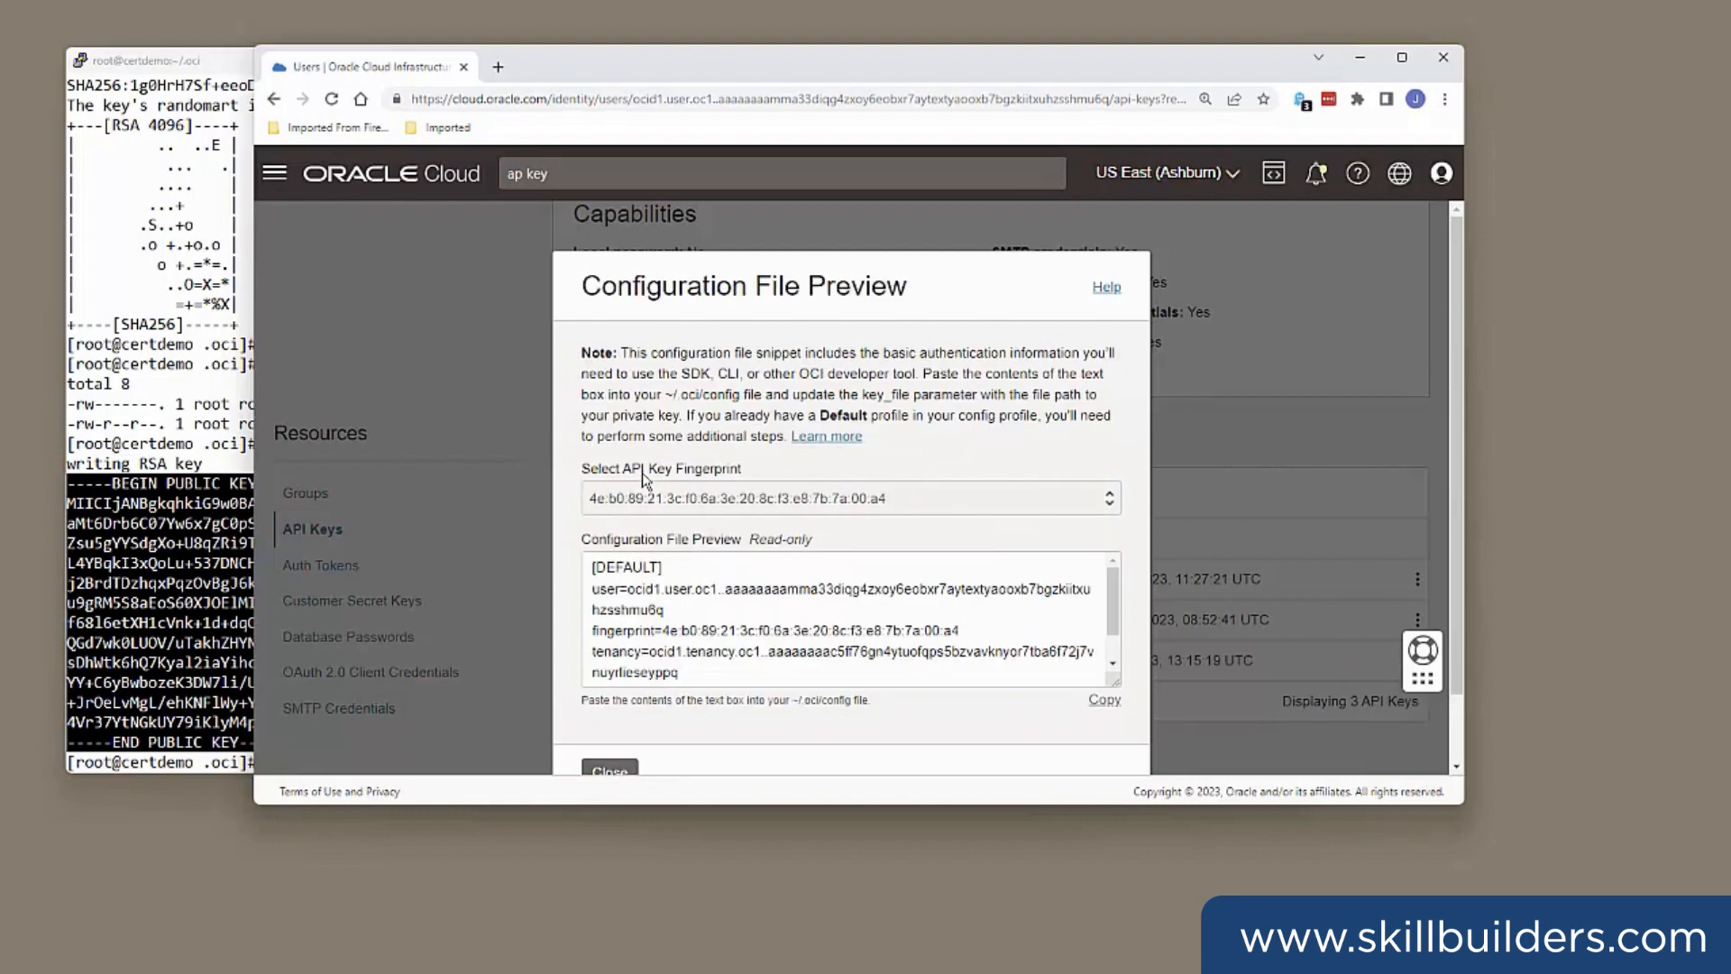
{"action": "mouse_move", "coordinate": [936, 510]}
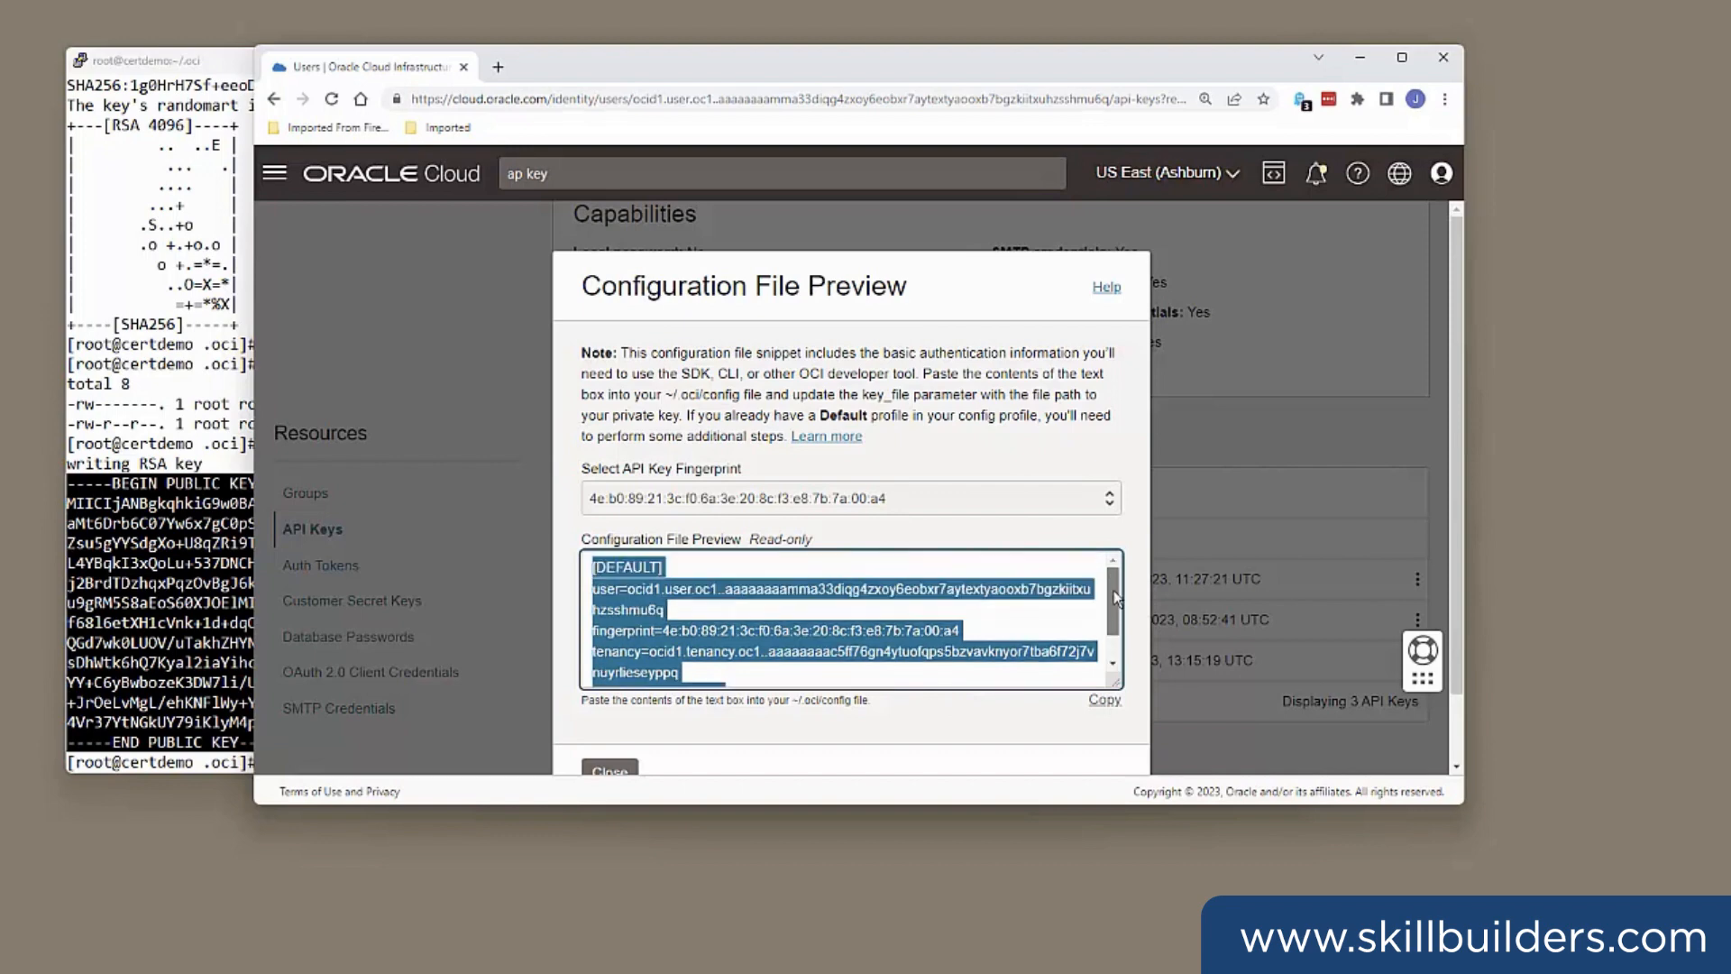
- Copy the Configuration File Preview snippet and paste it into a new file in vi
{"action": "scroll", "scroll_direction": "down", "scroll_amount": 3}
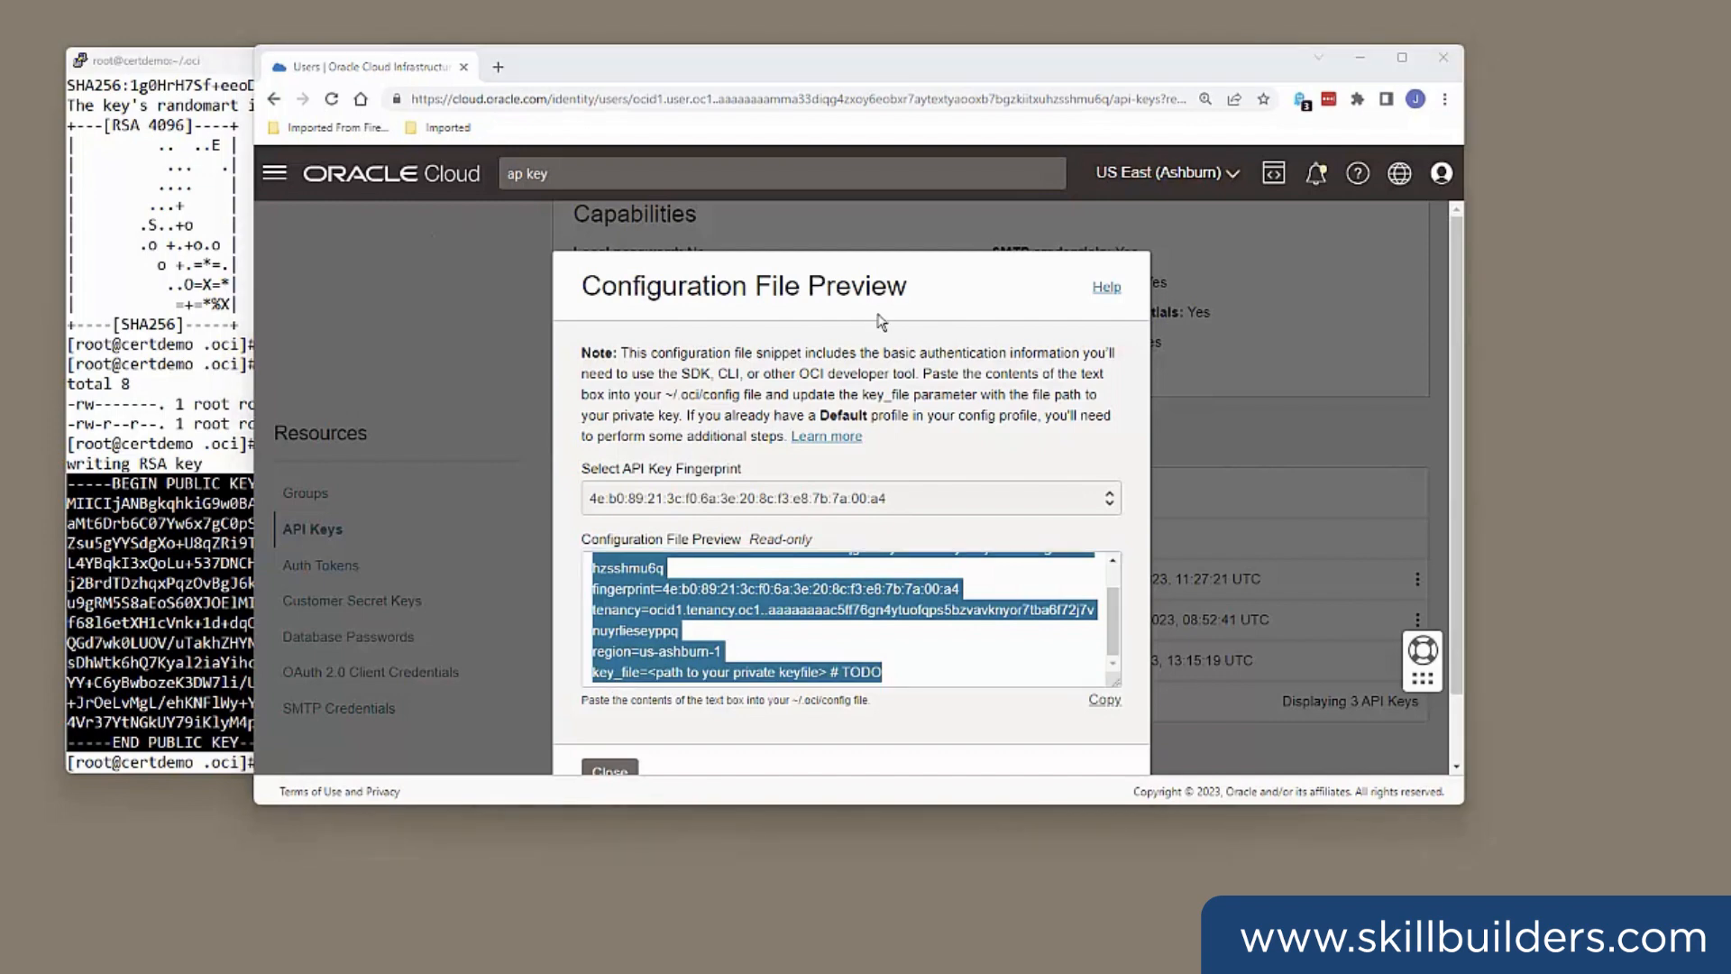
{"action": "right_click", "coordinate": [707, 662]}
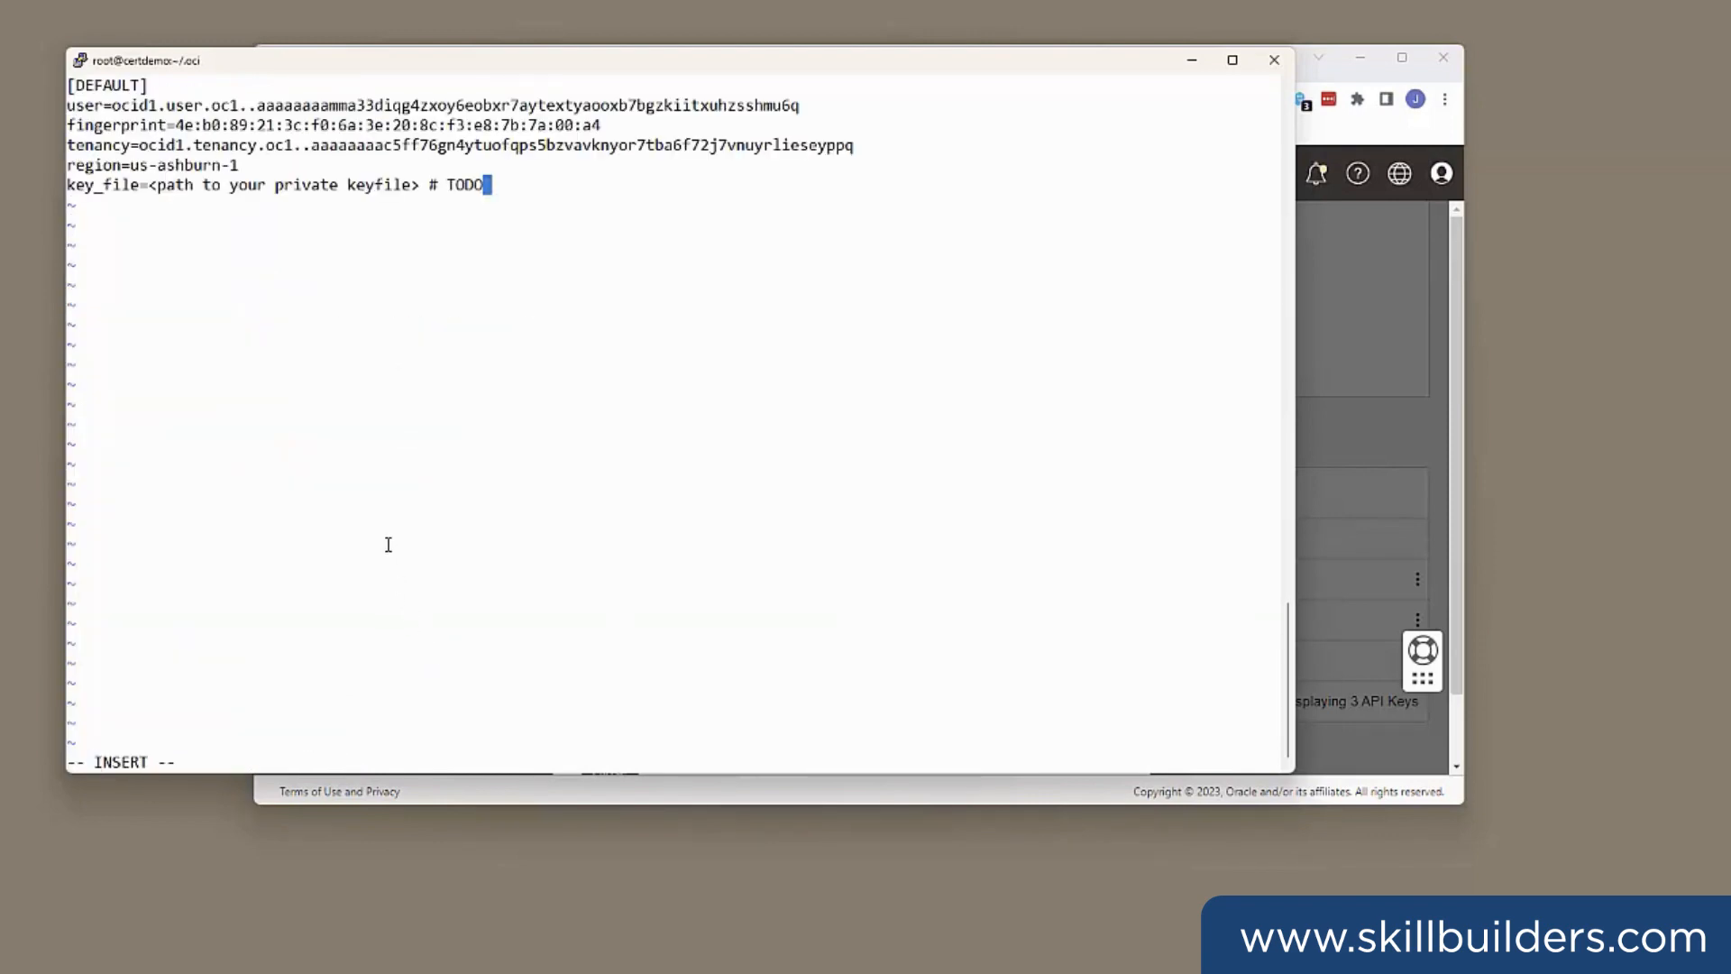
{"action": "key", "text": "Enter"}
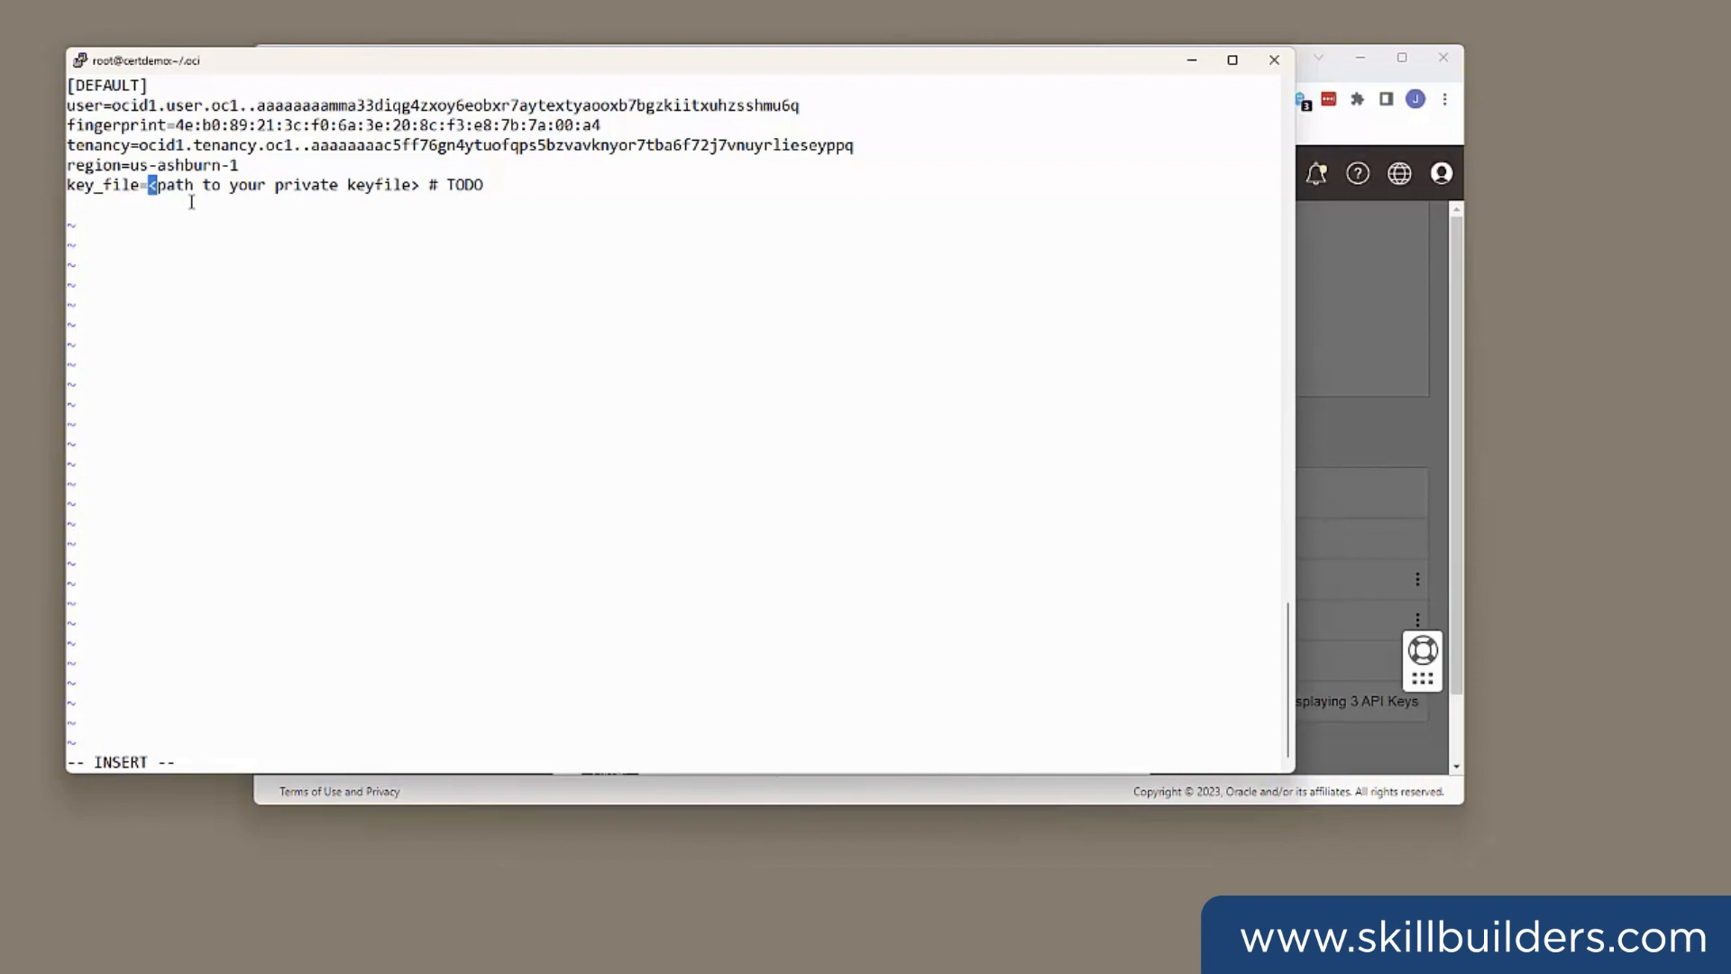
- Replace the key_file placeholder with /root/.oci/privkey.pem and save the config with :wq
{"action": "type", "text": "xxxxx"}
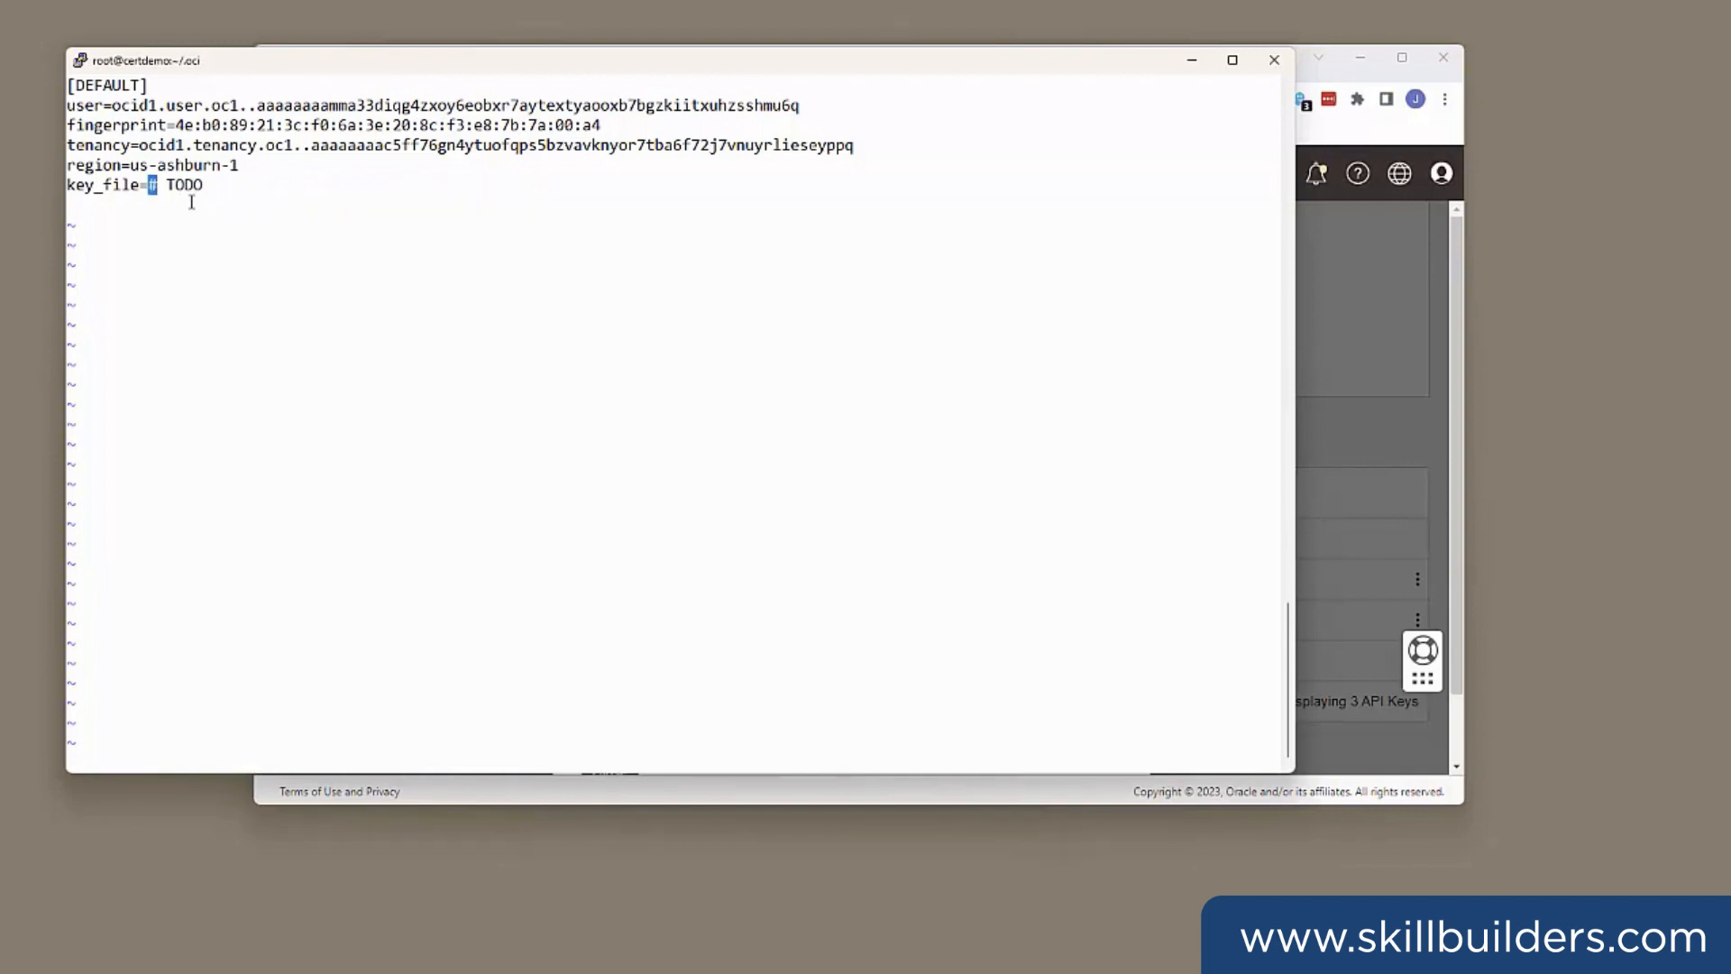
{"action": "key", "text": "Delete"}
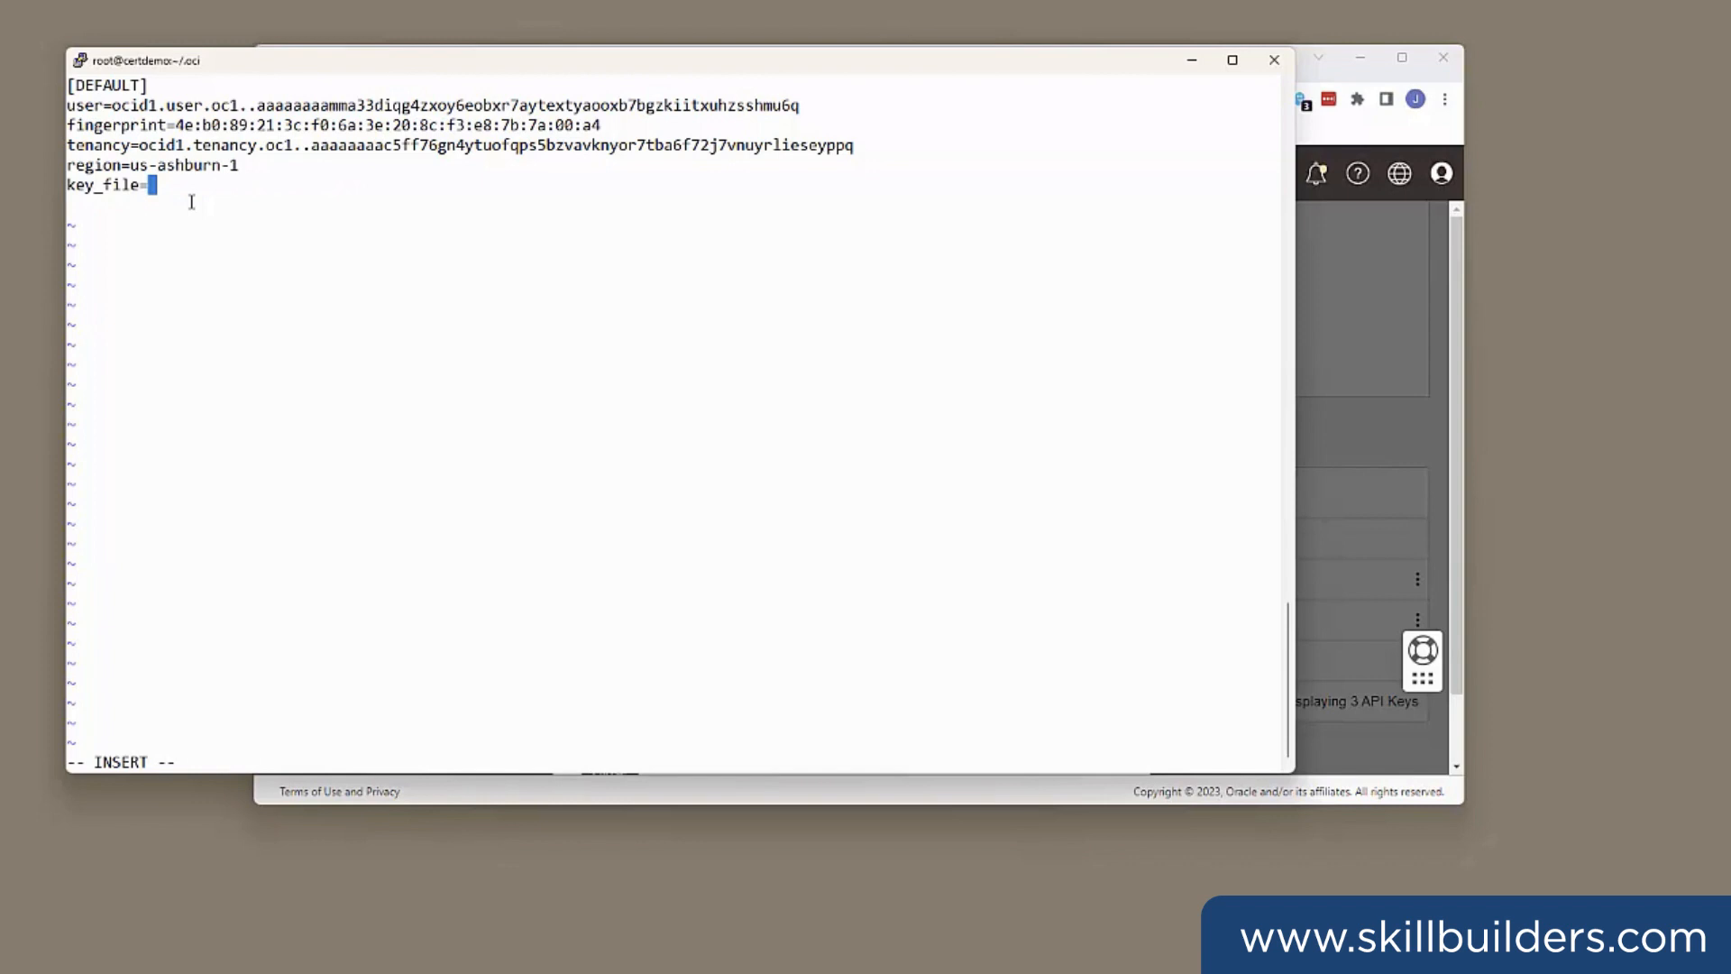
{"action": "type", "text": "/root"}
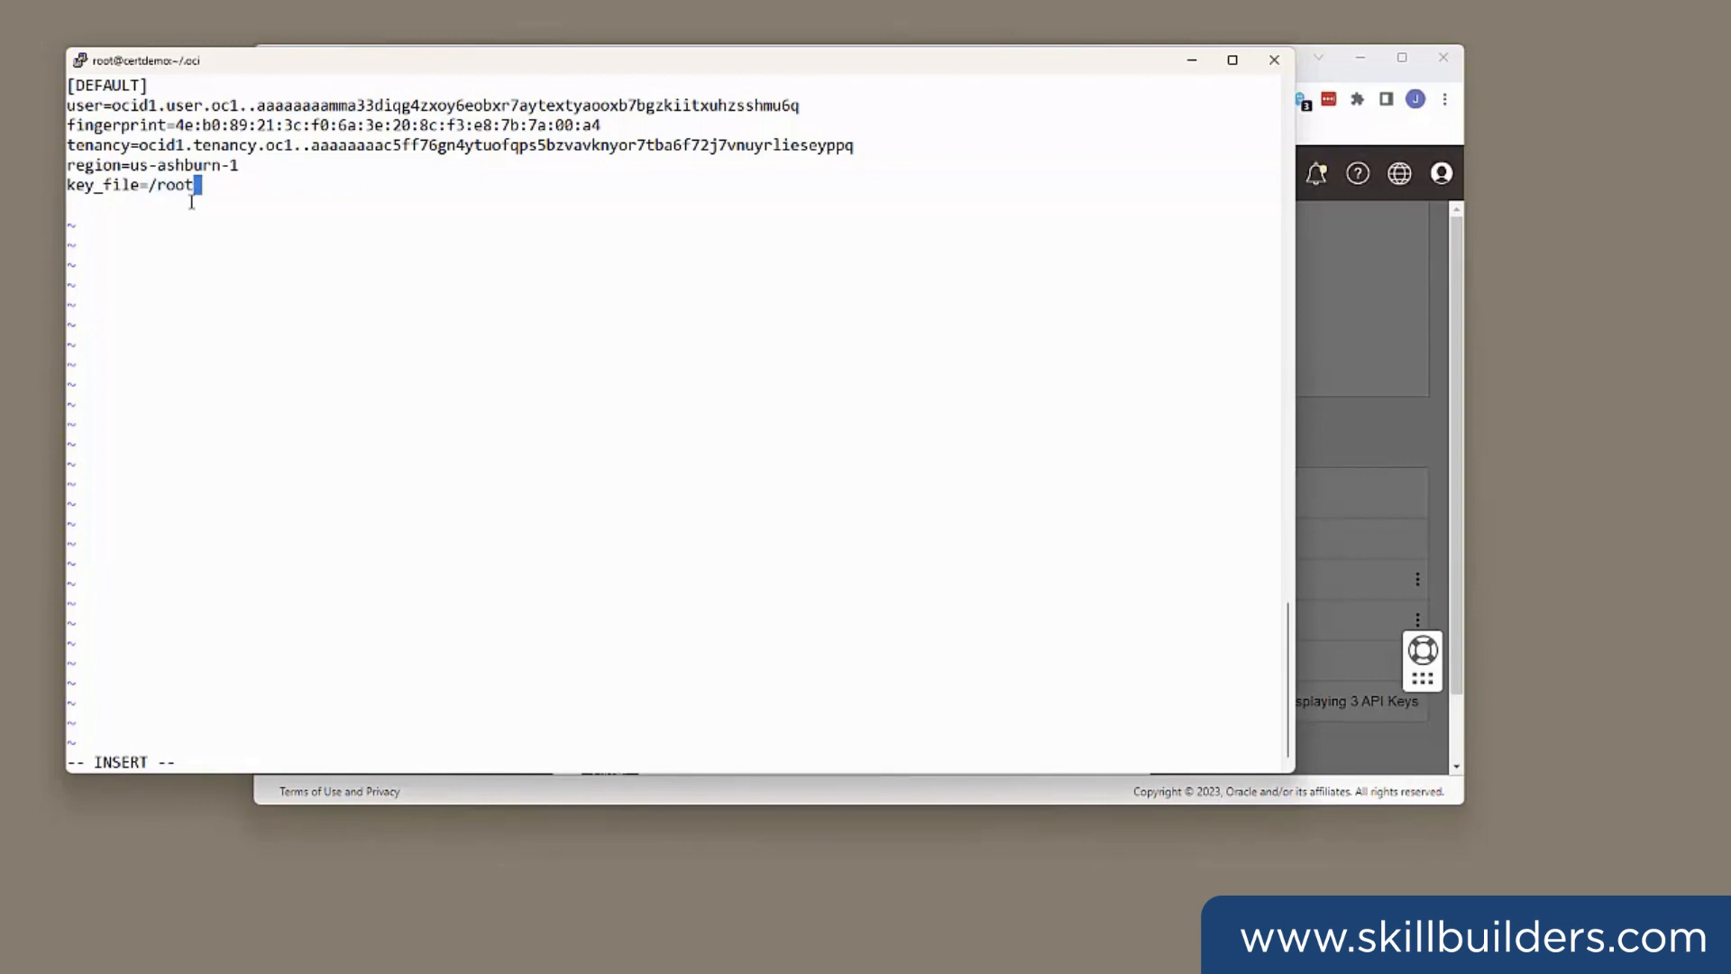
{"action": "type", "text": "/."}
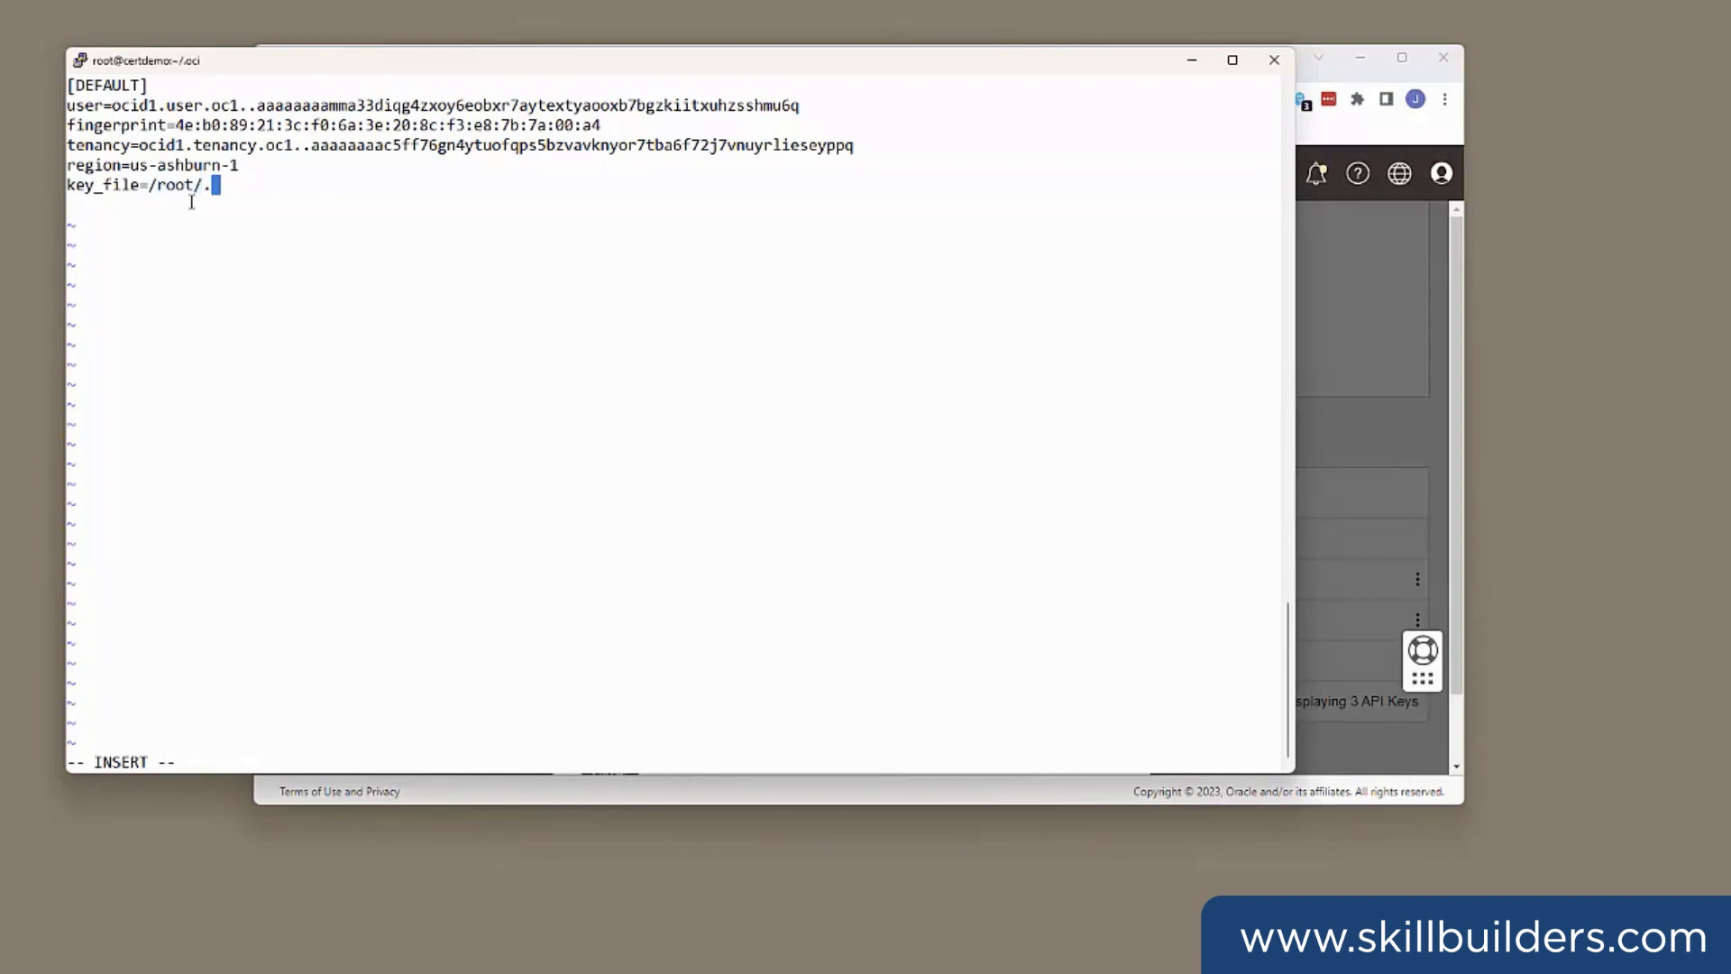
{"action": "type", "text": "oci/"}
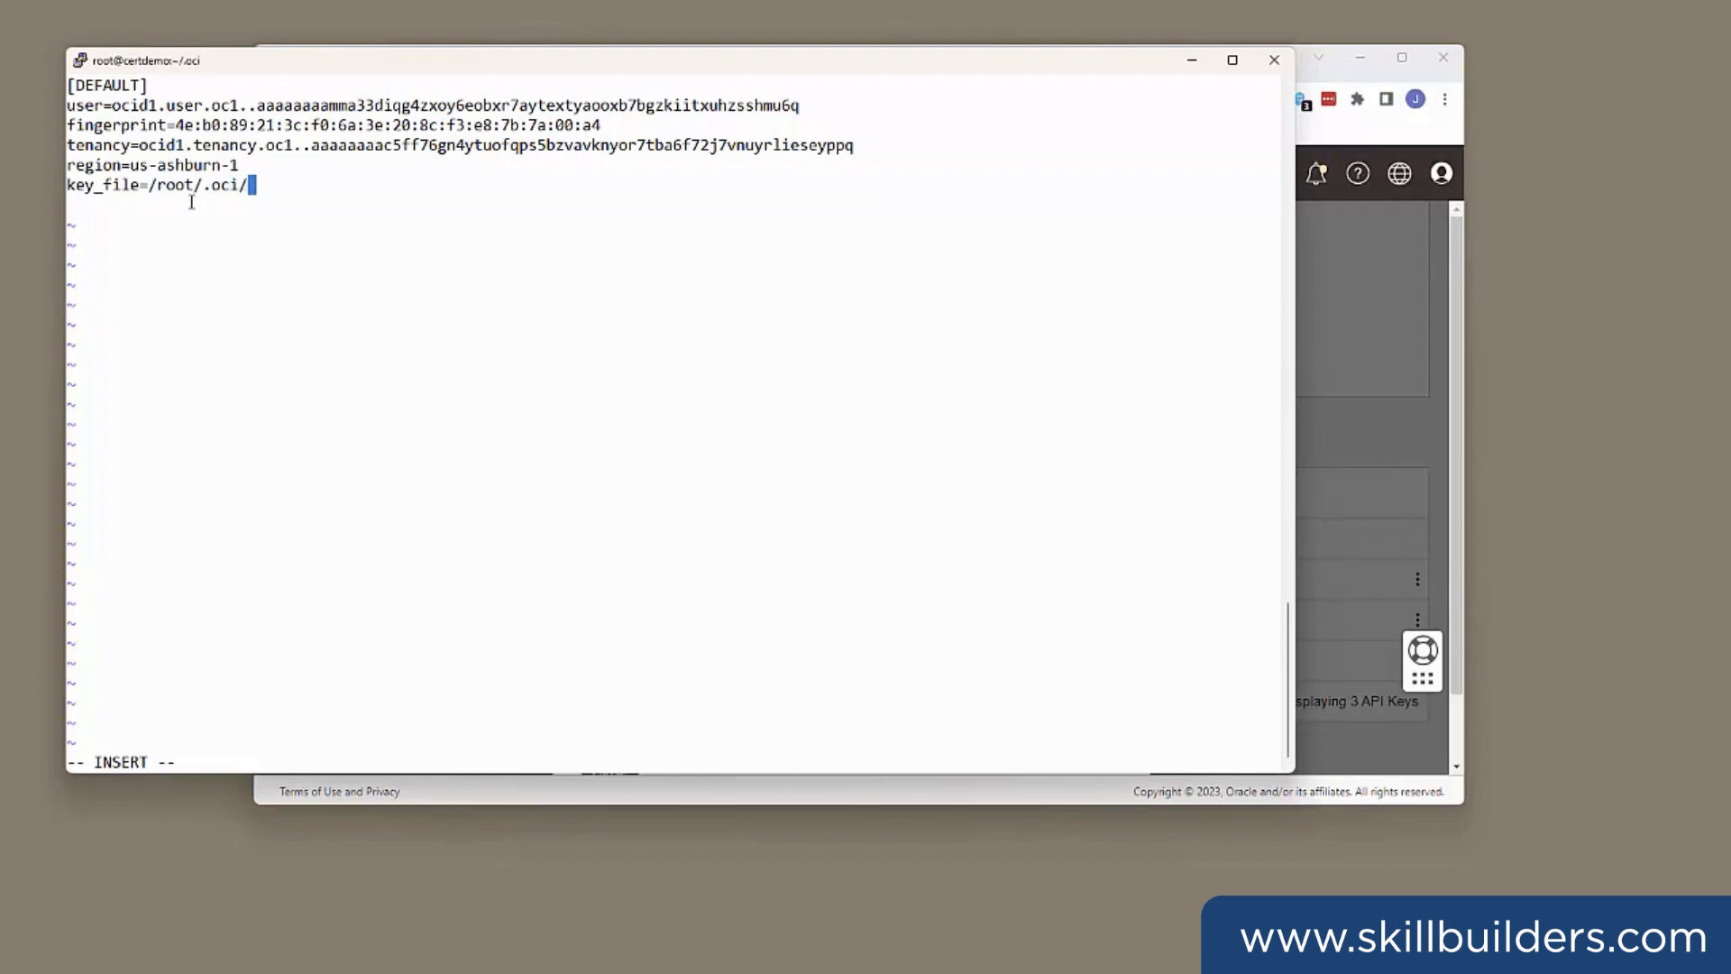
{"action": "type", "text": "priv"}
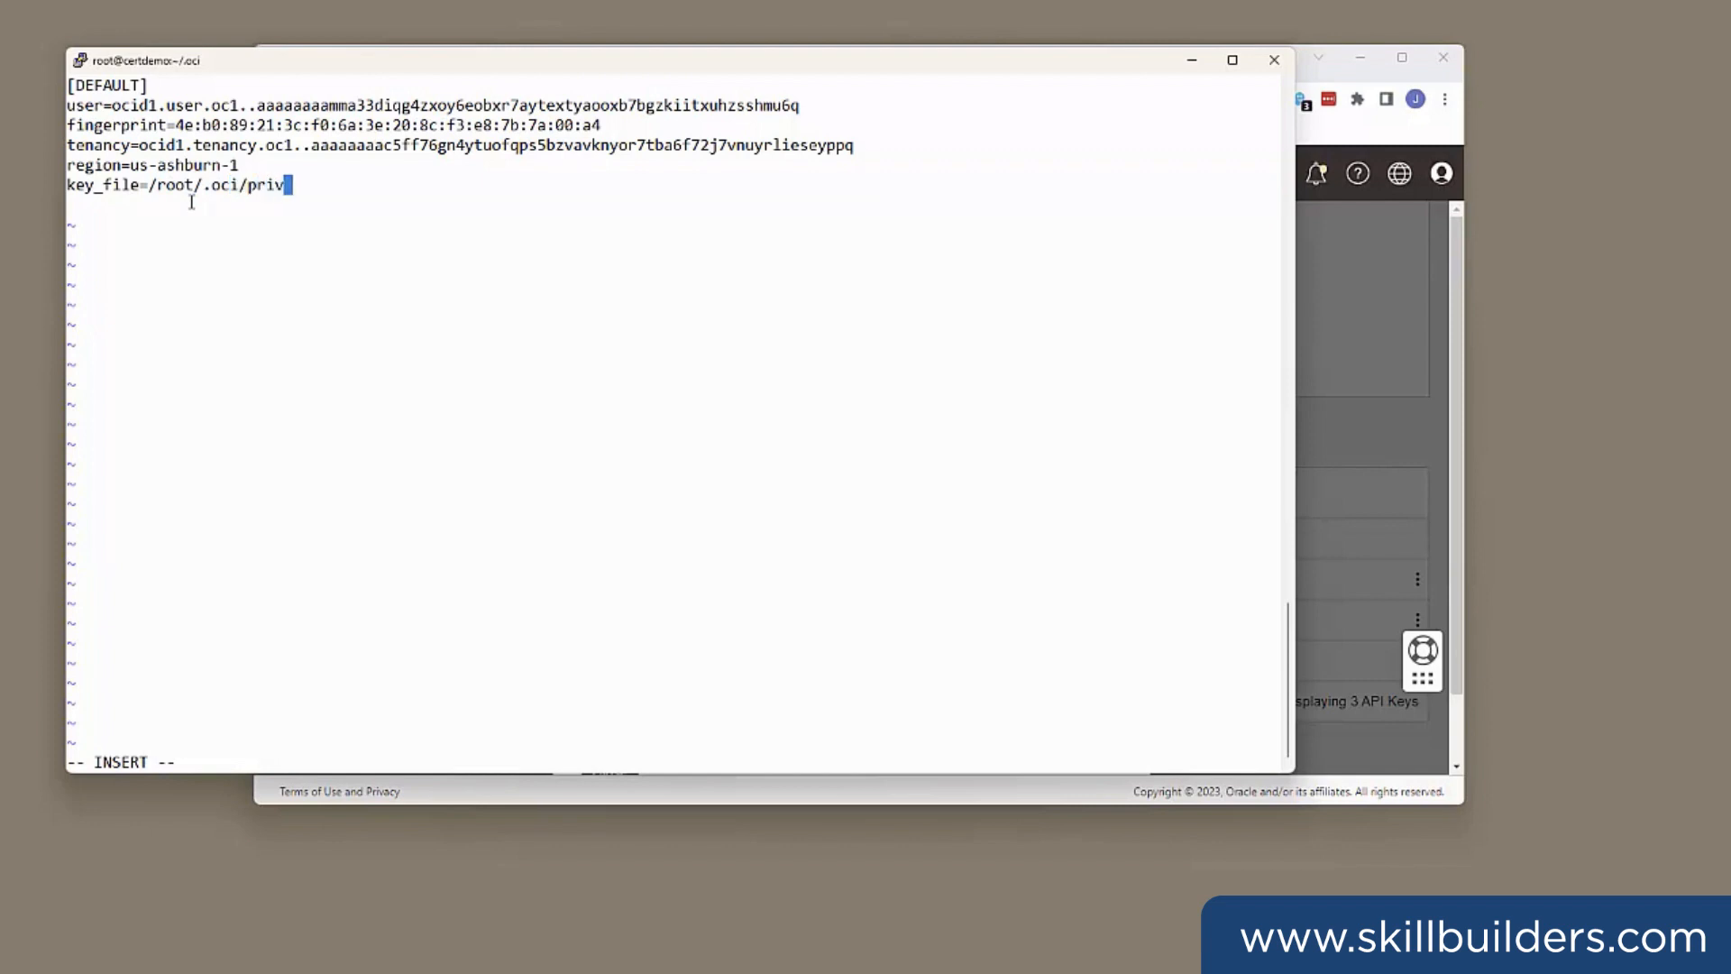
{"action": "type", "text": "key.pem"}
{"action": "left_click", "coordinate": [674, 761]}
{"action": "type", "text": ":wq"}
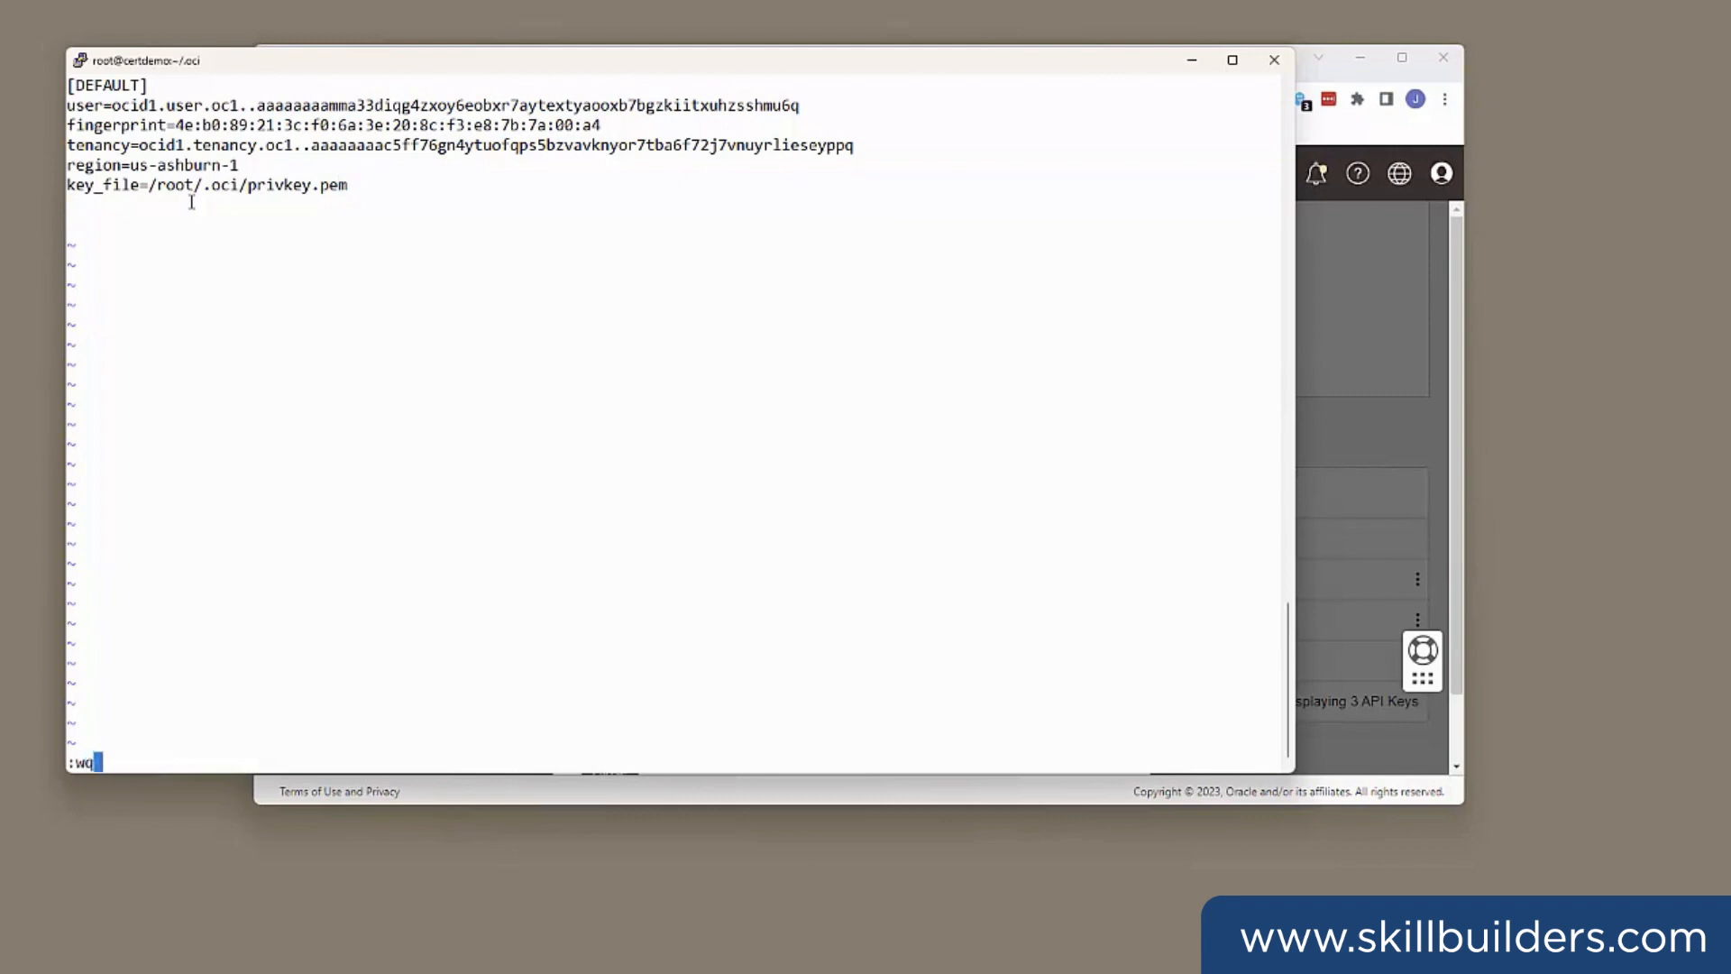
{"action": "key", "text": "Return"}
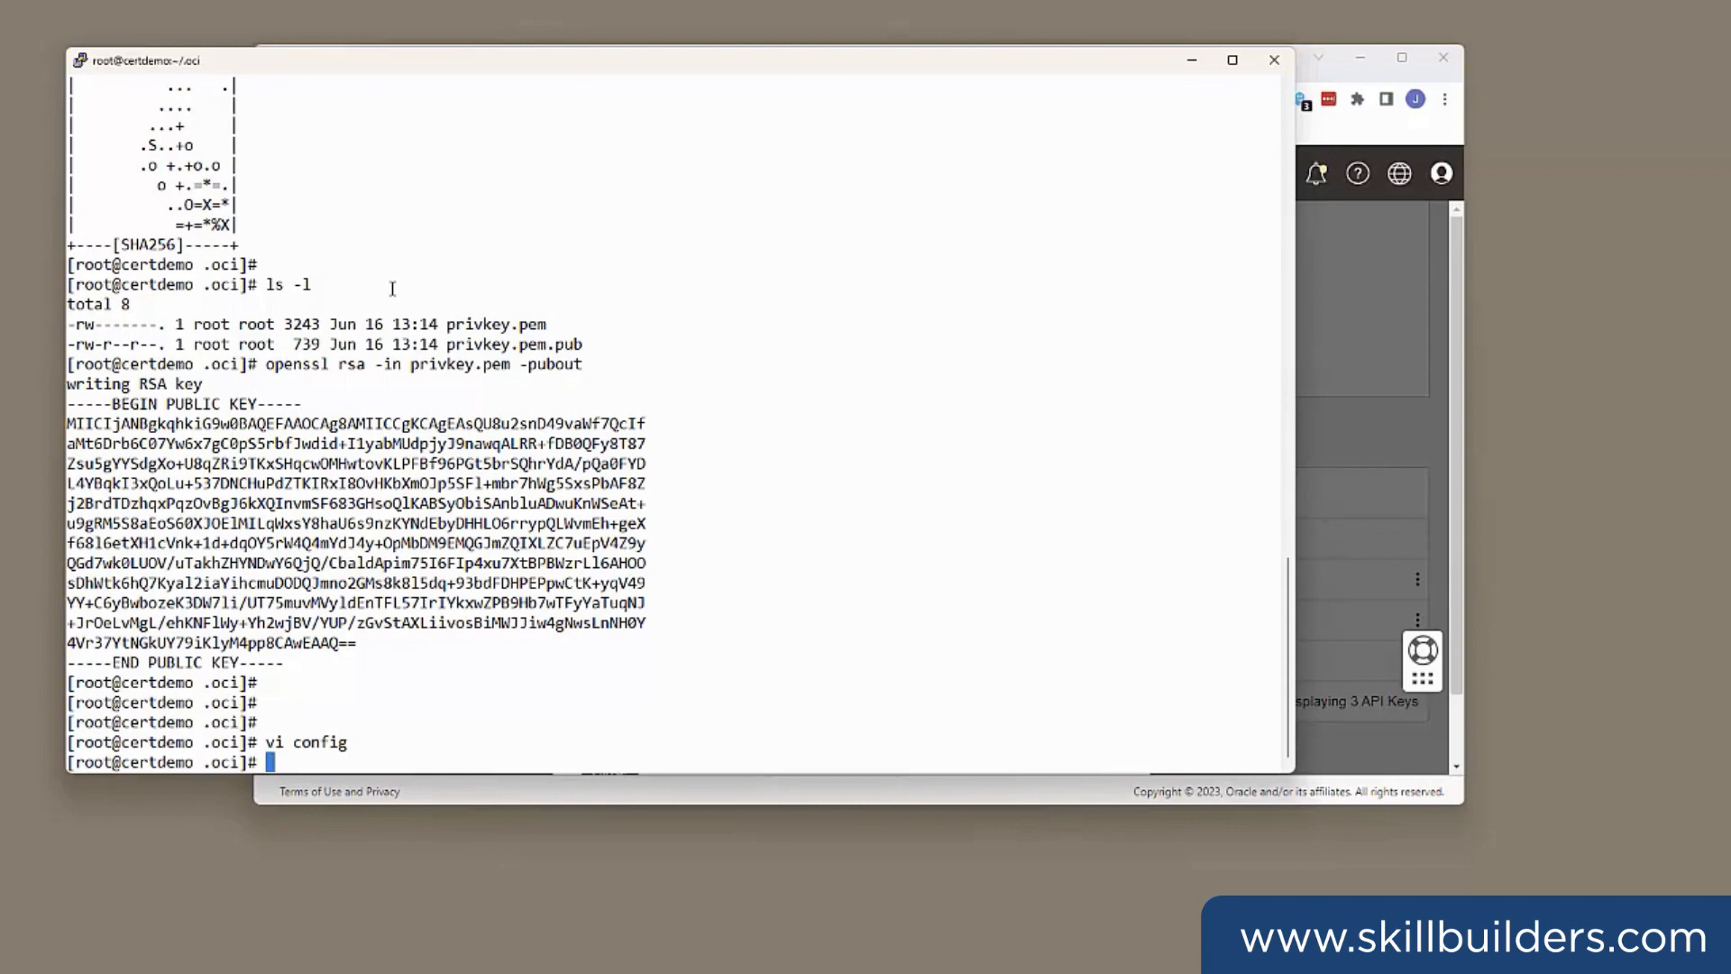
- Restrict all .oci files to owner-only with chmod 600 * and list them
{"action": "type", "text": "ls -l"}
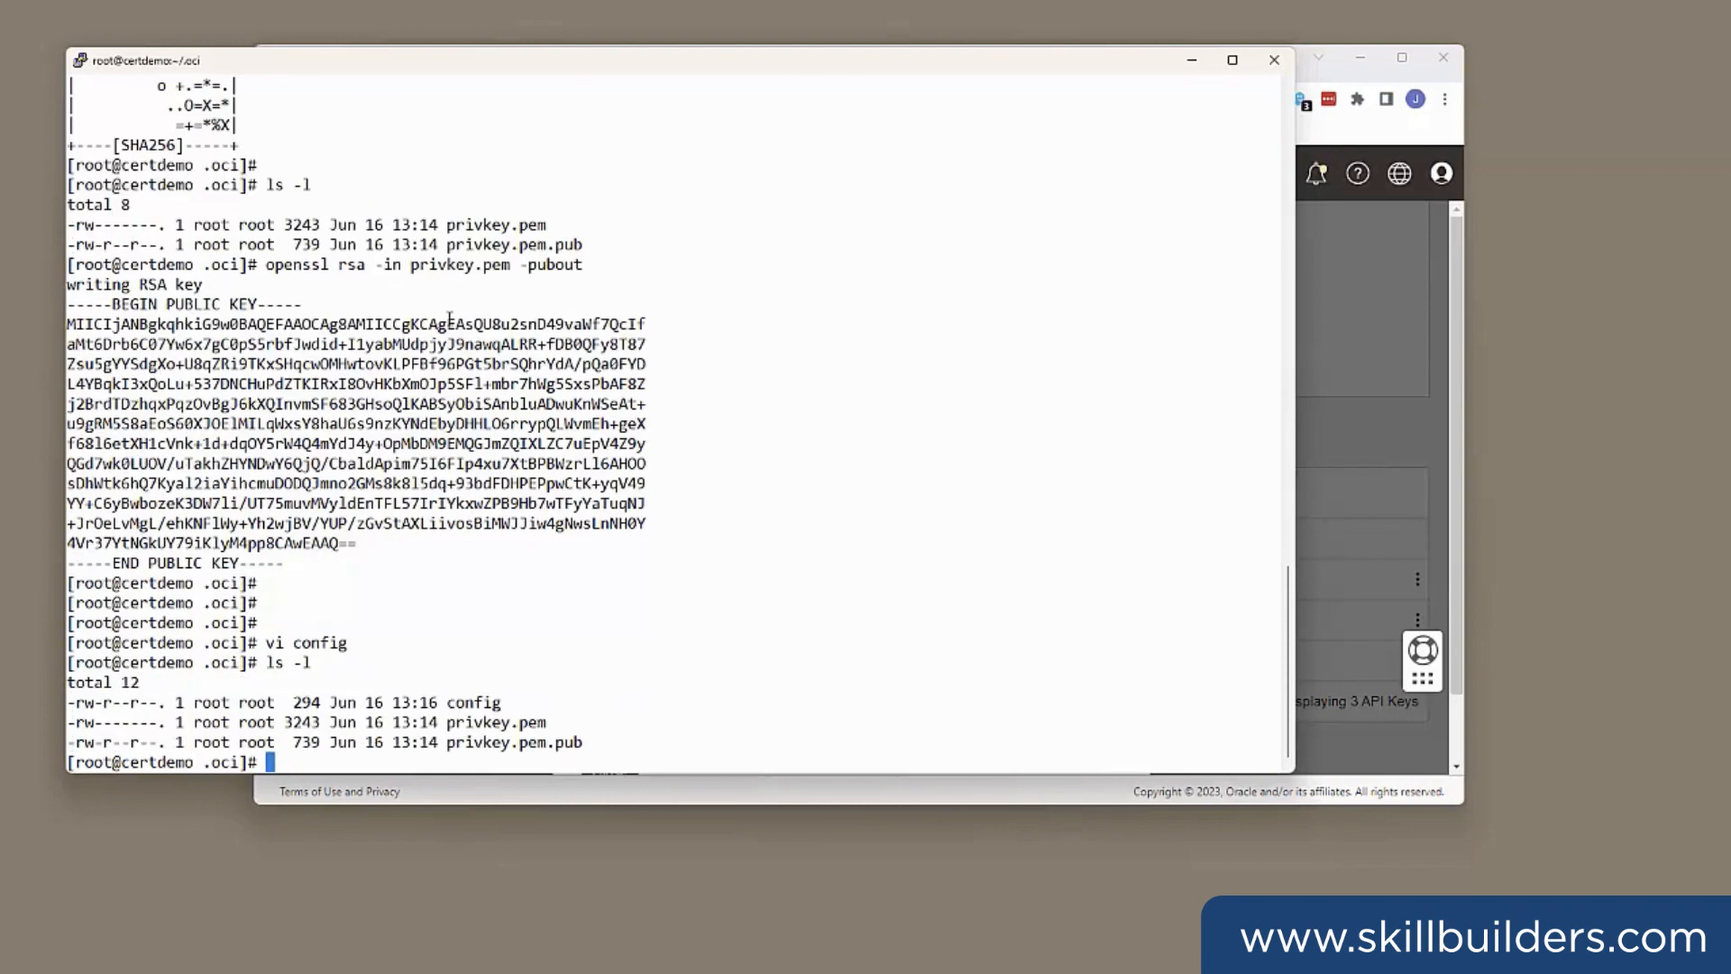
{"action": "mouse_move", "coordinate": [383, 594]}
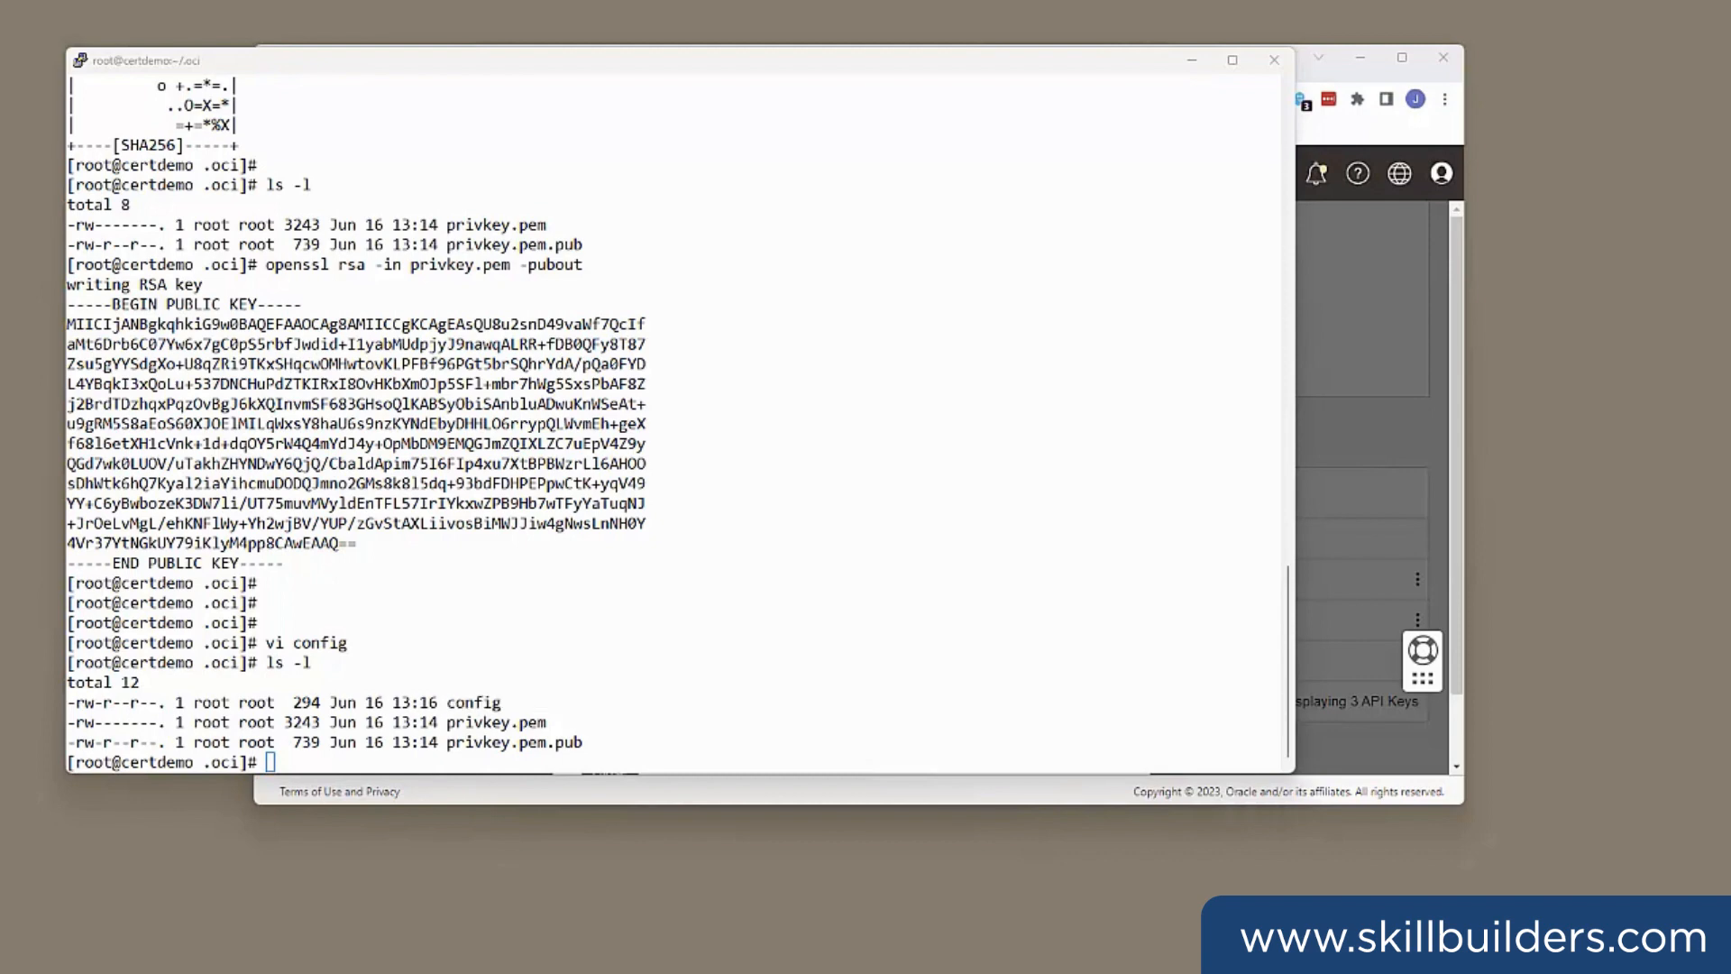
{"action": "type", "text": "chmod 600 *"}
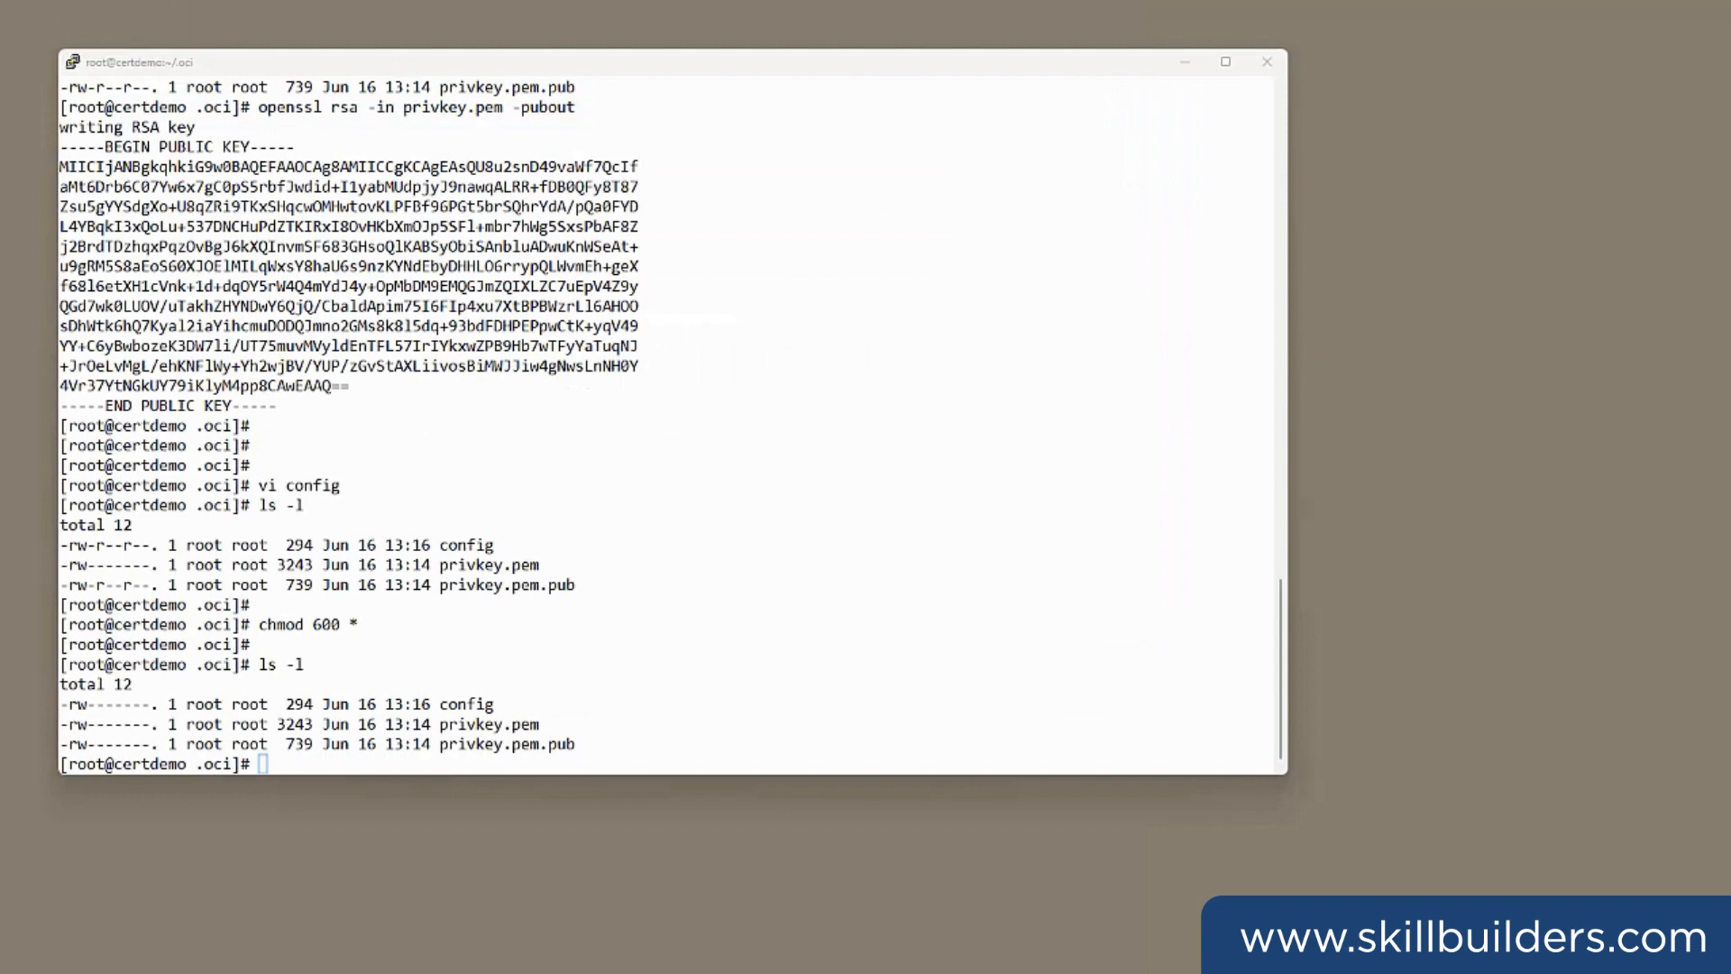
{"action": "mouse_move", "coordinate": [1392, 24]}
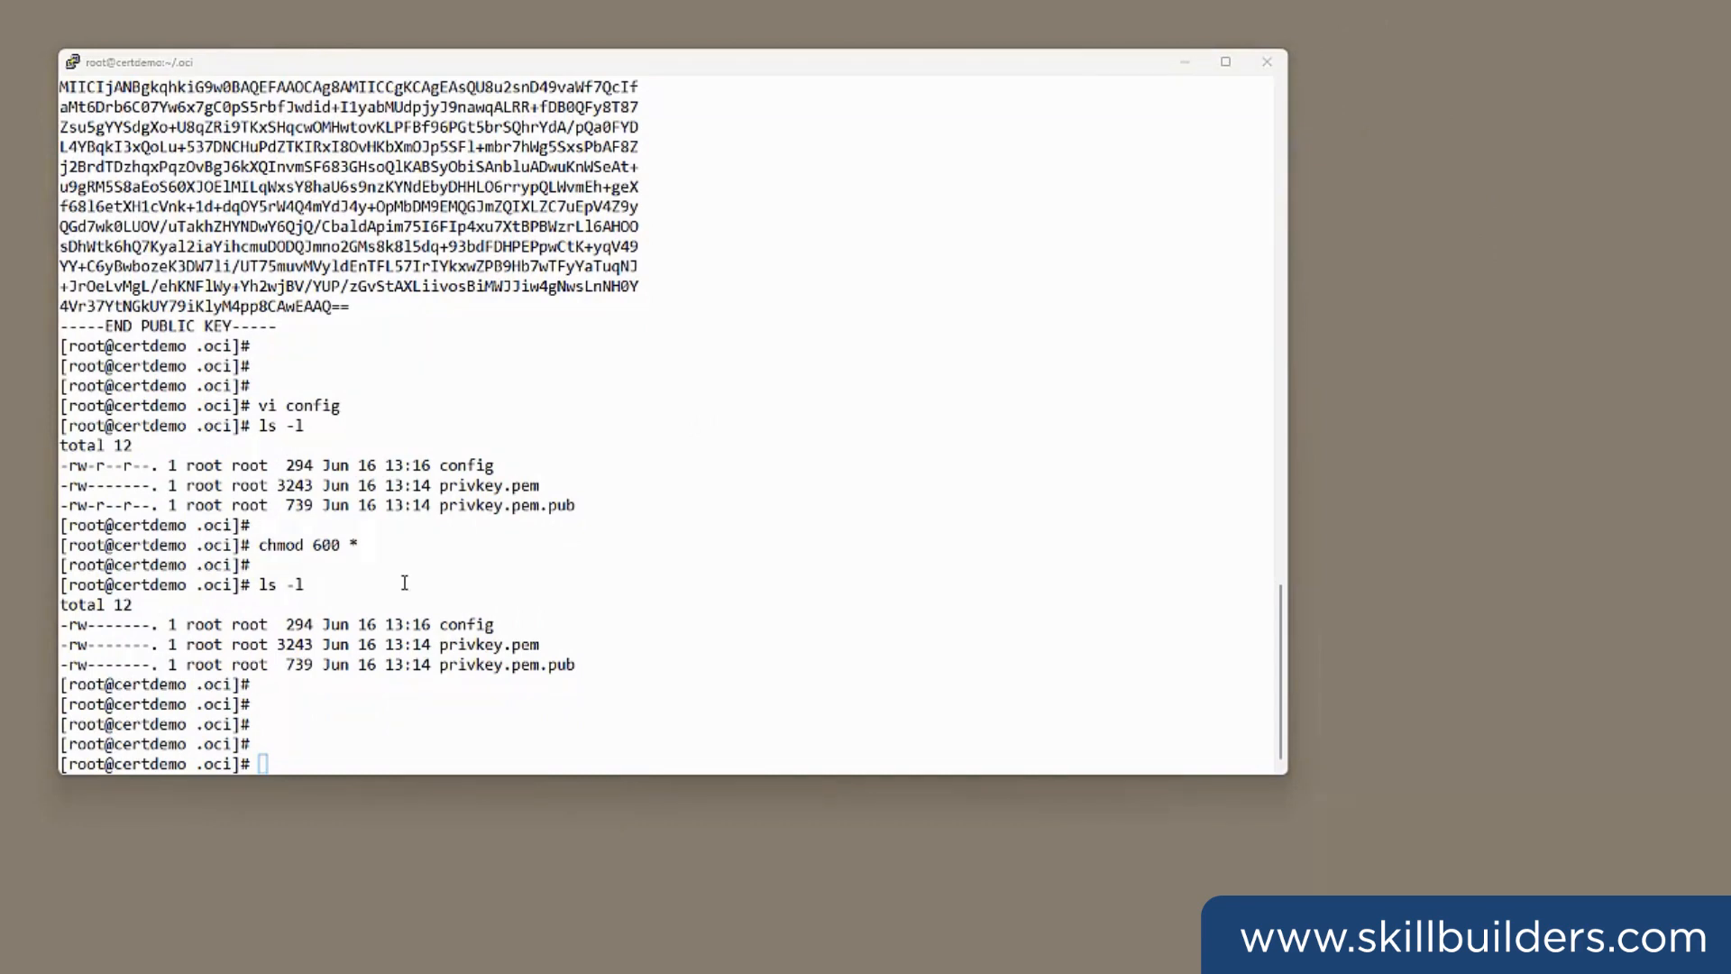
- Run oci iam compartment list to show the tenancy's compartments as JSON
{"action": "type", "text": "oci iam compartment list"}
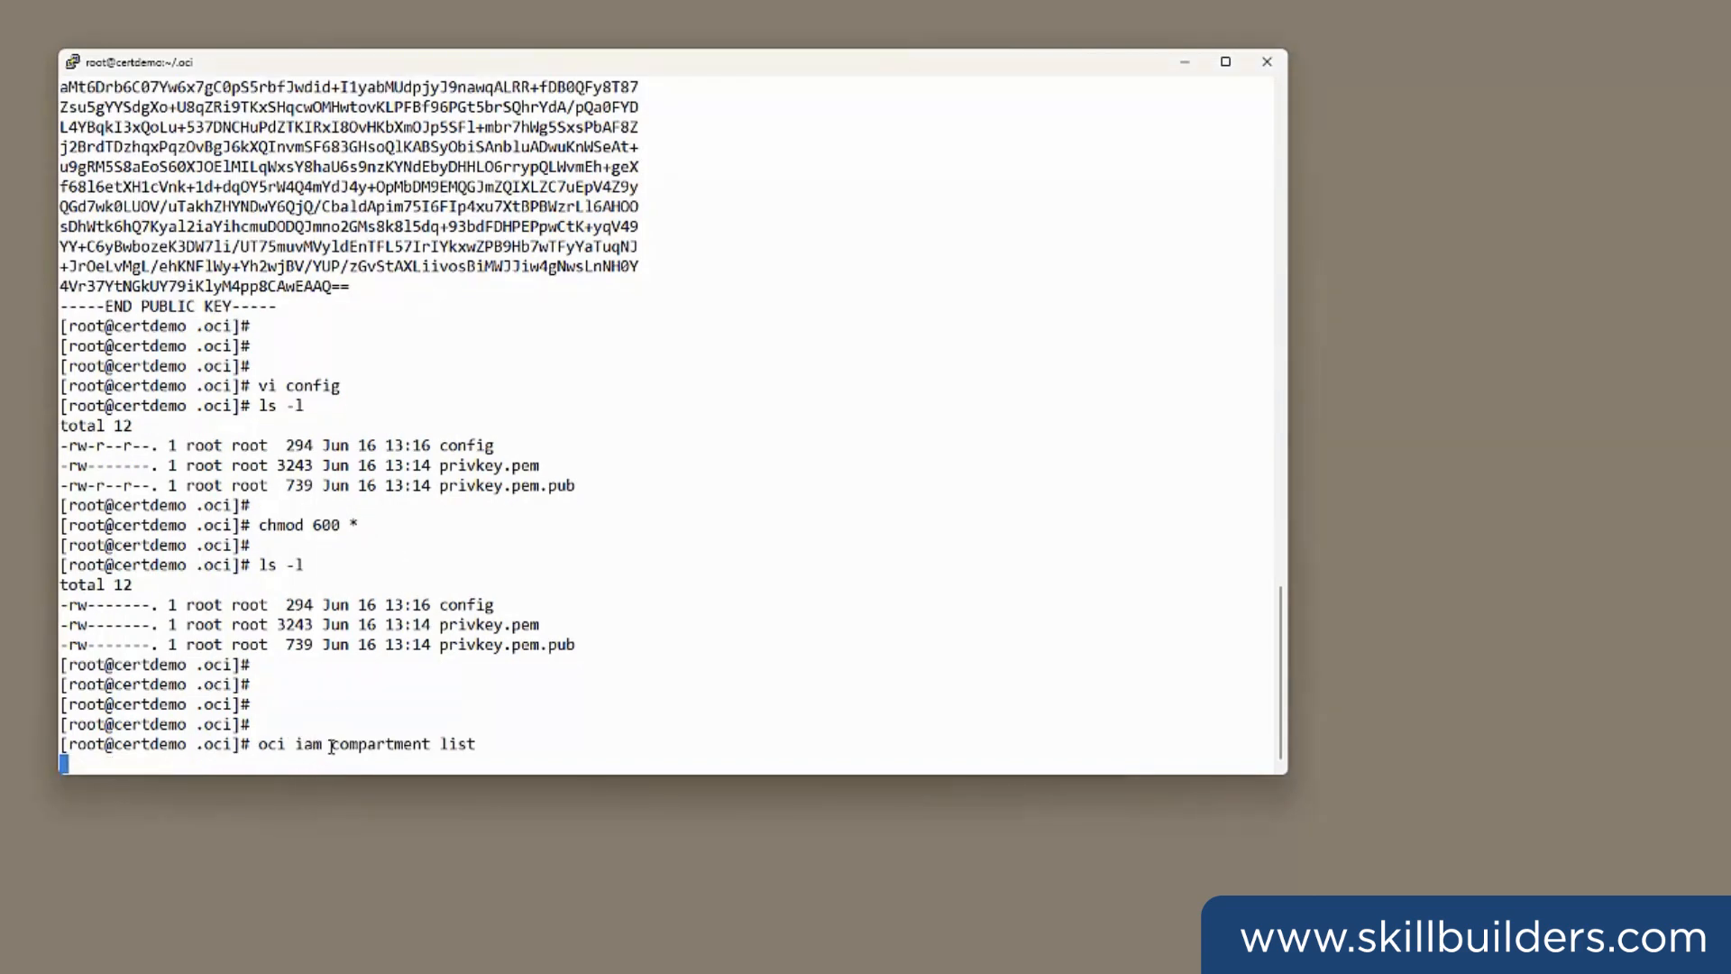
{"action": "mouse_move", "coordinate": [508, 734]}
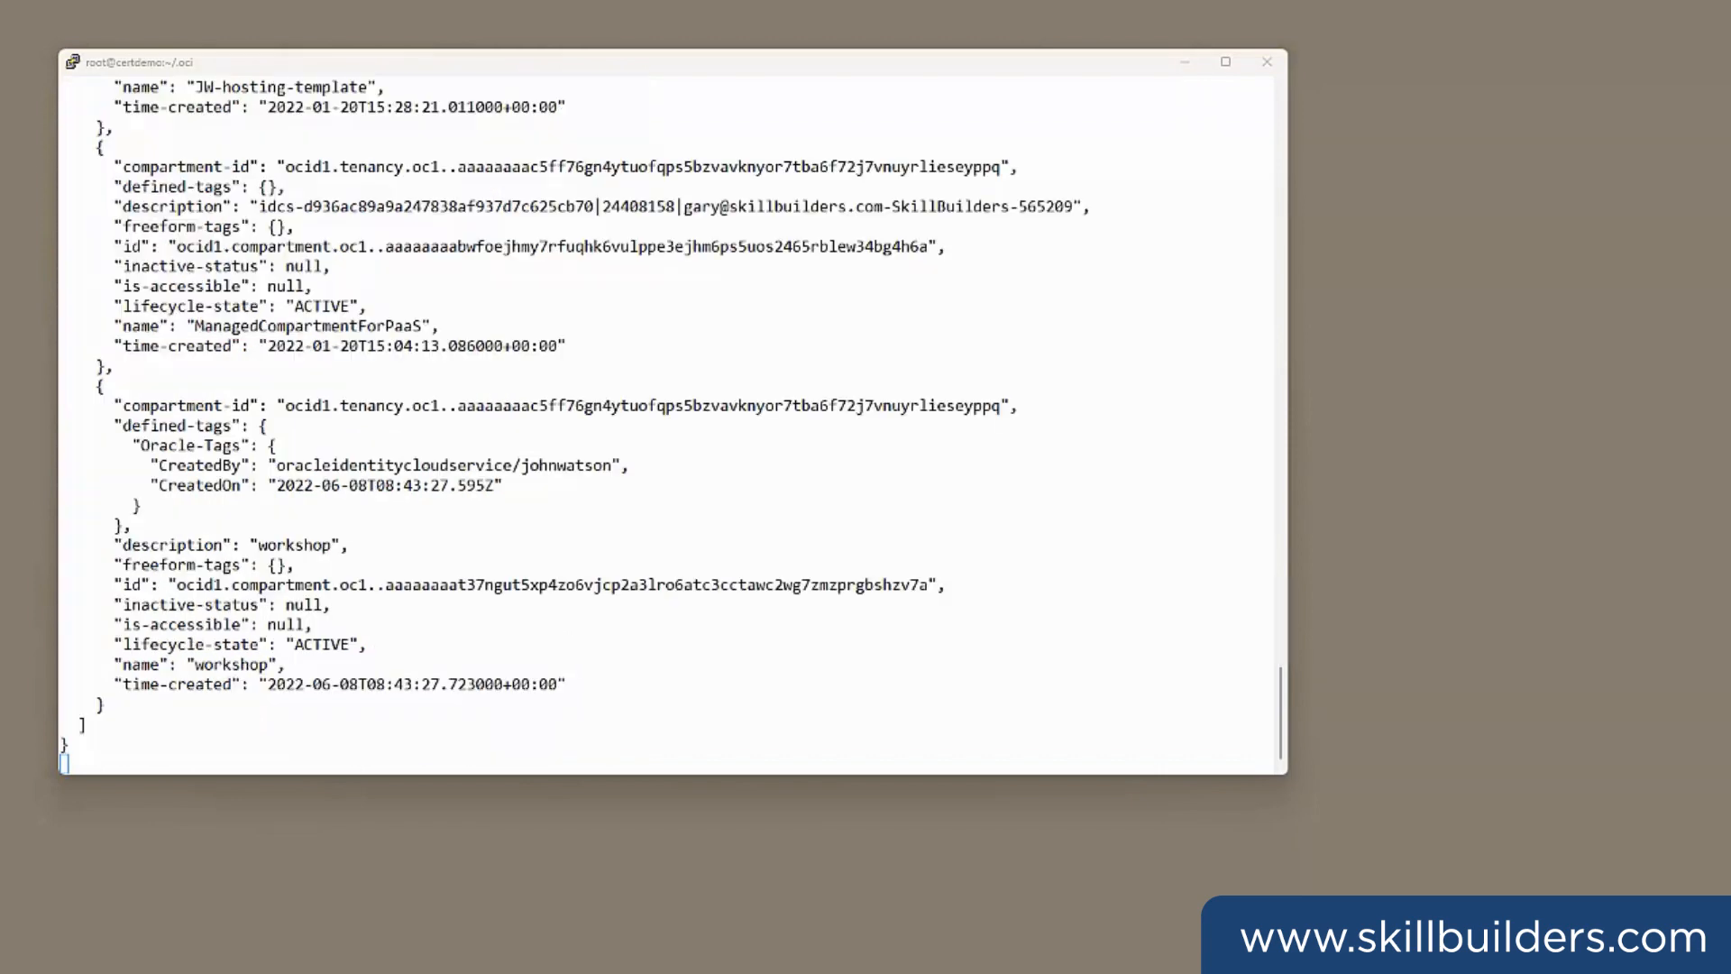
{"action": "key", "text": "Return"}
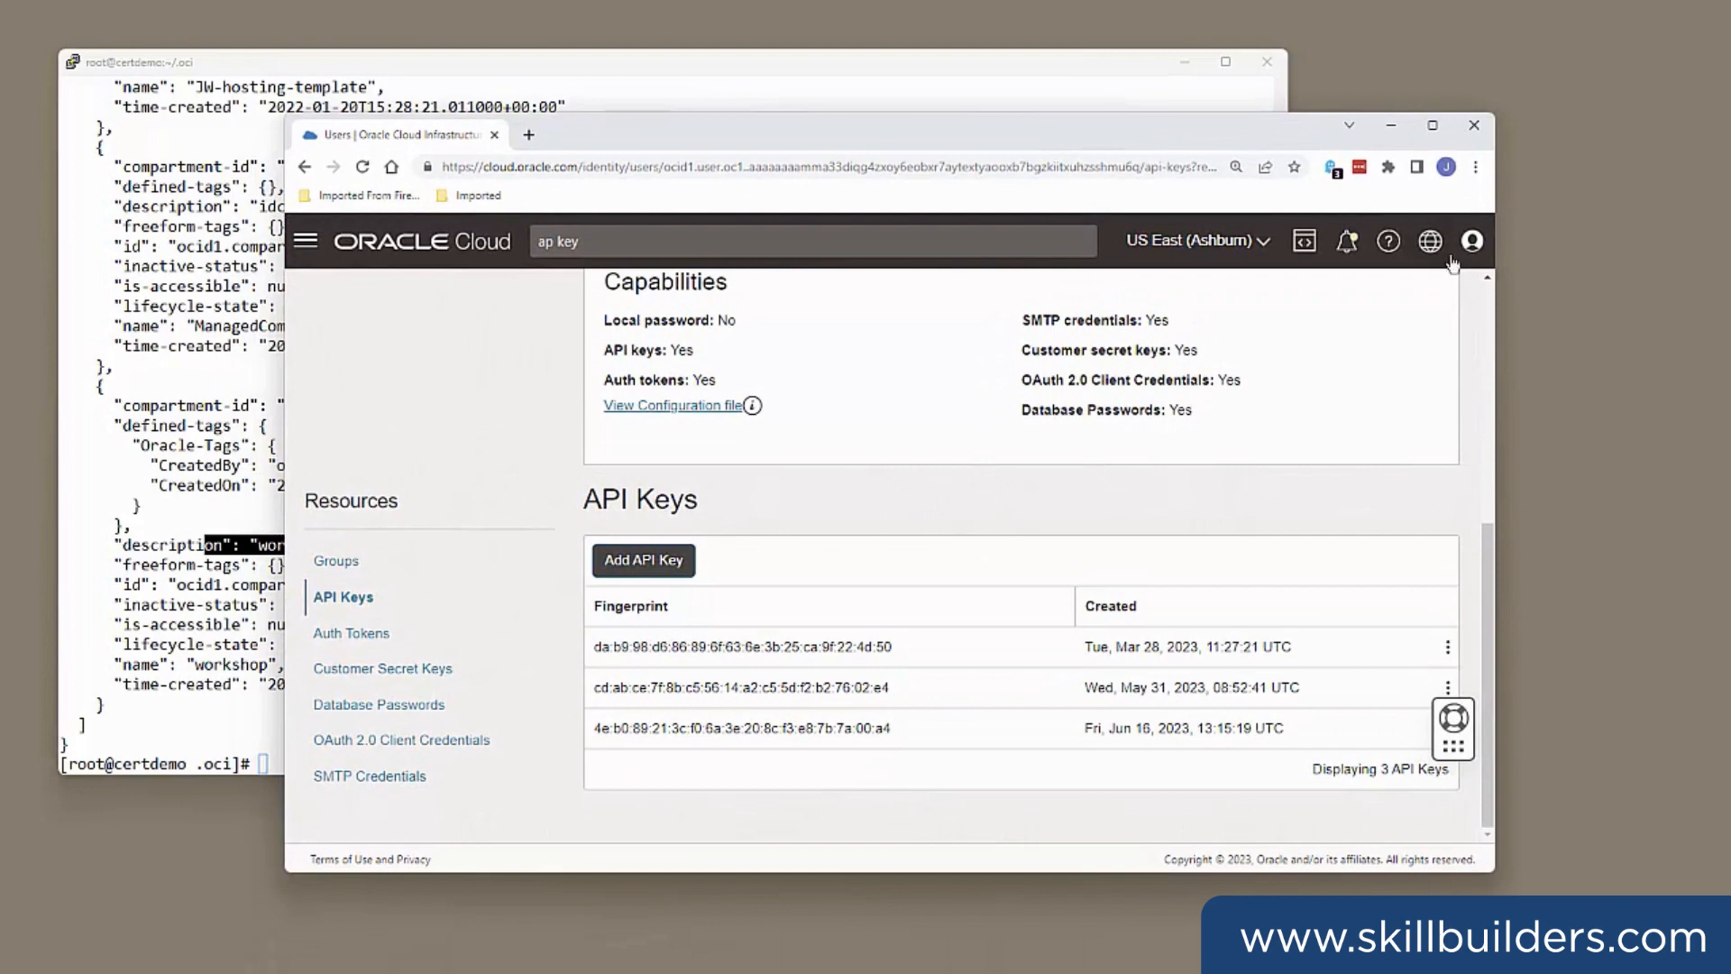
- Navigate to Compartments, view the workshop compartment's details, then return to the terminal
{"action": "left_click", "coordinate": [306, 240]}
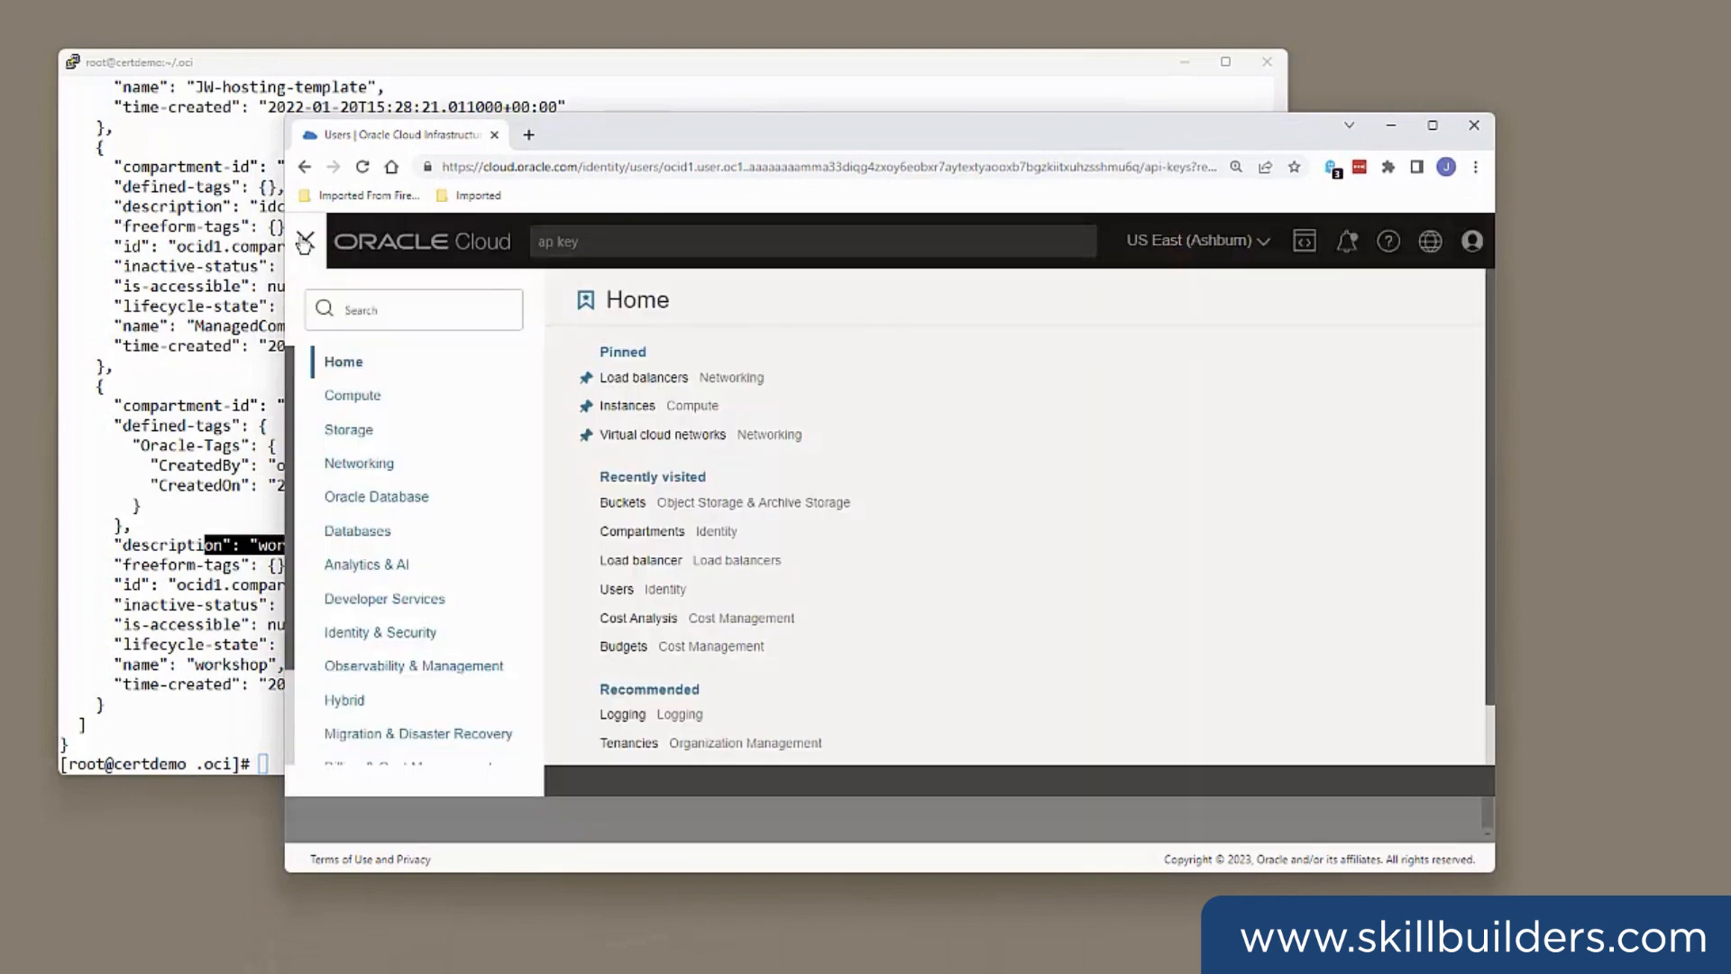
{"action": "mouse_move", "coordinate": [642, 530]}
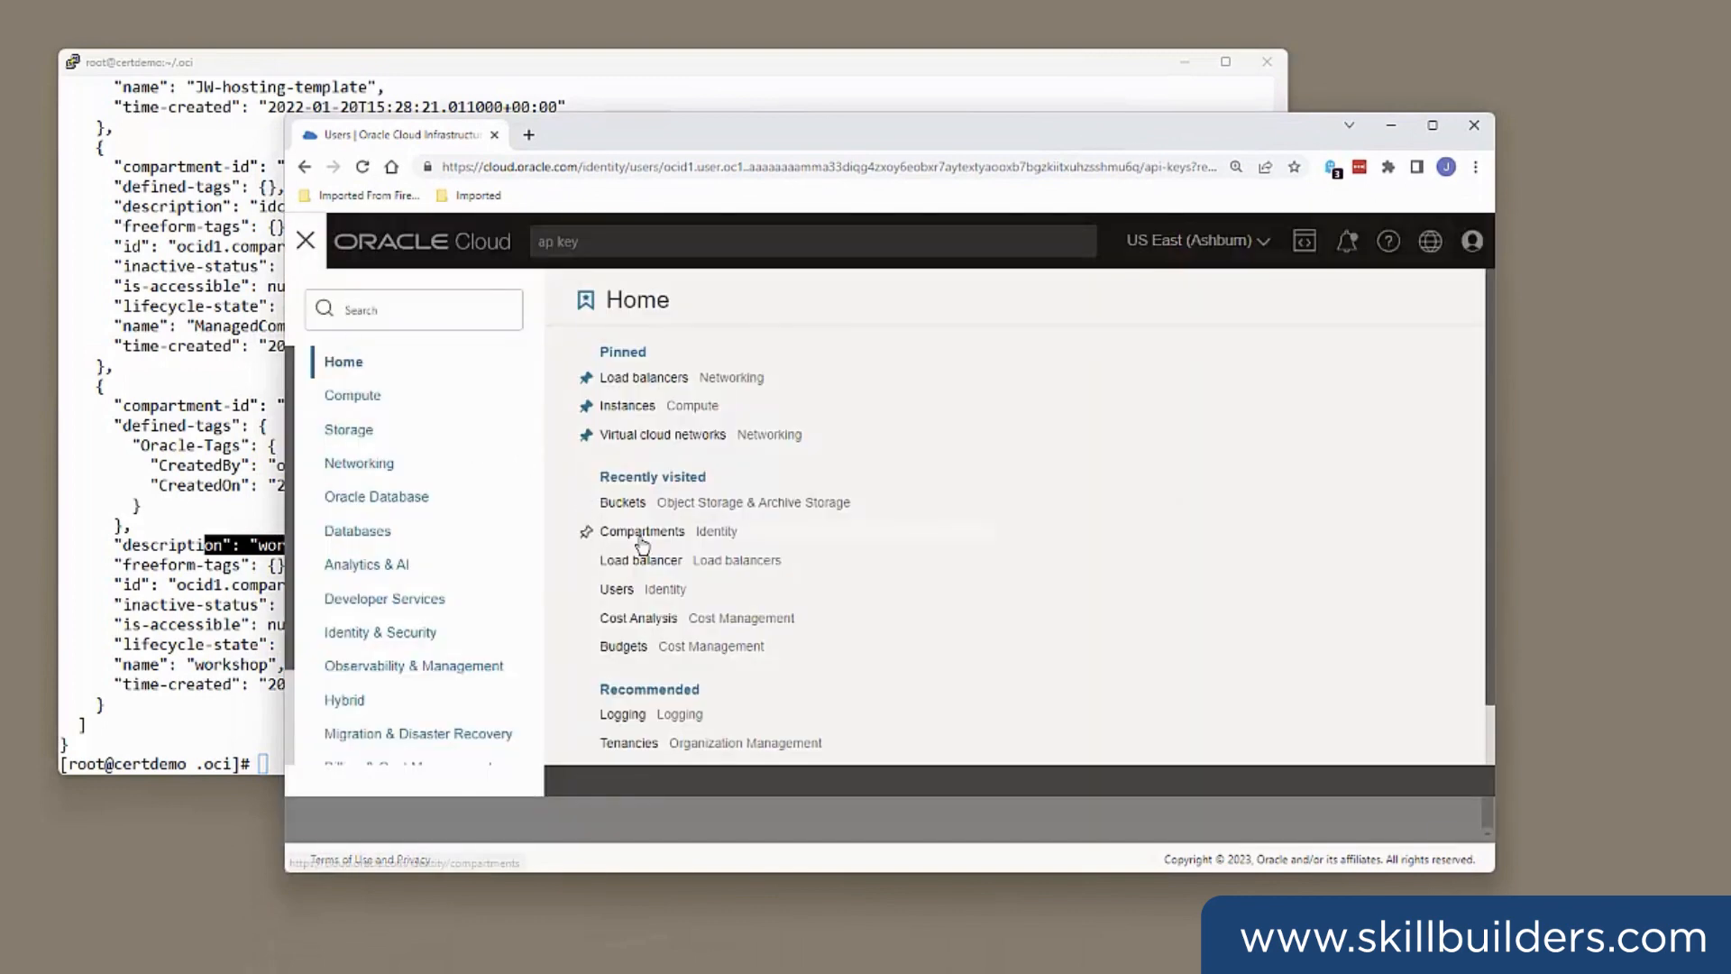
{"action": "left_click", "coordinate": [642, 530]}
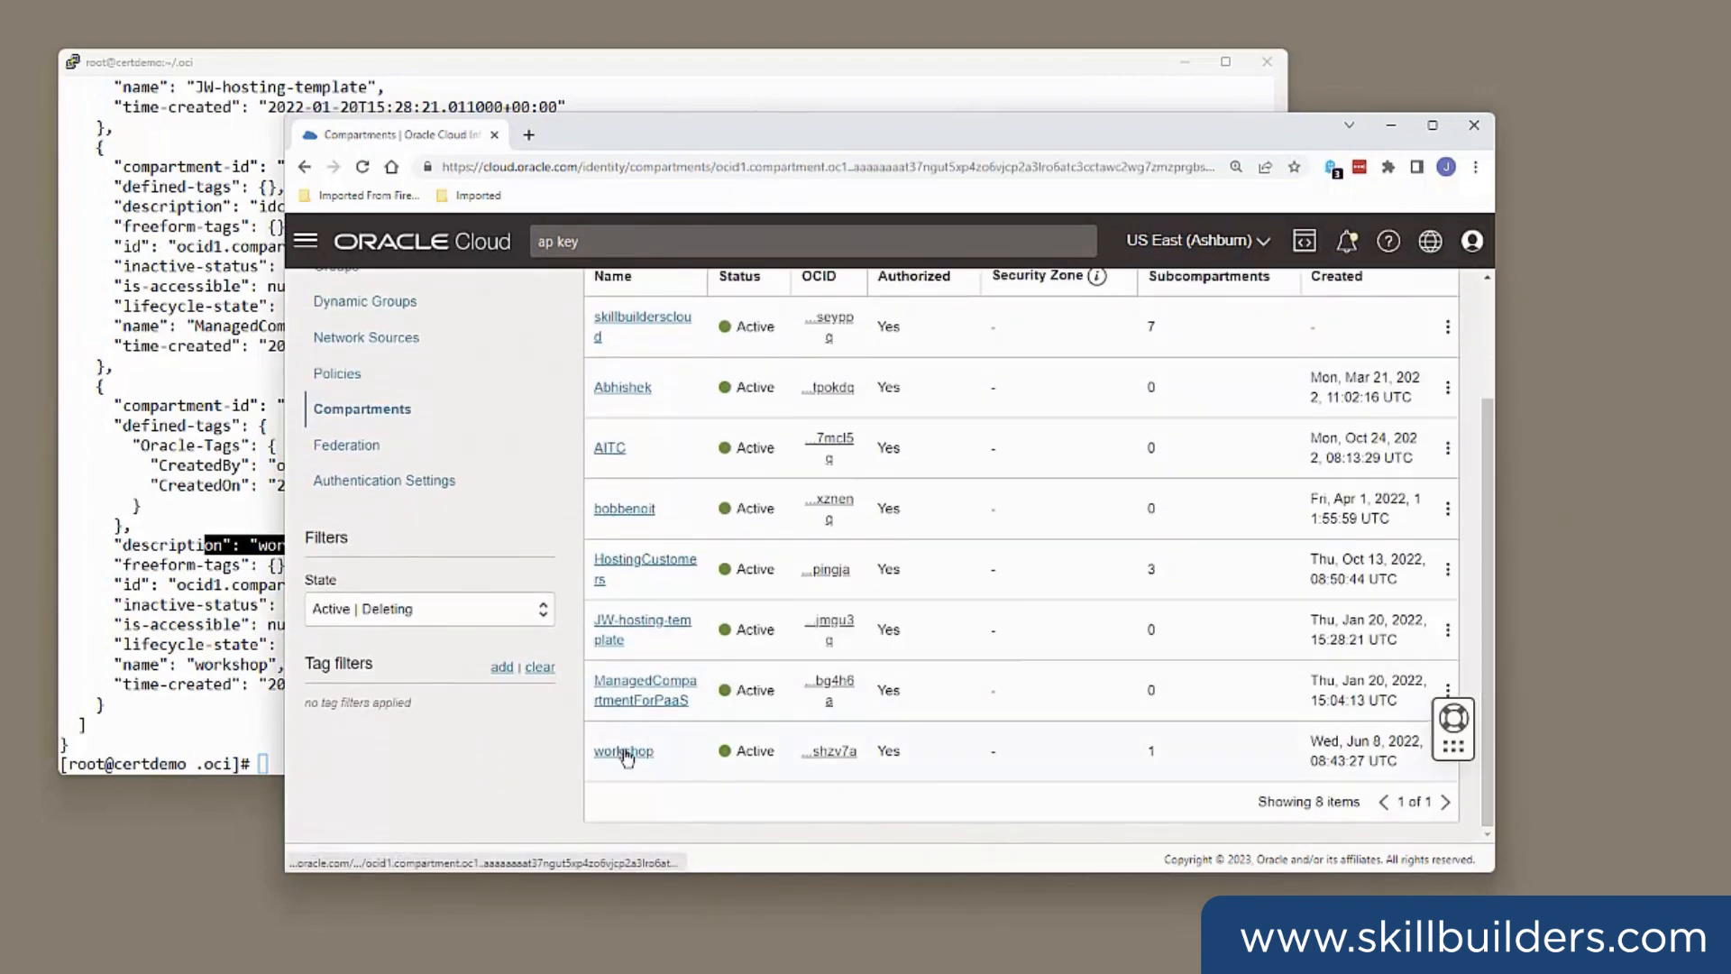
{"action": "left_click", "coordinate": [622, 750]}
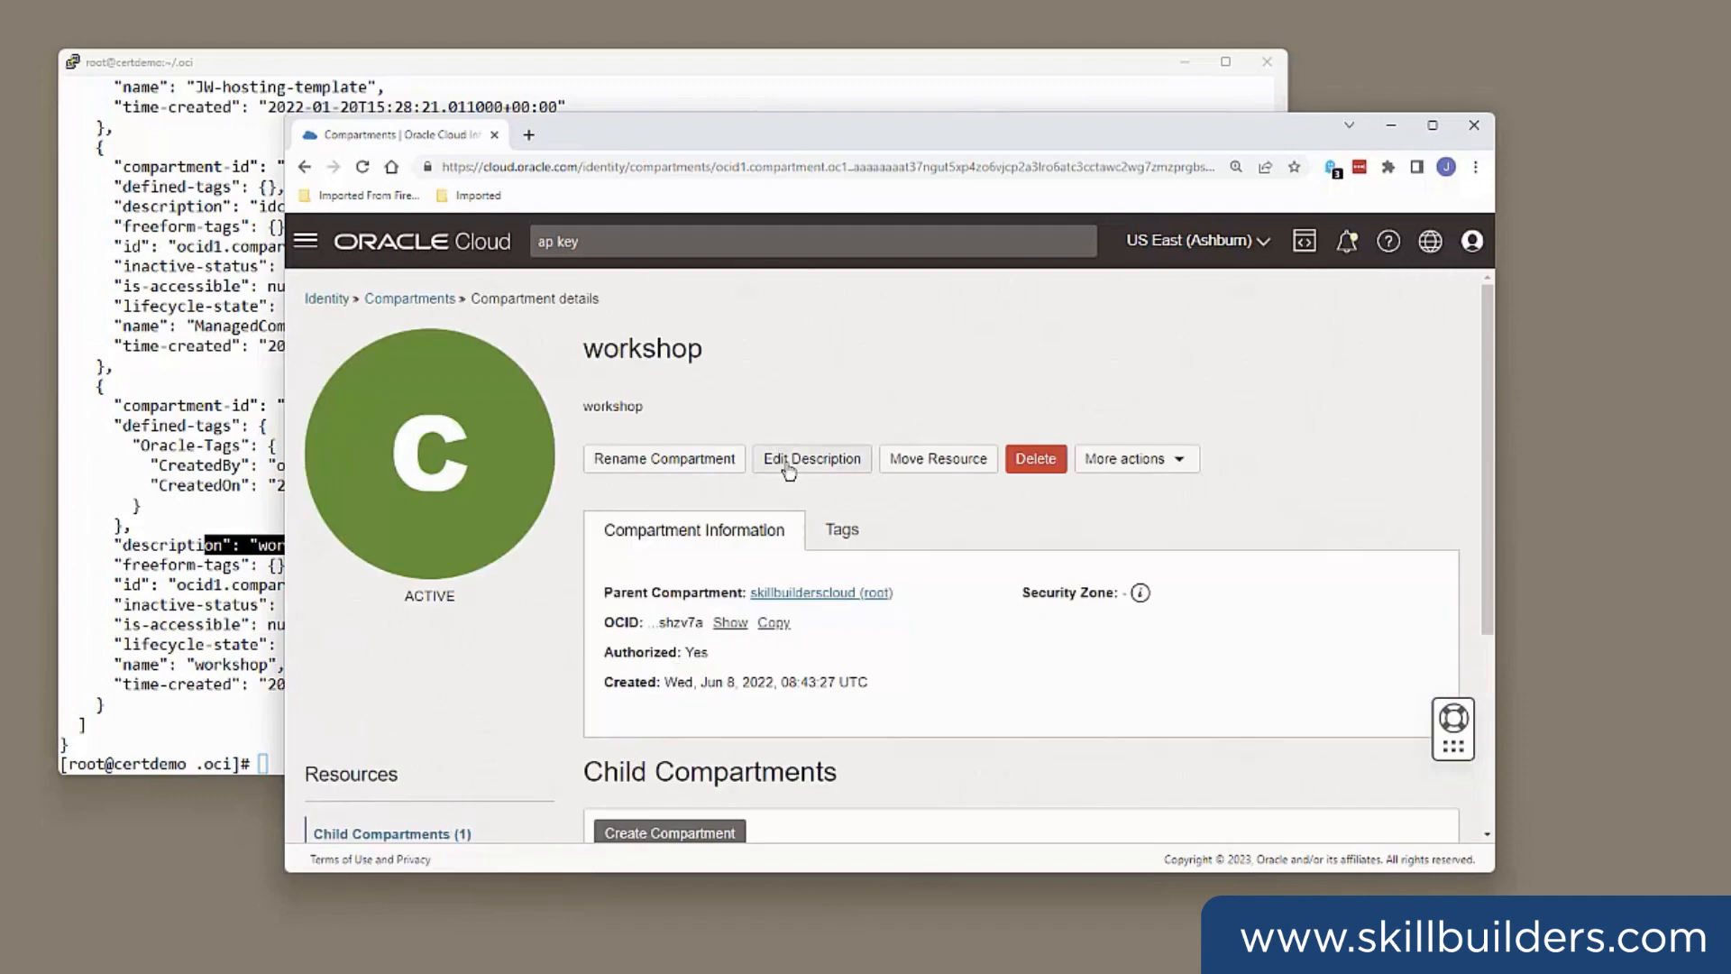
{"action": "left_click", "coordinate": [810, 458]}
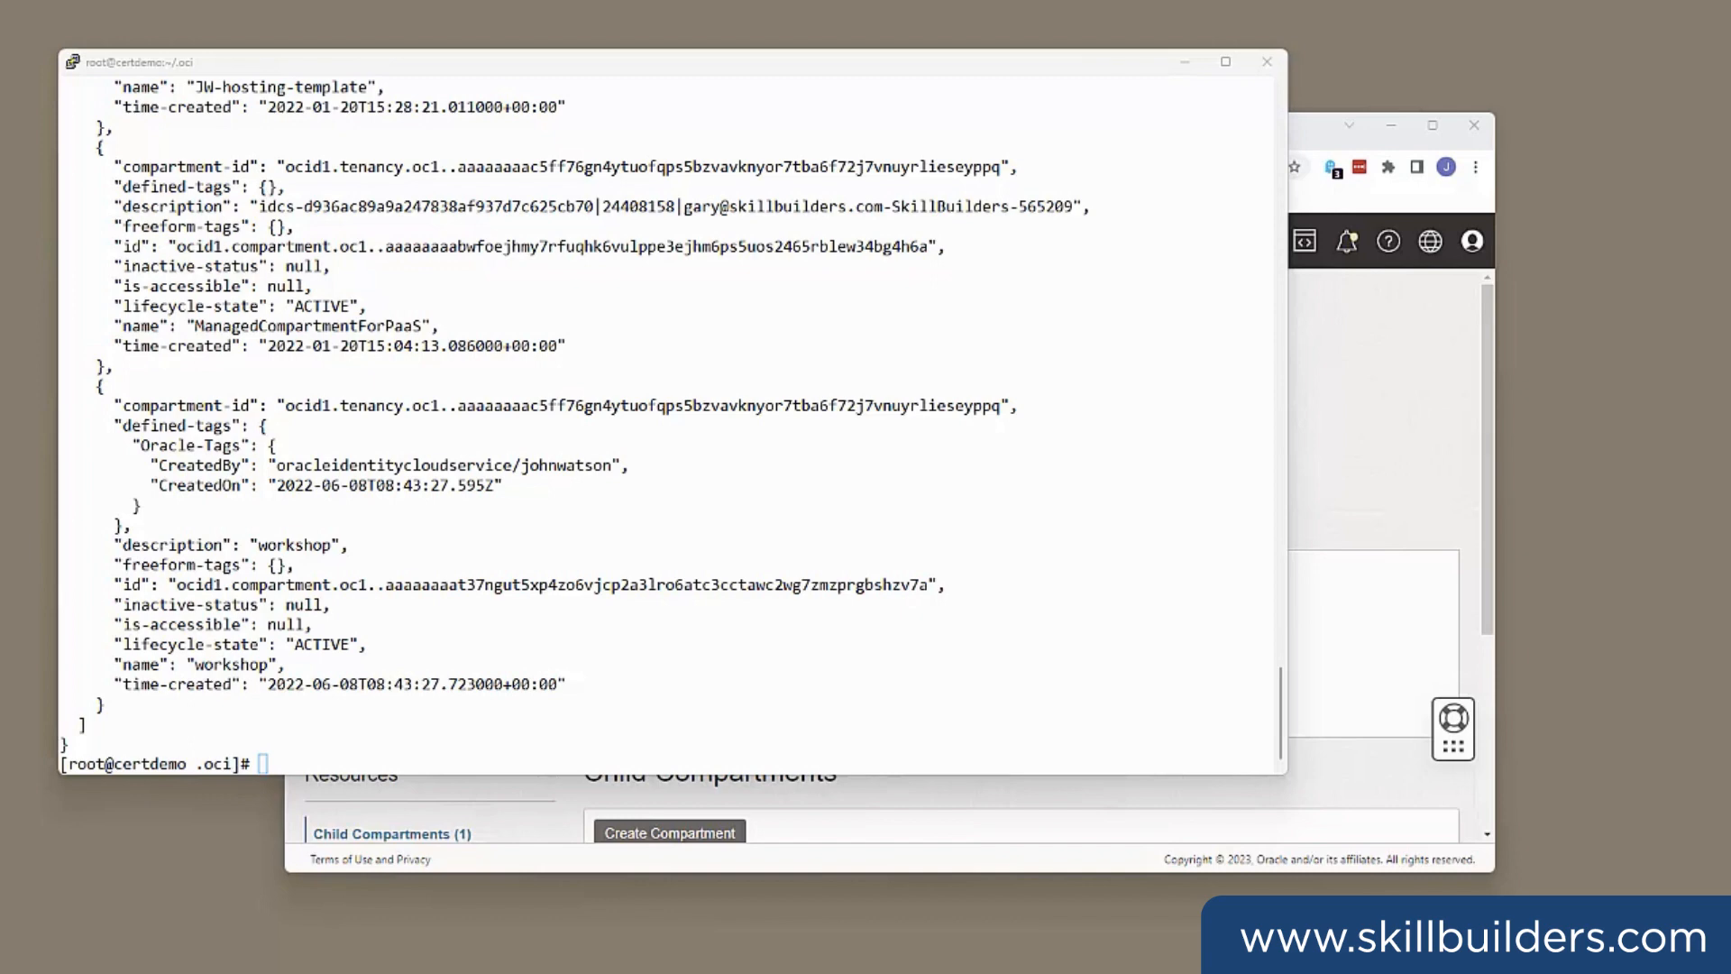
{"action": "mouse_move", "coordinate": [424, 729]}
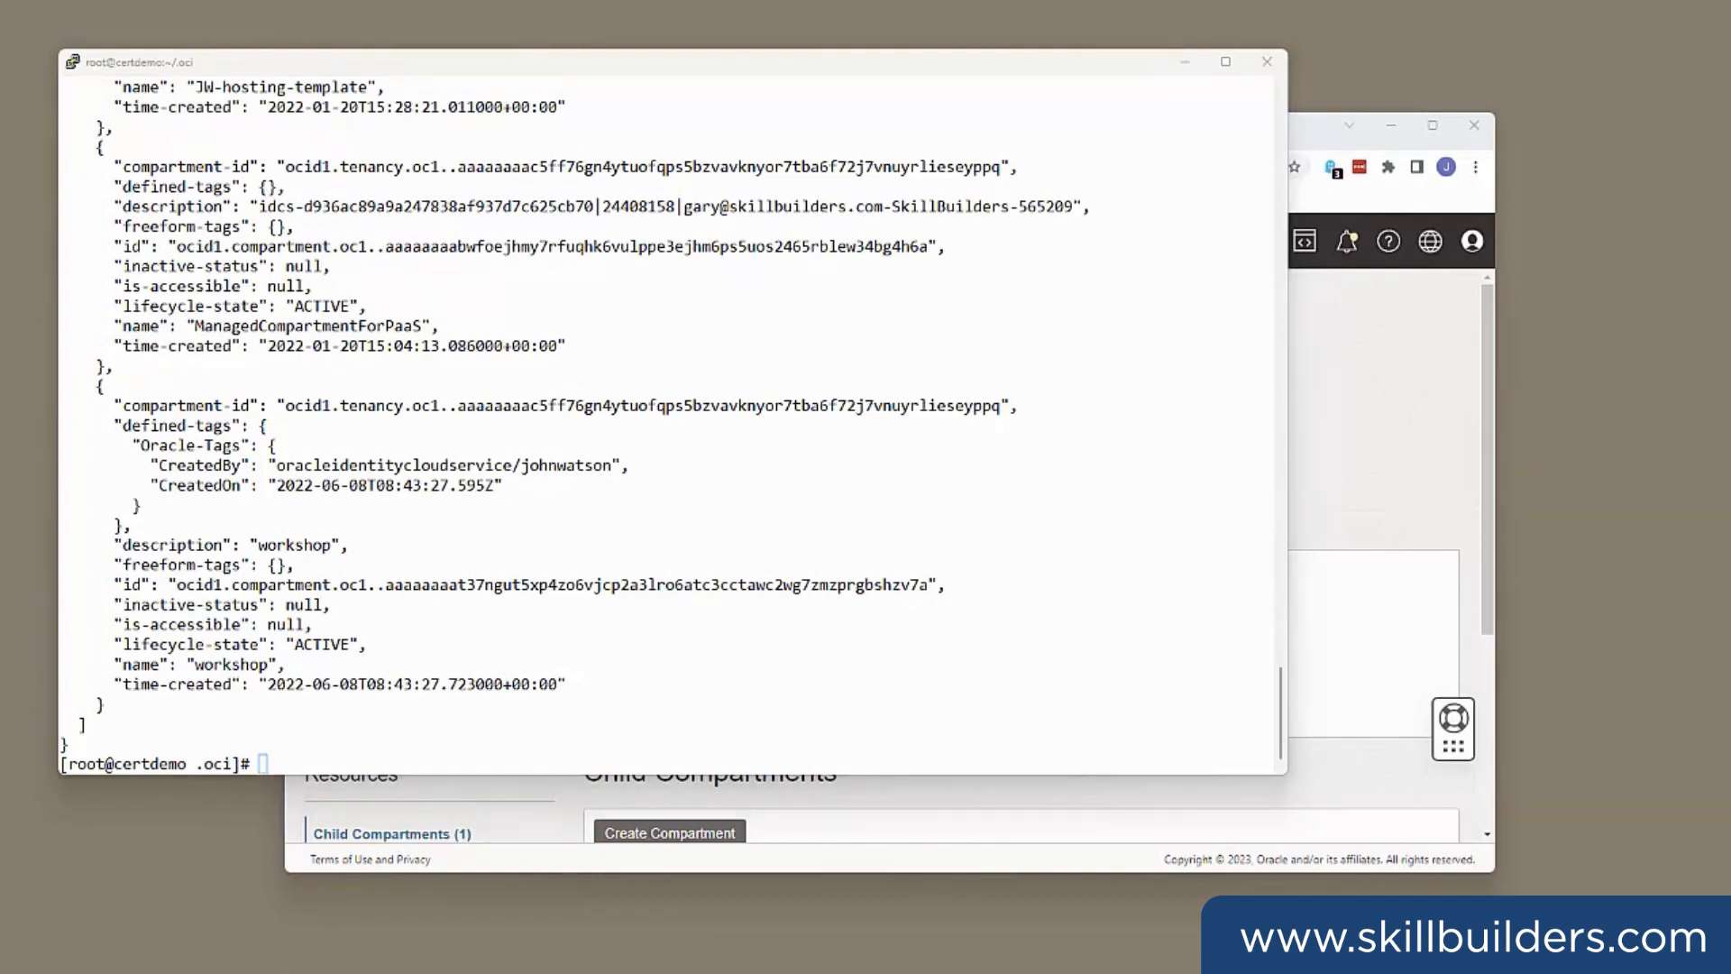
- Enter oci iam compartment update --description OCIworkshop --compartment-id for the workshop compartment
{"action": "type", "text": "oci iam compartment update --description OCIworkshop --compartment-id"}
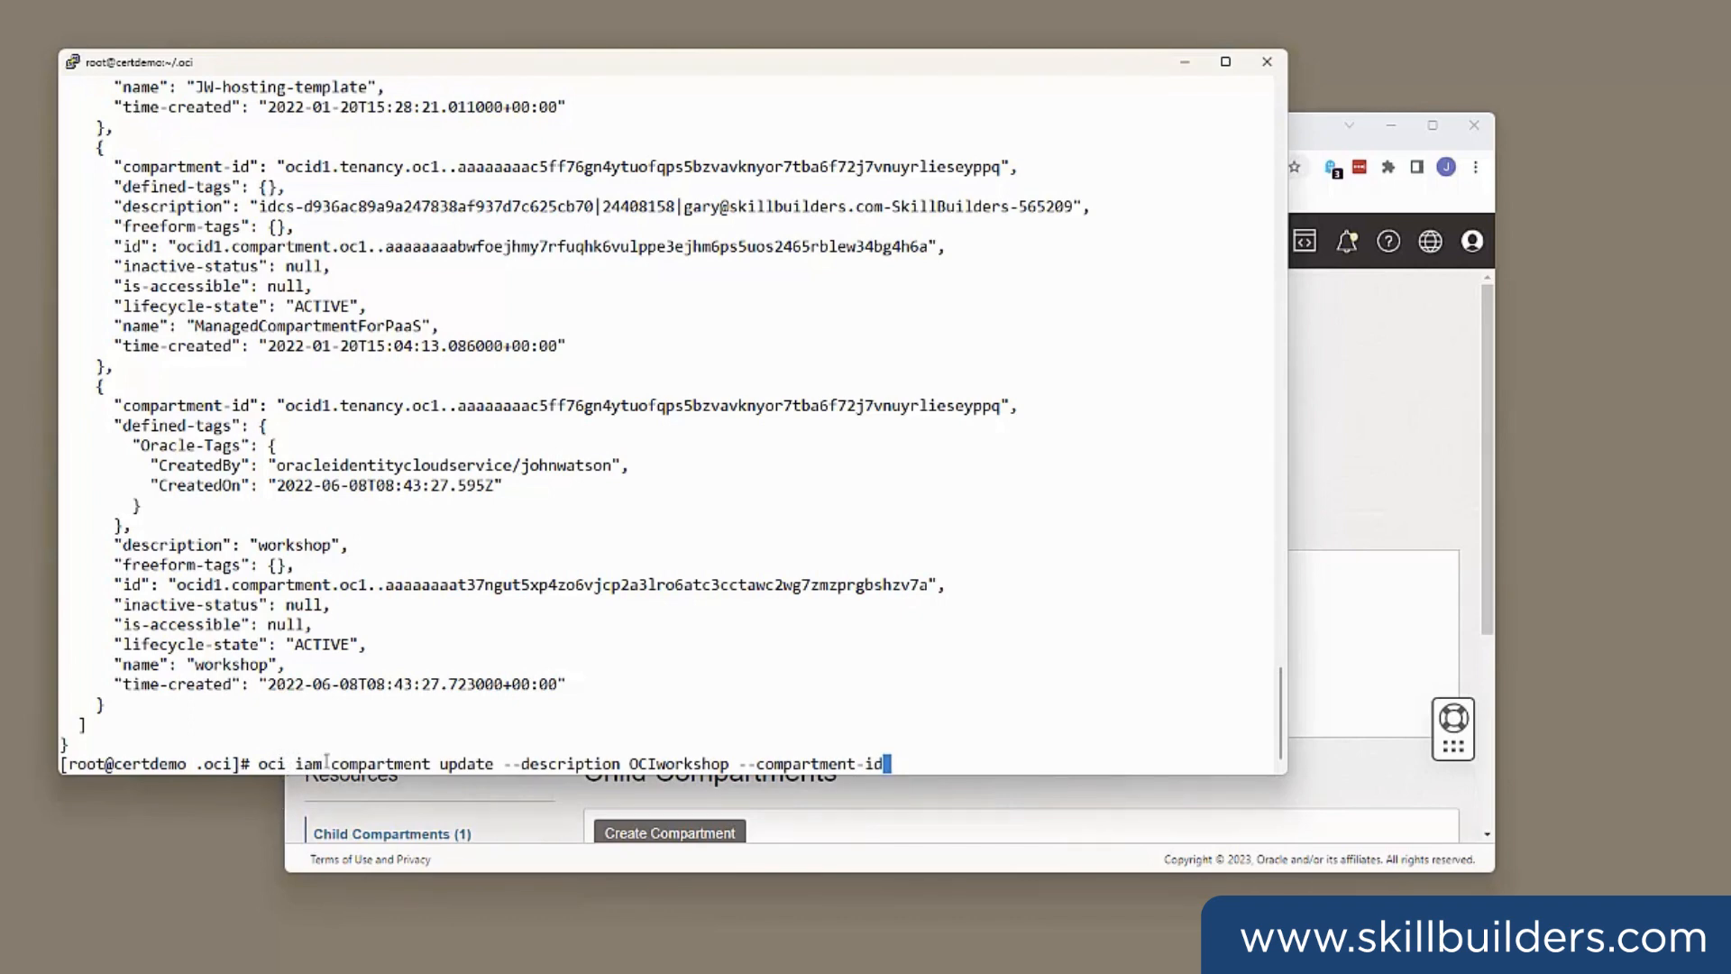
{"action": "mouse_move", "coordinate": [480, 756]}
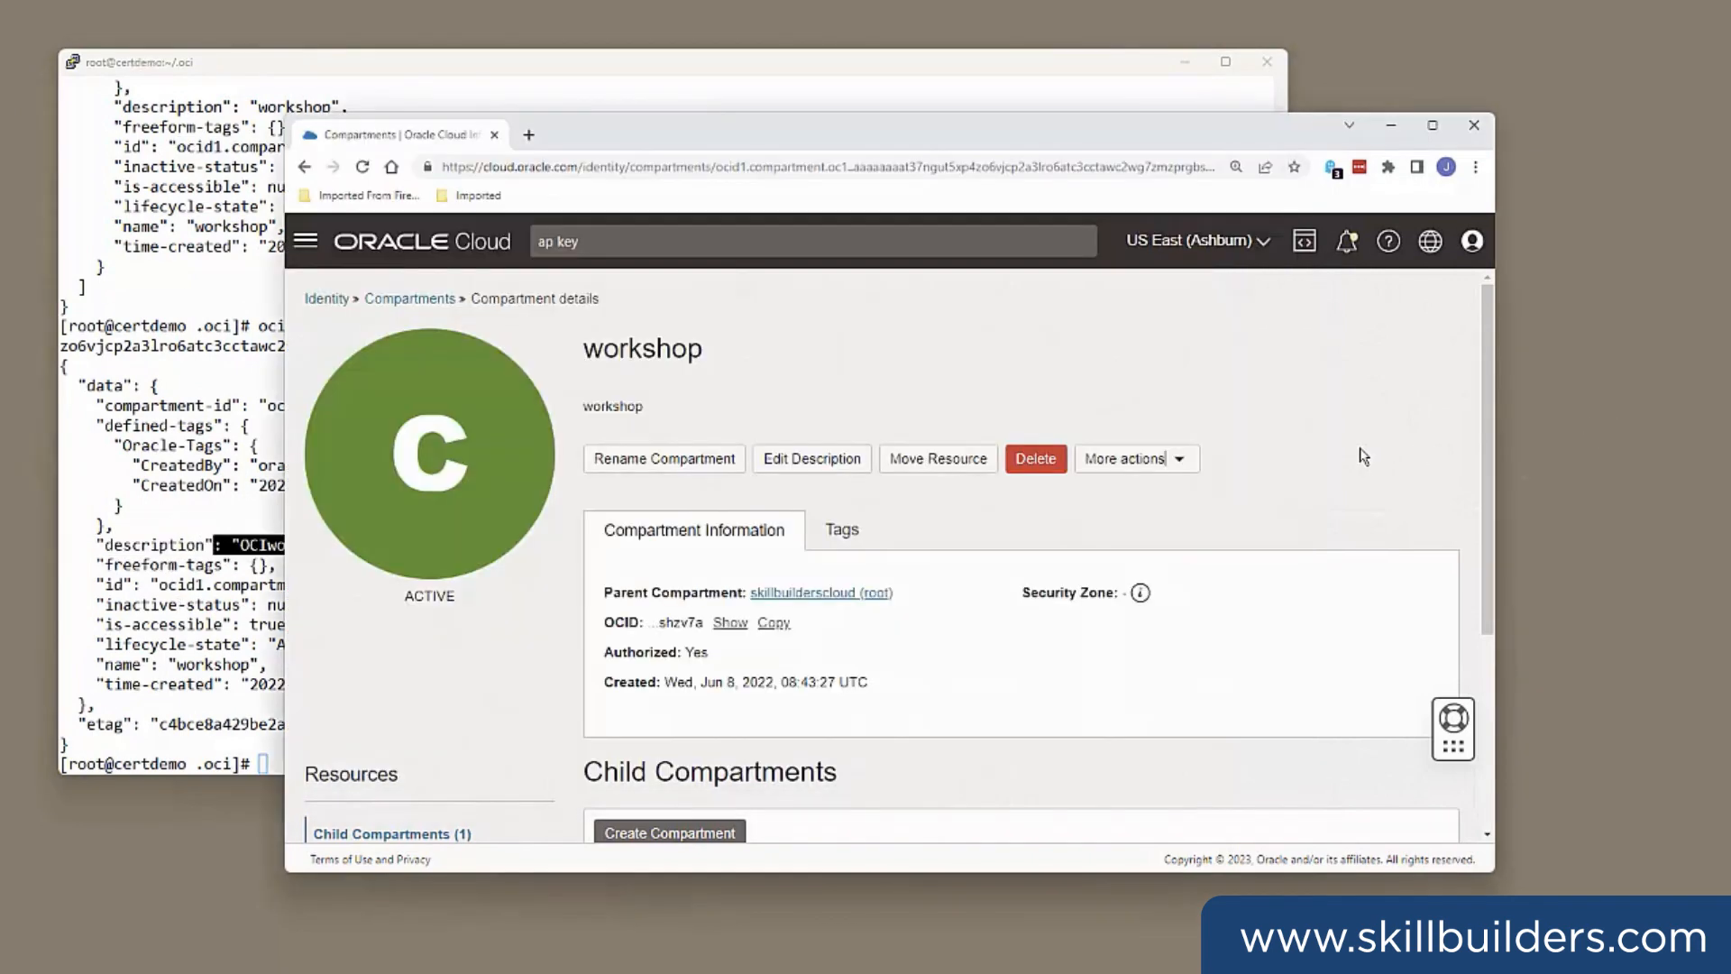
- Refresh the workshop page and check Edit Description shows OCIworkshop, cancelling without changes
{"action": "left_click", "coordinate": [810, 458]}
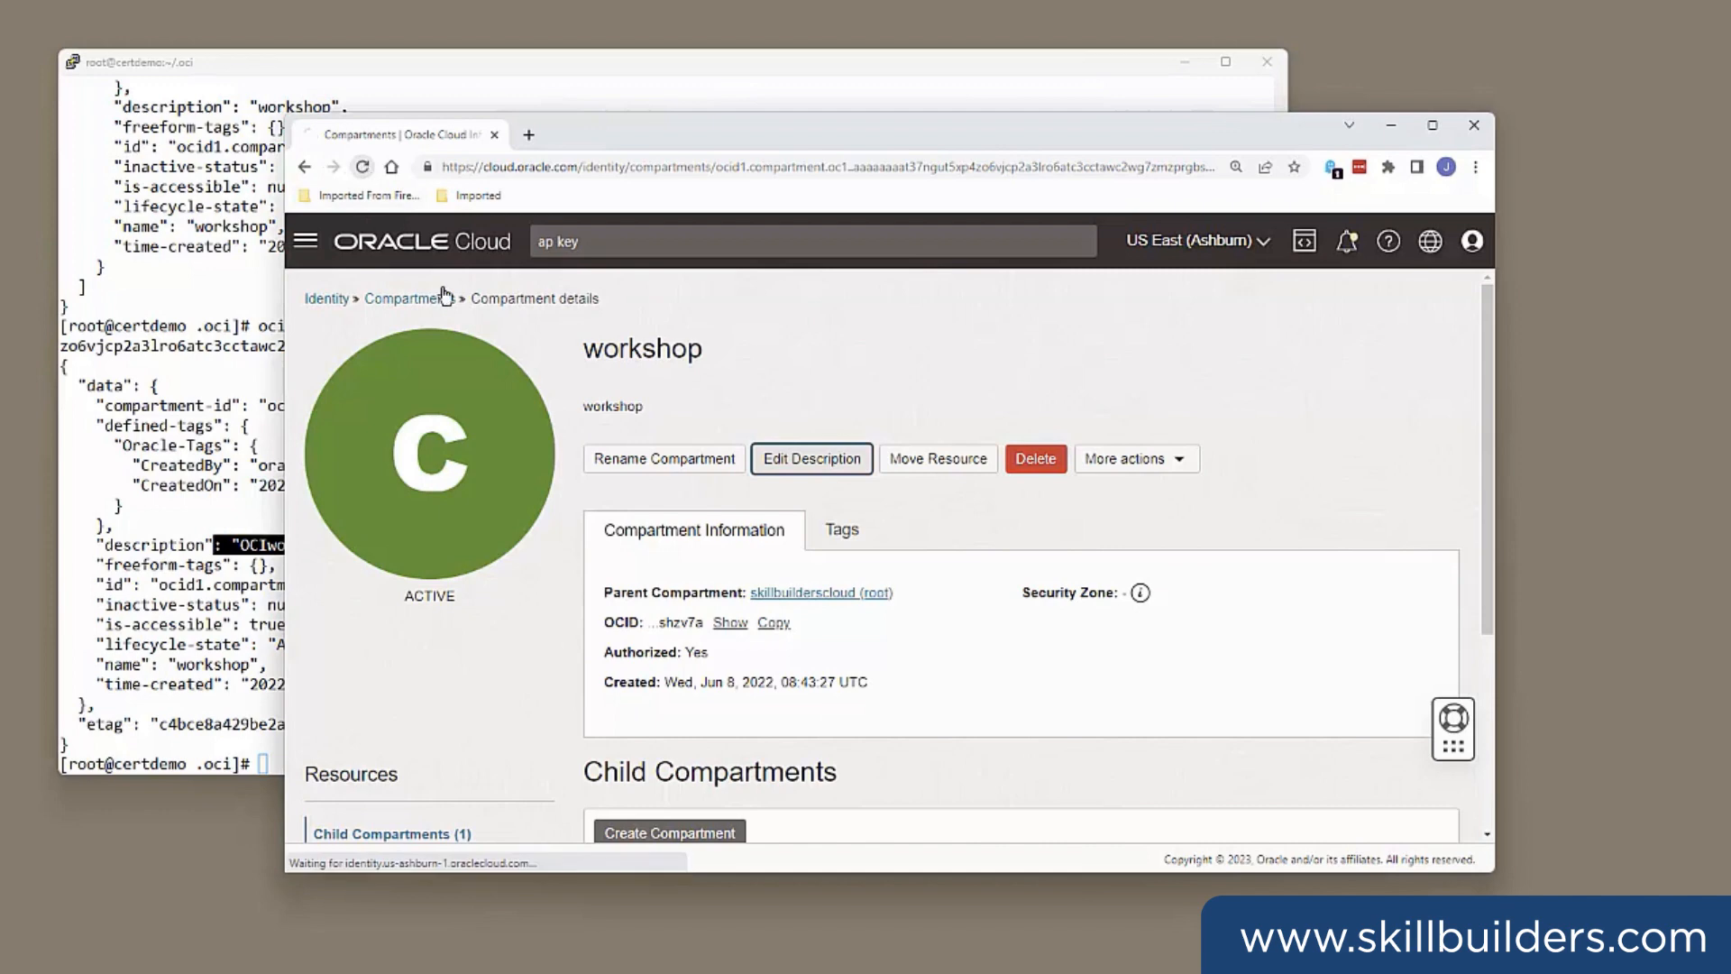
{"action": "left_click", "coordinate": [818, 591]}
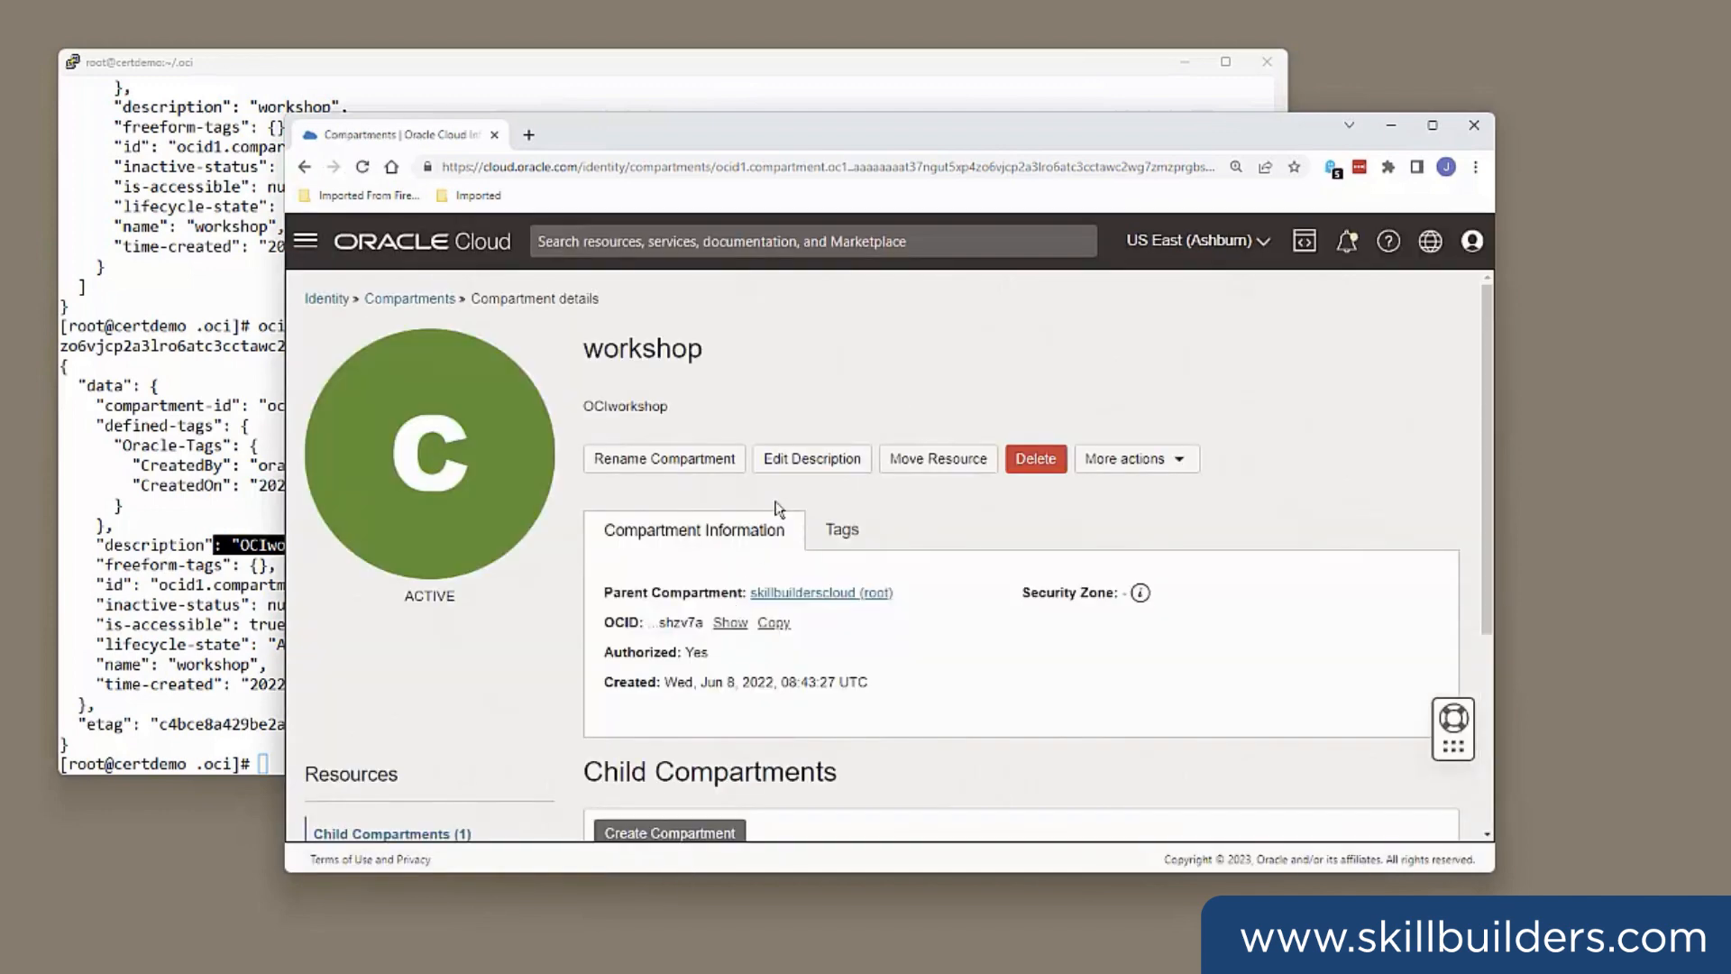
{"action": "left_click", "coordinate": [810, 458]}
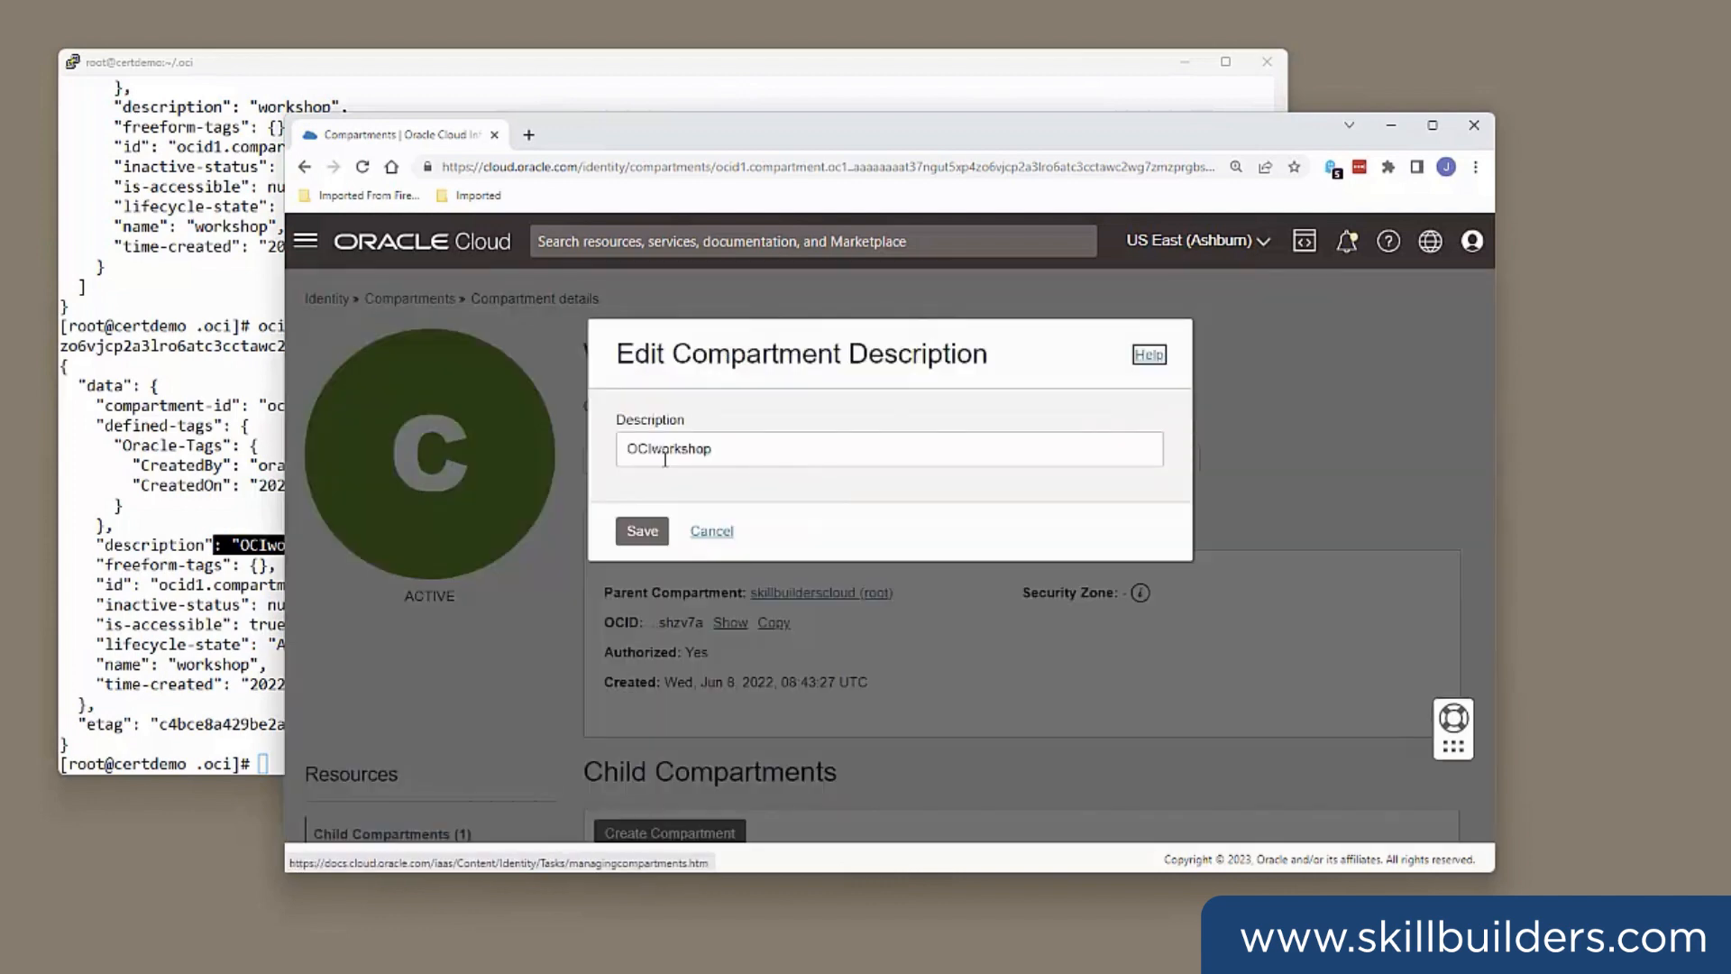
{"action": "left_click", "coordinate": [642, 530]}
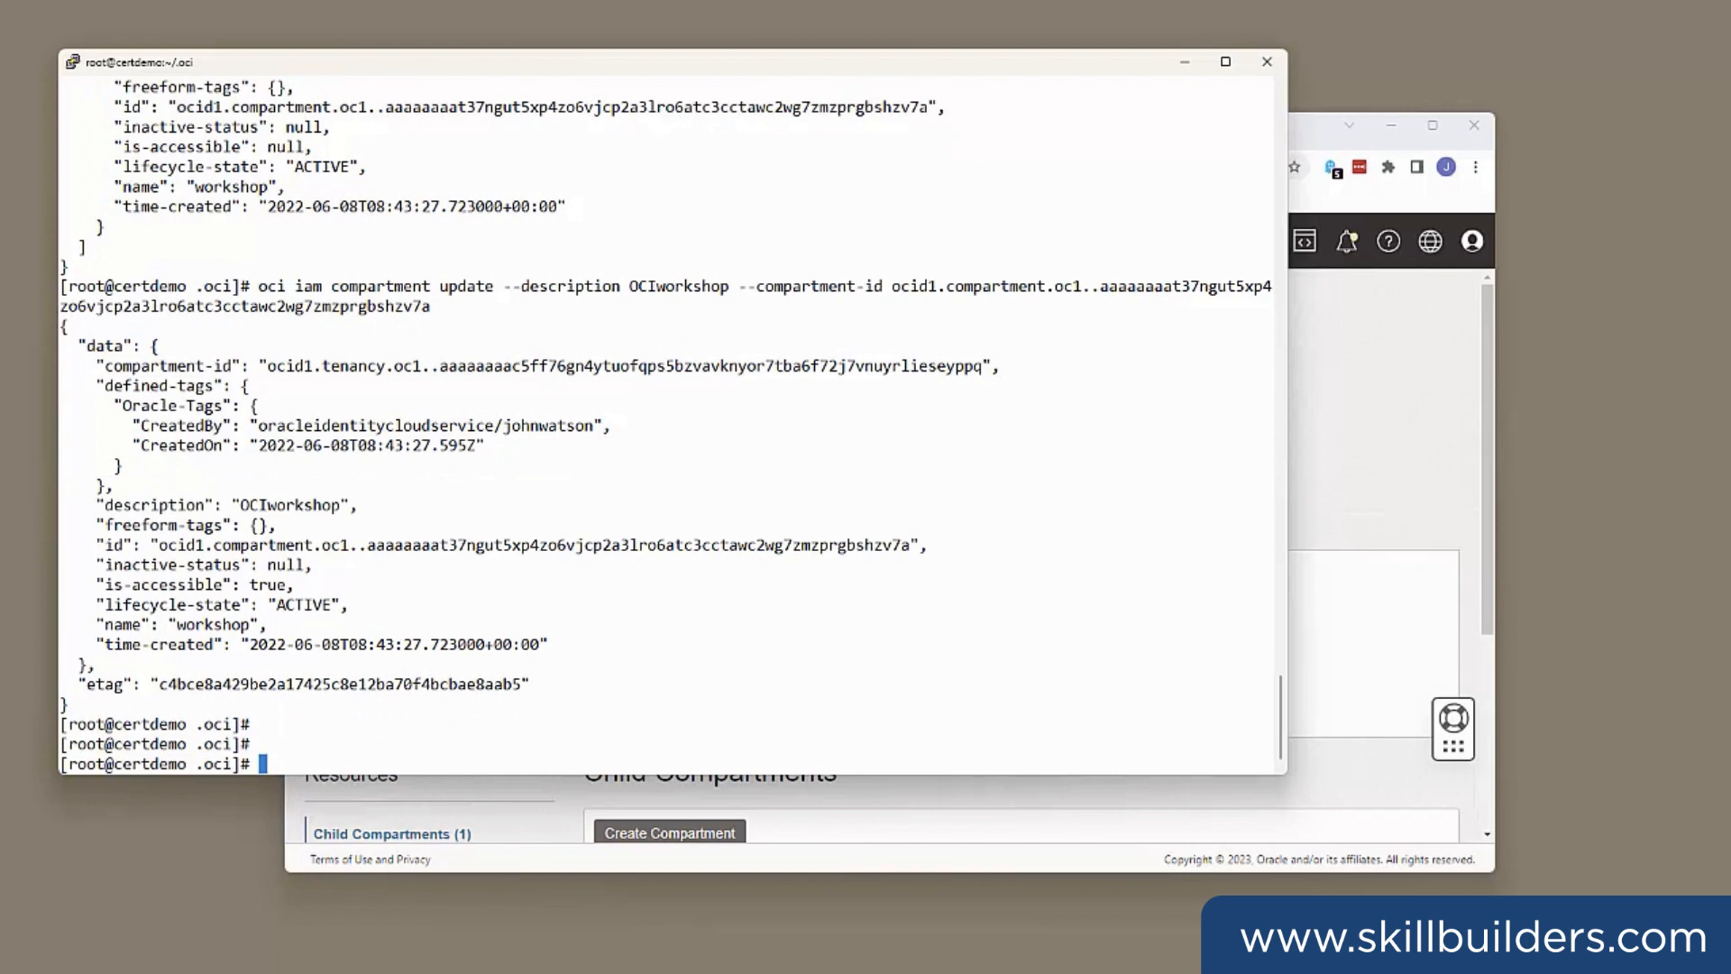
{"action": "mouse_move", "coordinate": [18, 599]}
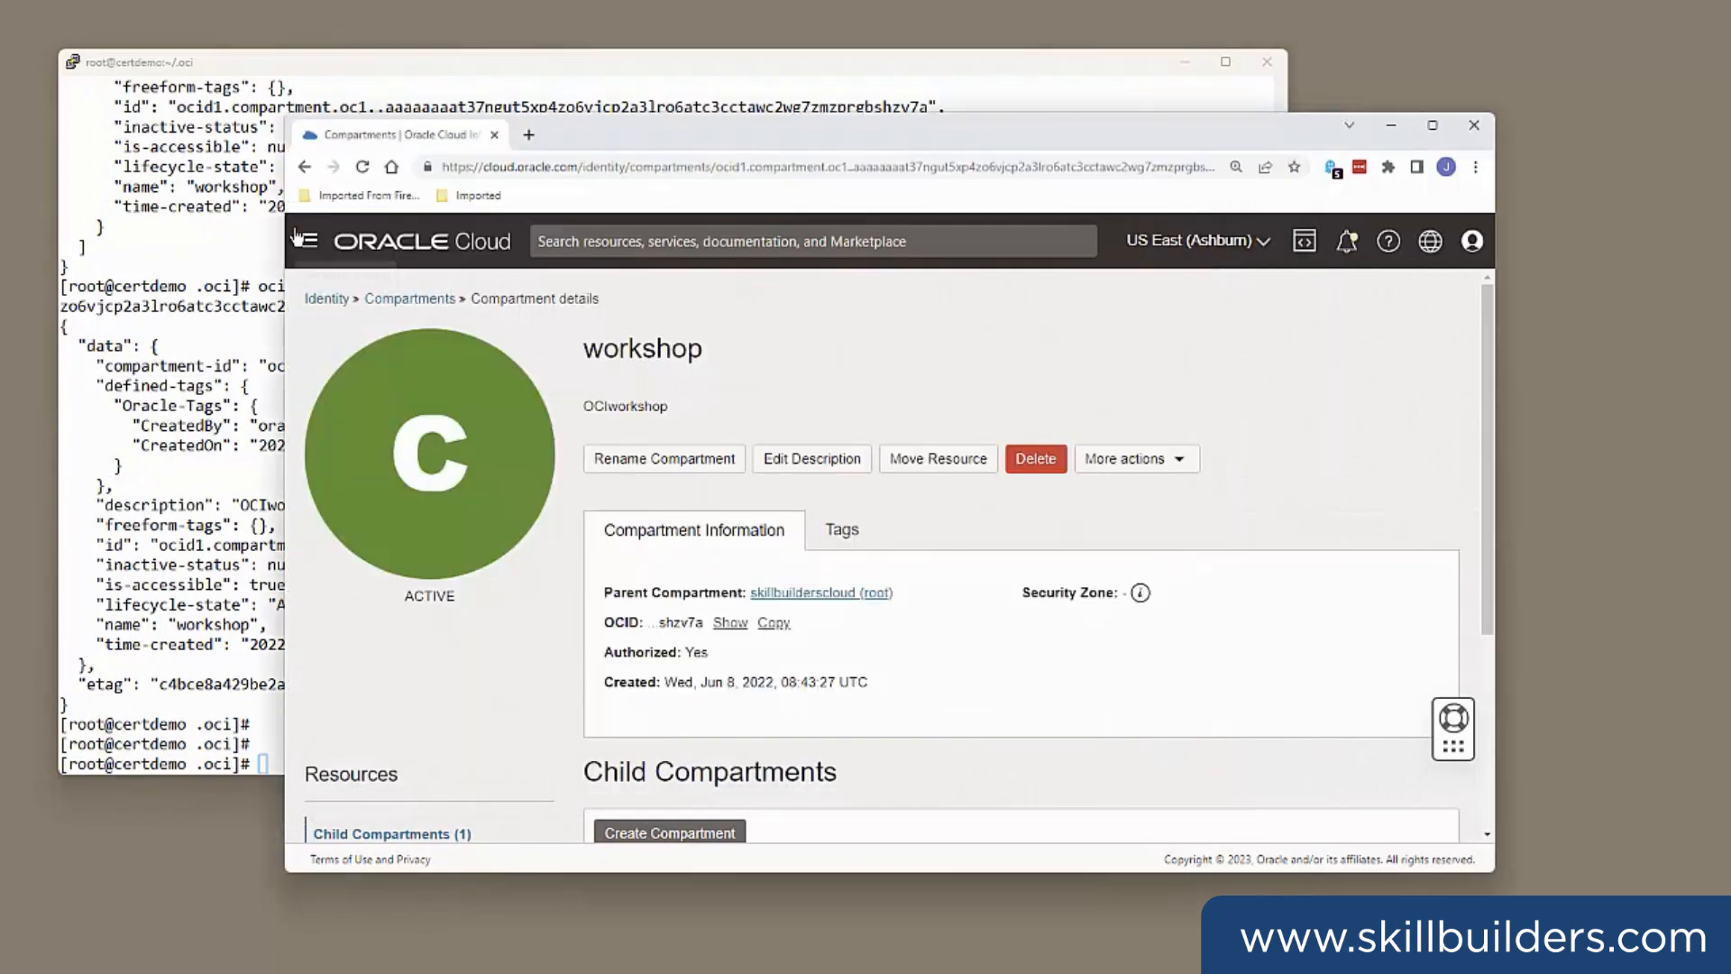
- Navigate Storage > Buckets to the public-bucket details page, which shows 0 objects
{"action": "left_click", "coordinate": [302, 240]}
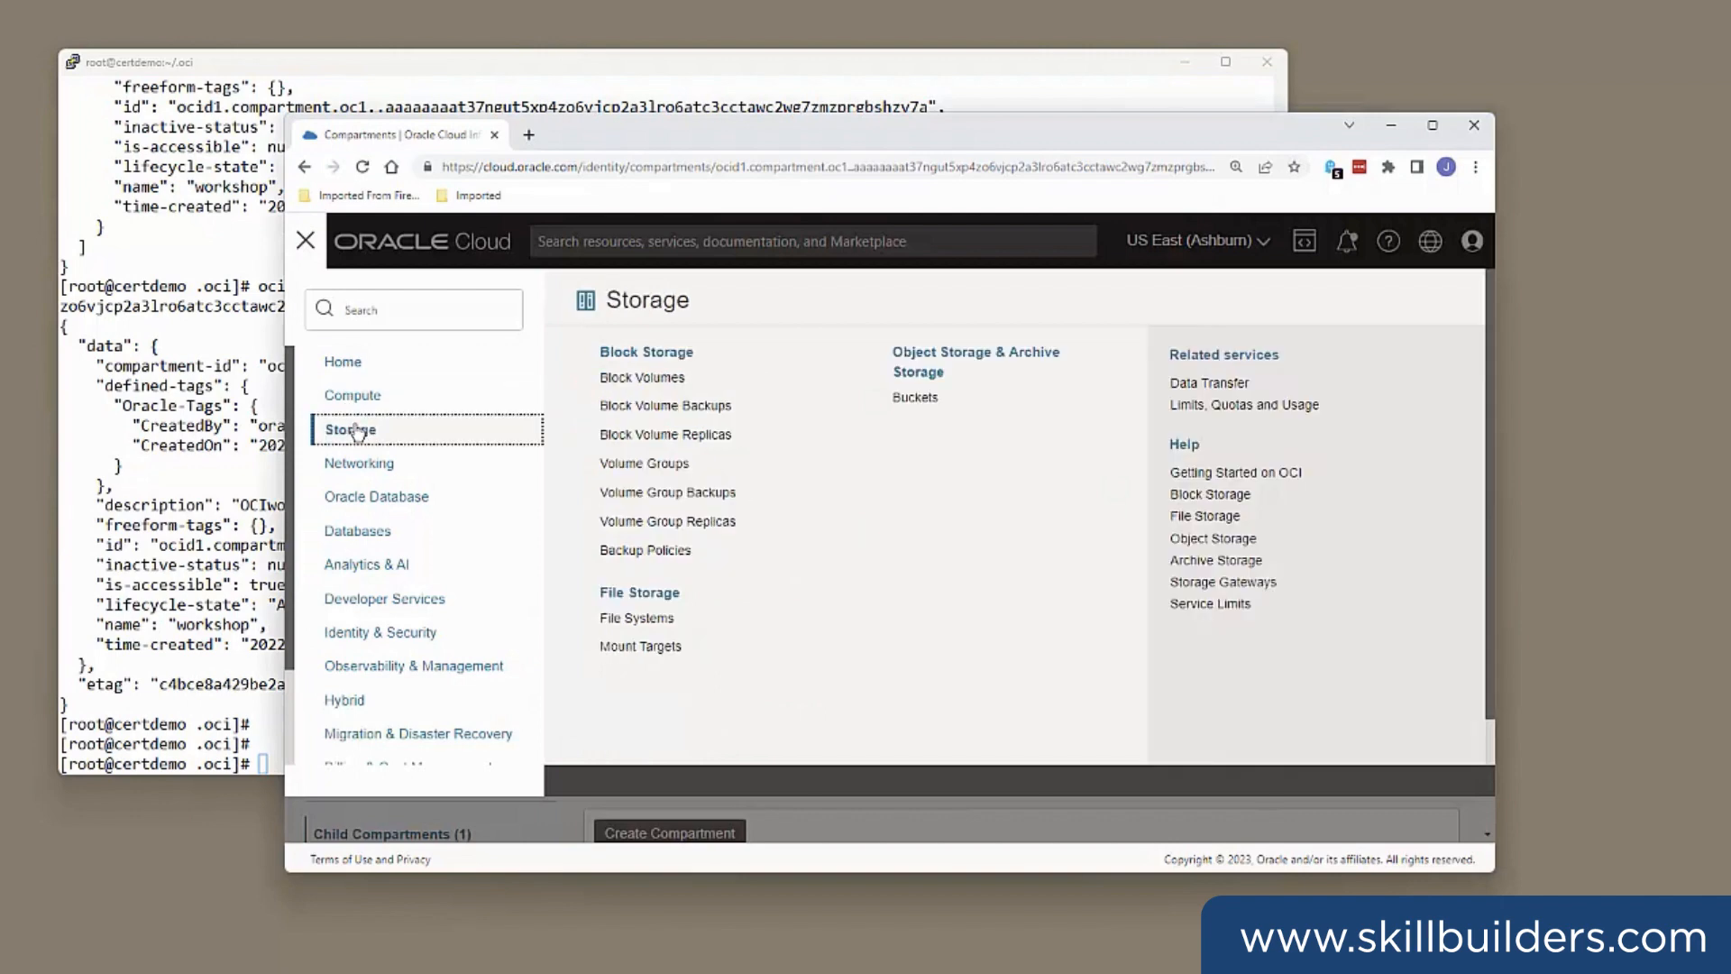
{"action": "left_click", "coordinate": [916, 397]}
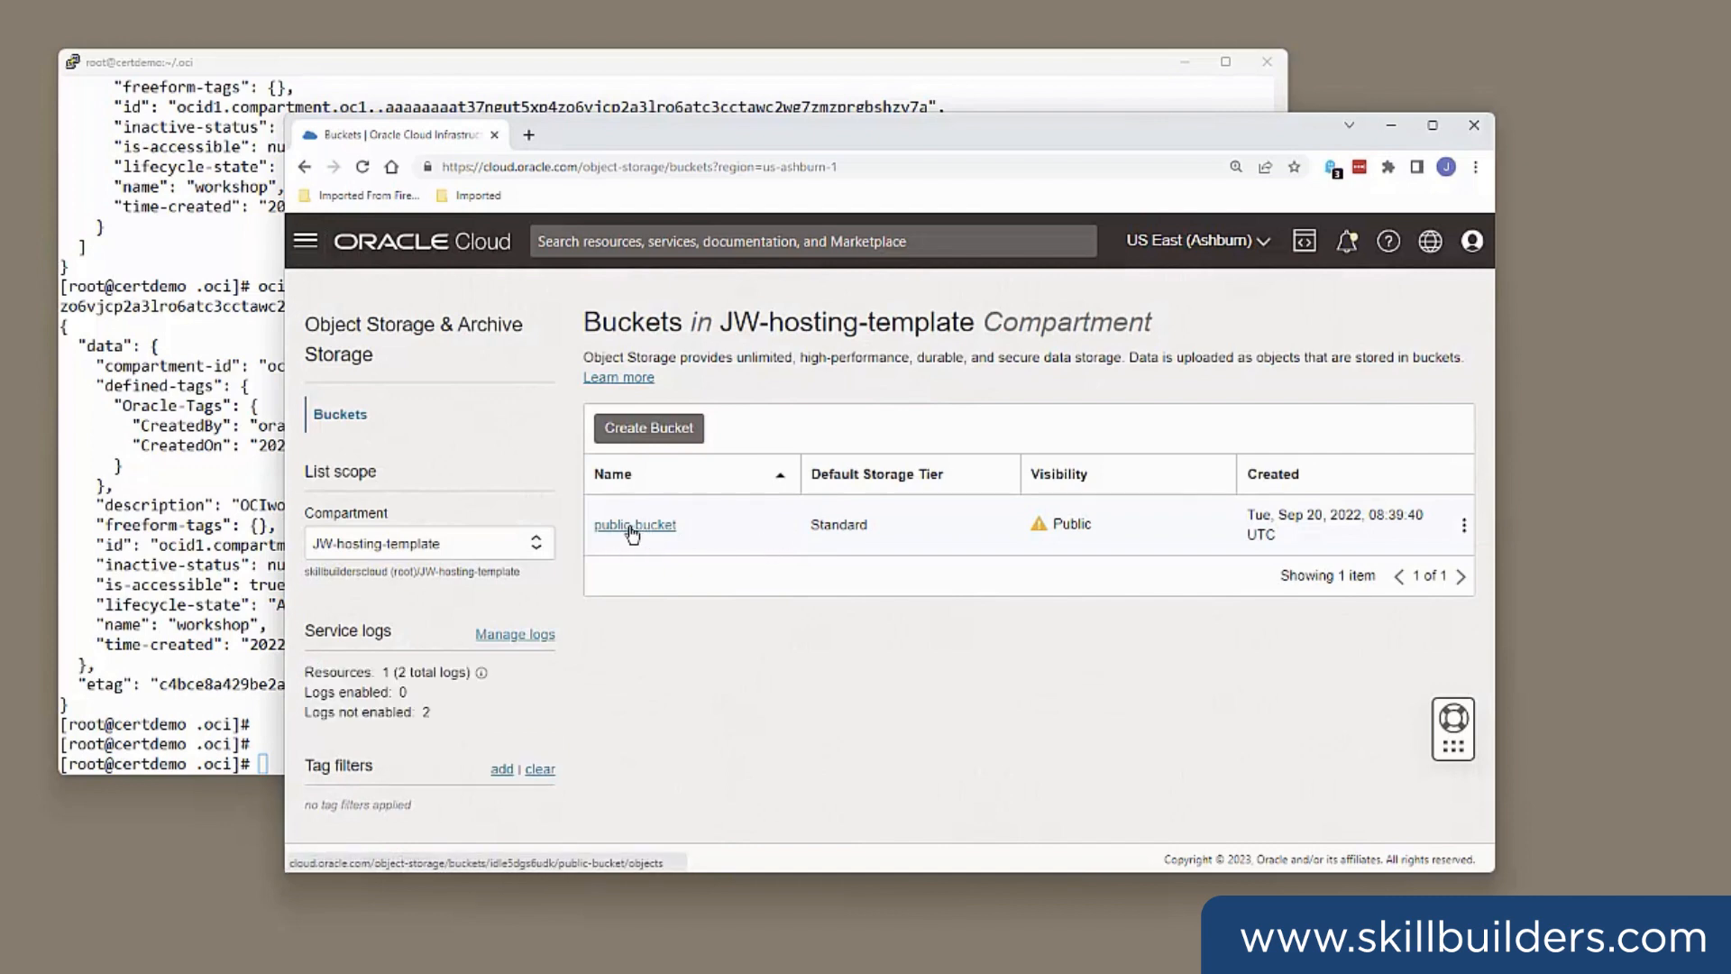
{"action": "left_click", "coordinate": [634, 525]}
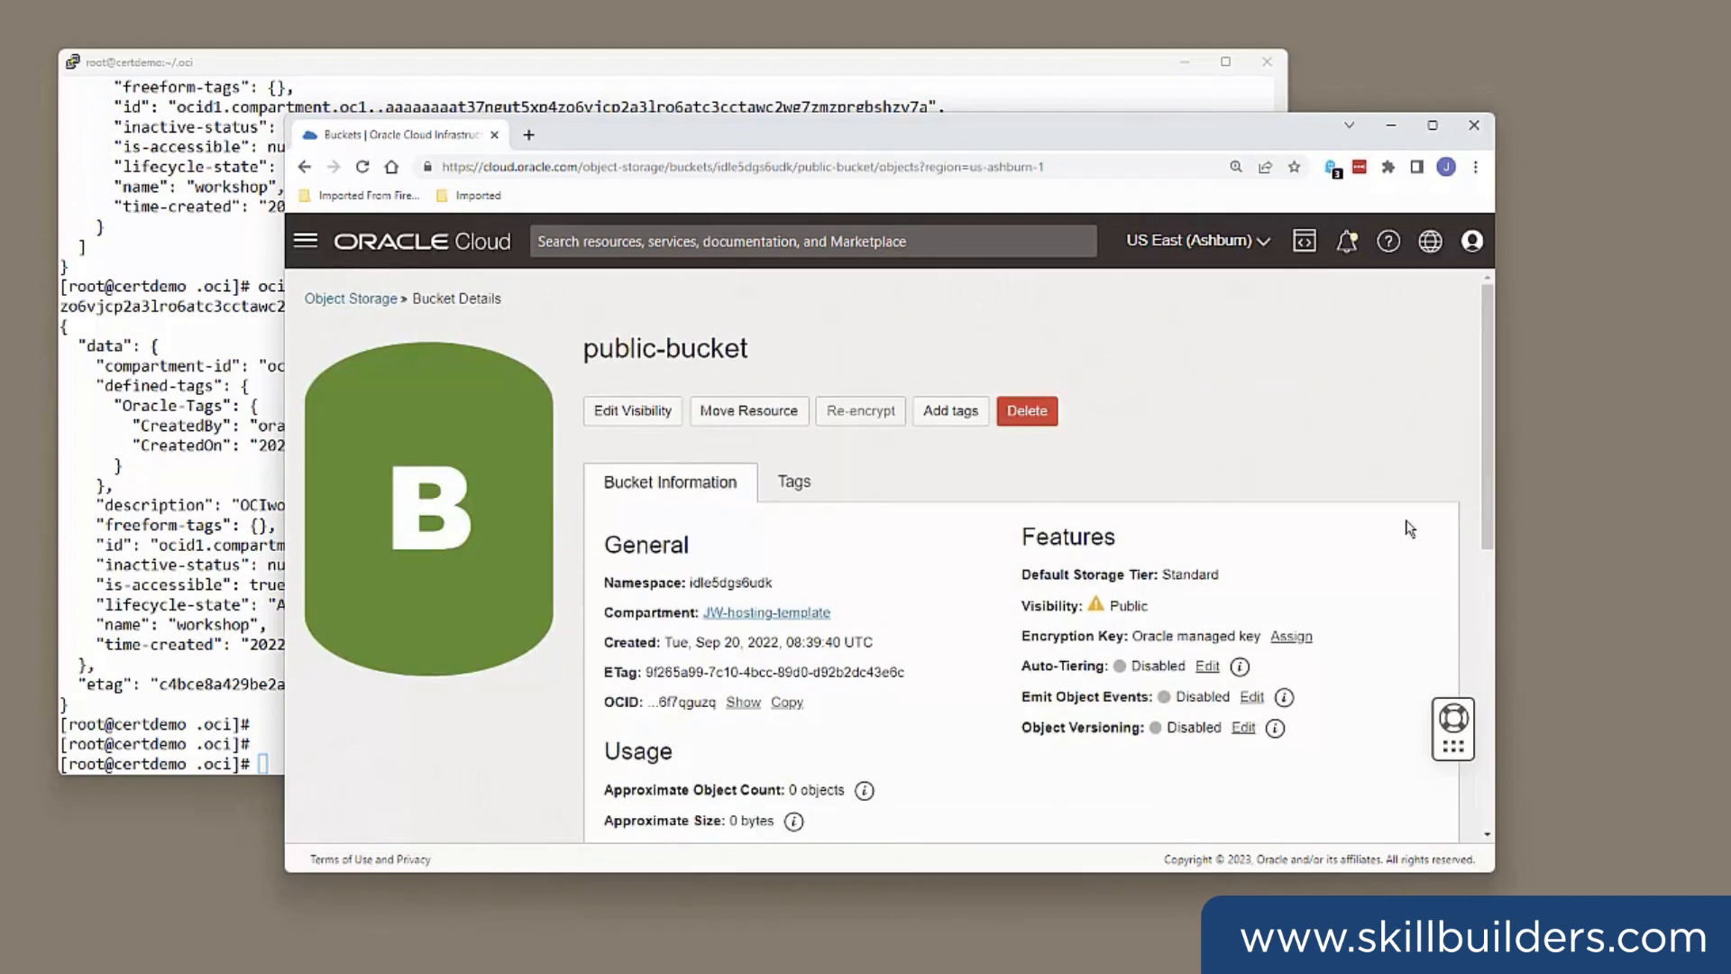
{"action": "scroll", "scroll_direction": "down", "scroll_amount": 3}
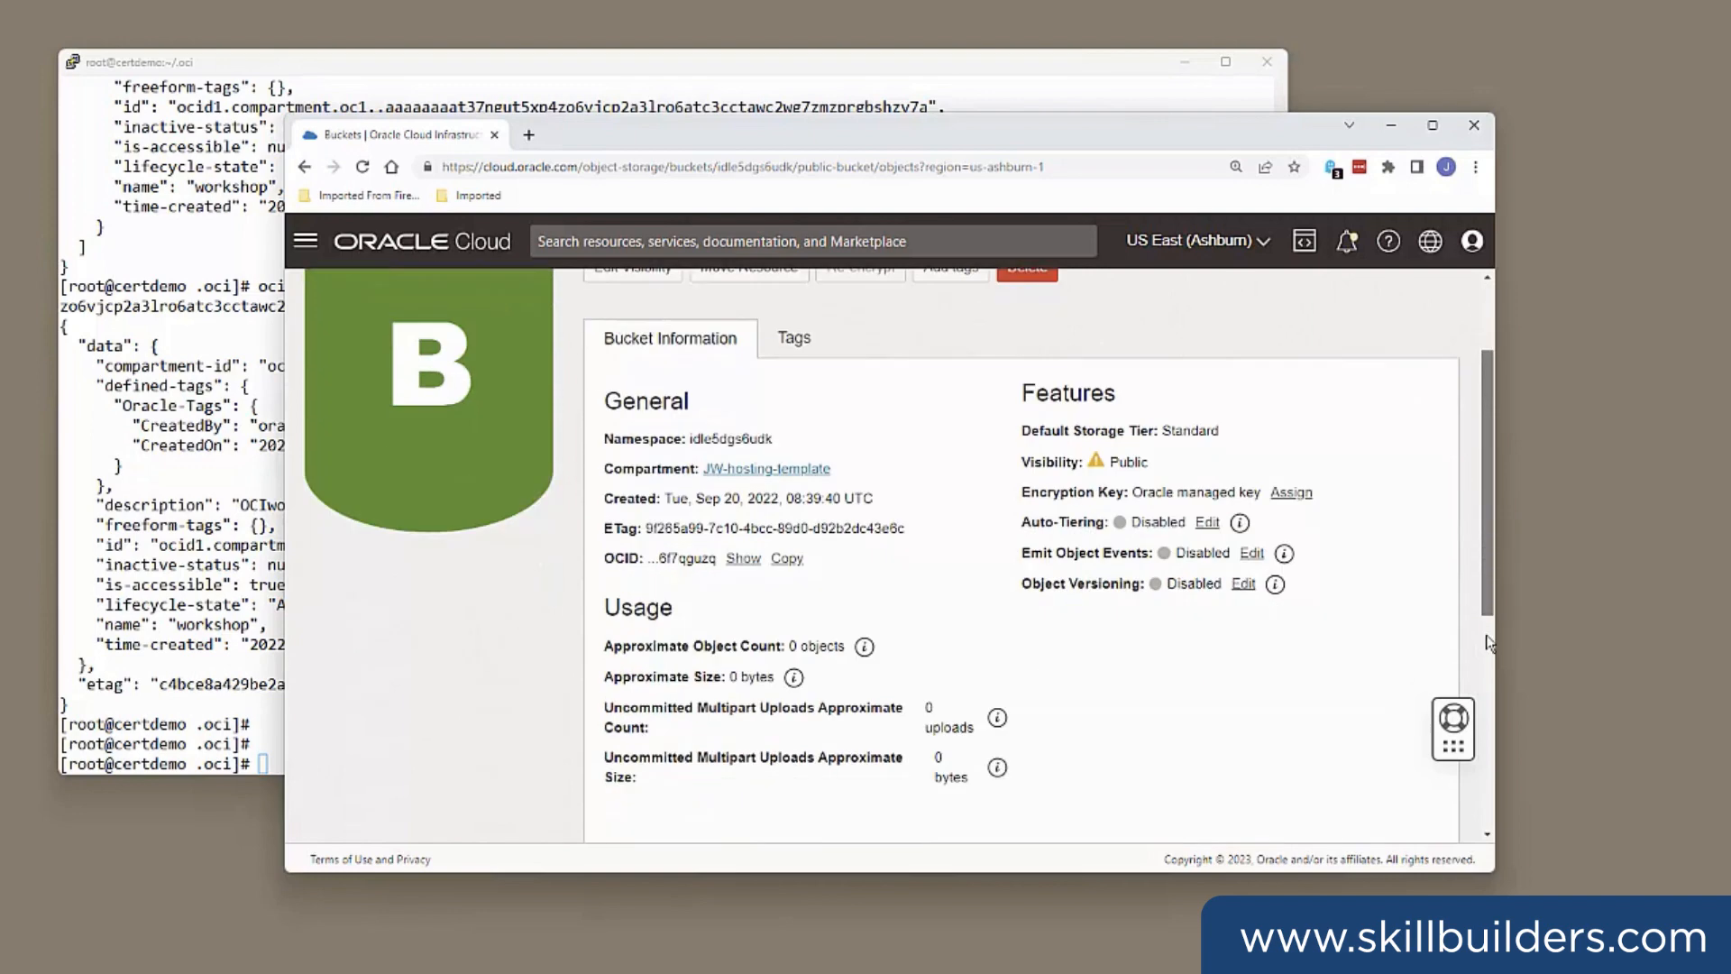
{"action": "scroll", "scroll_direction": "down", "scroll_amount": 3}
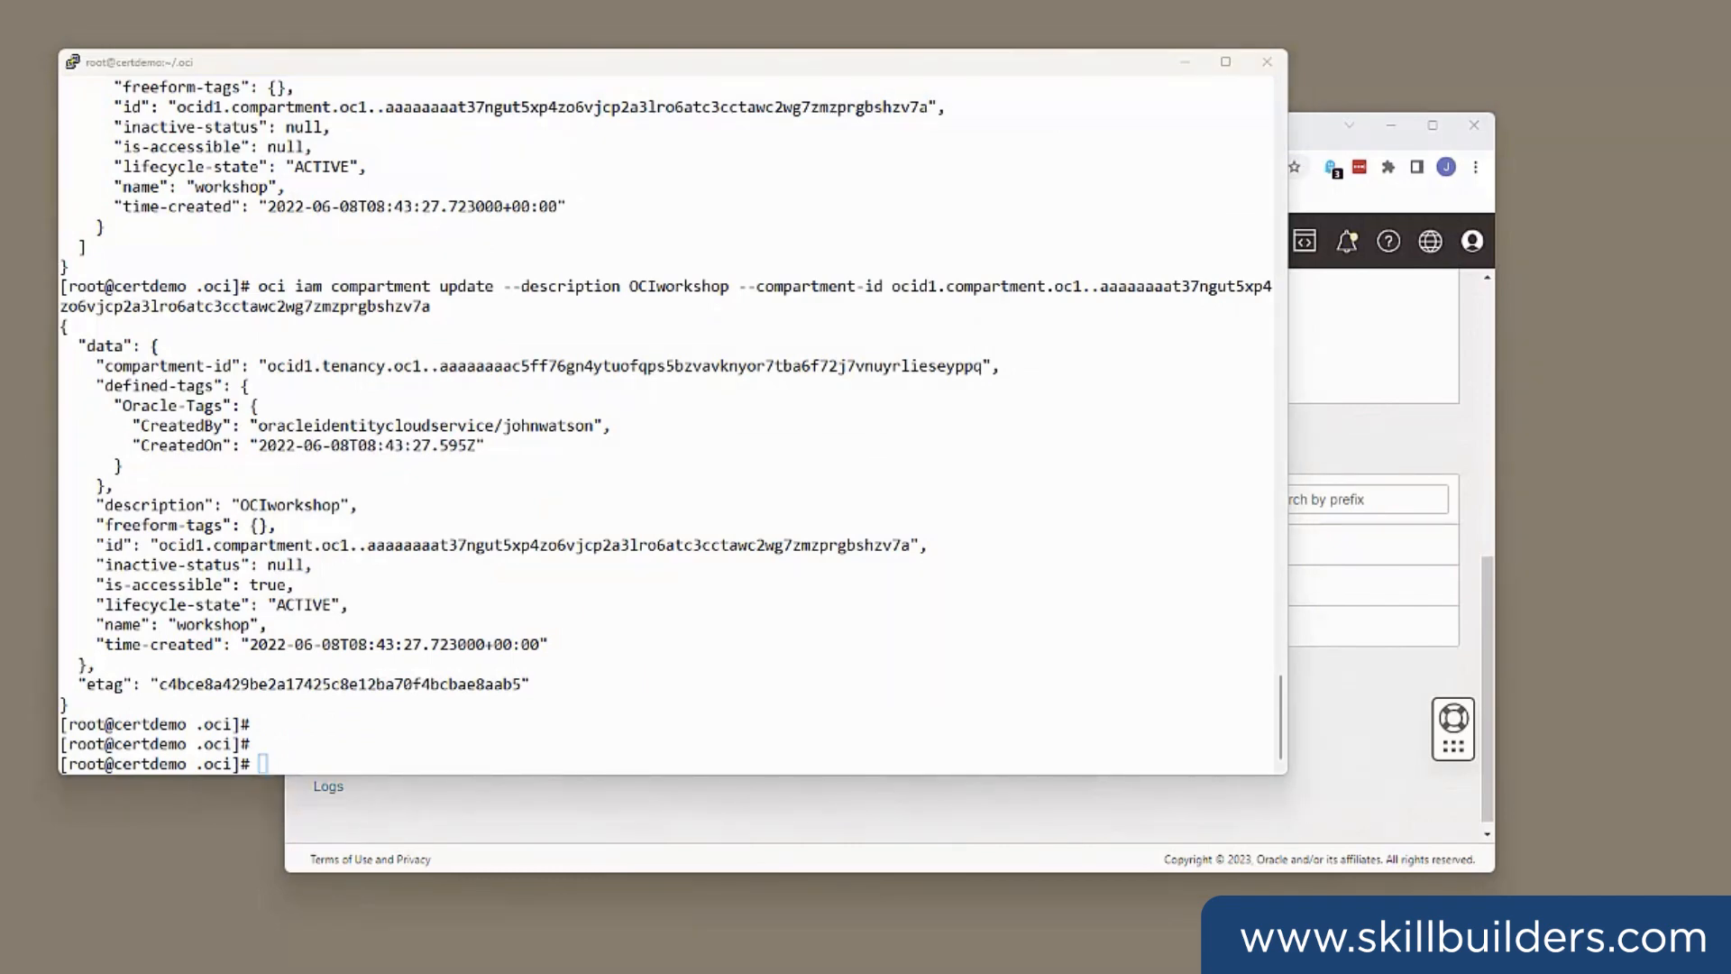
{"action": "mouse_move", "coordinate": [1453, 730]}
{"action": "type", "text": "oci os object list -bn public-bucket"}
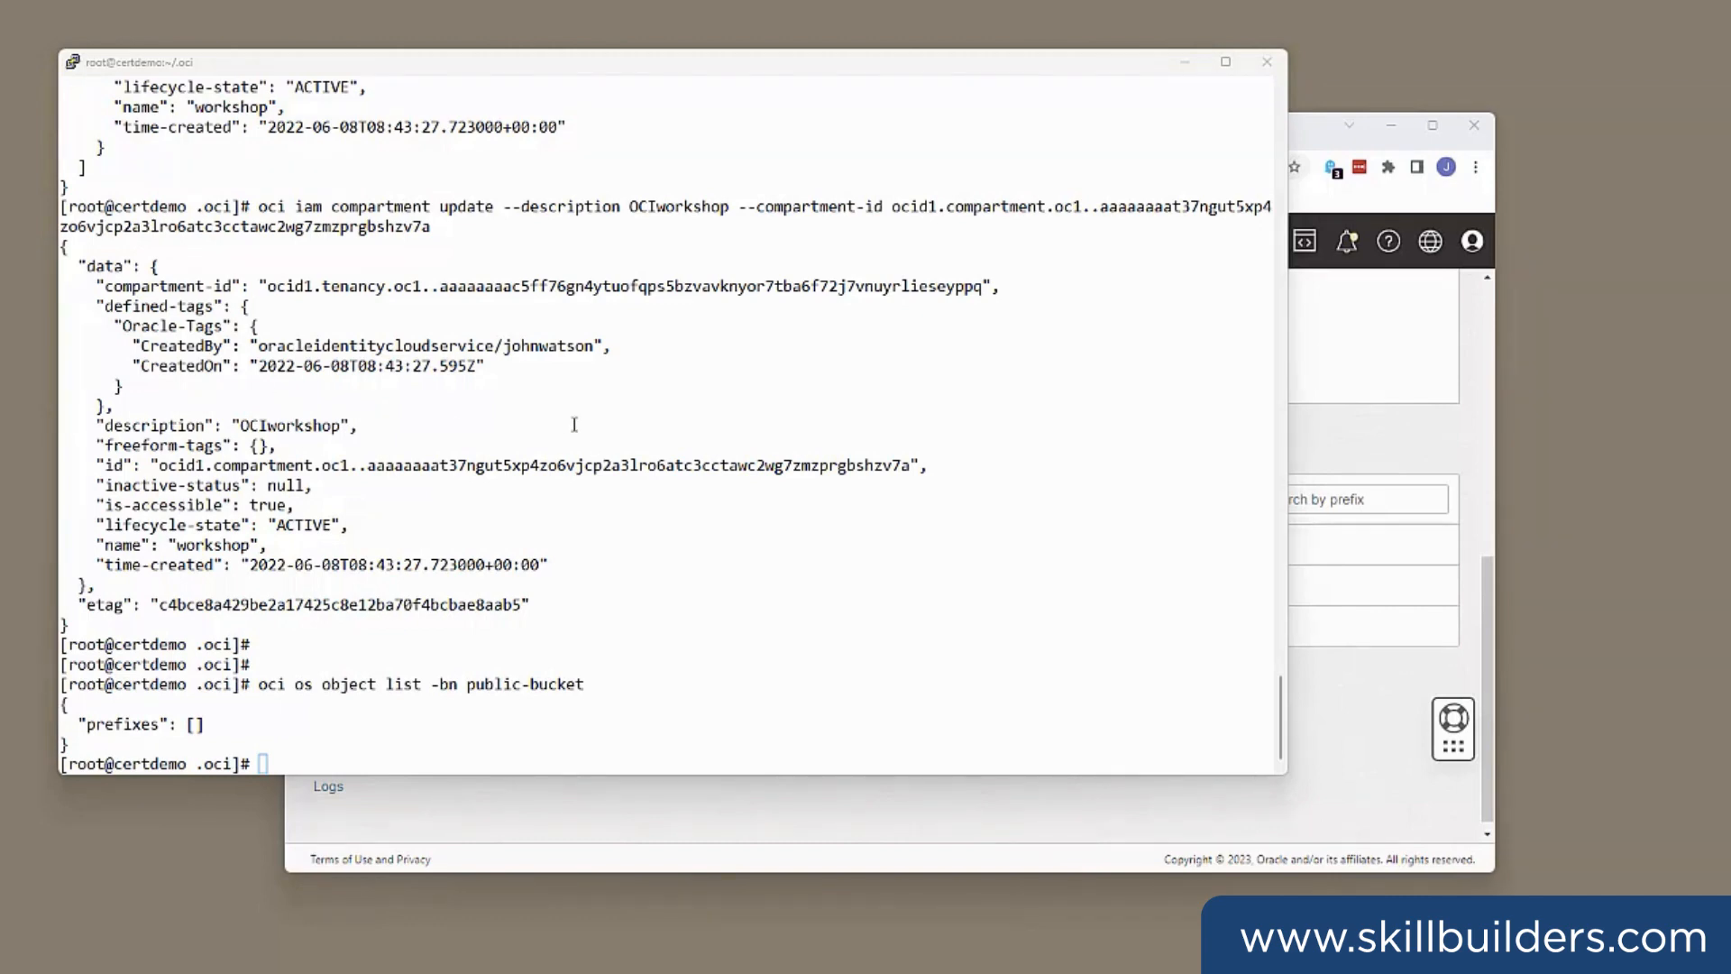
- Upload /root/index.html to public-bucket with oci os object put using namespace idle5dgs6udk
{"action": "type", "text": "oci os object put --namespace idle5dgs6udk --bucket-name public-bucket --file /root/index.html"}
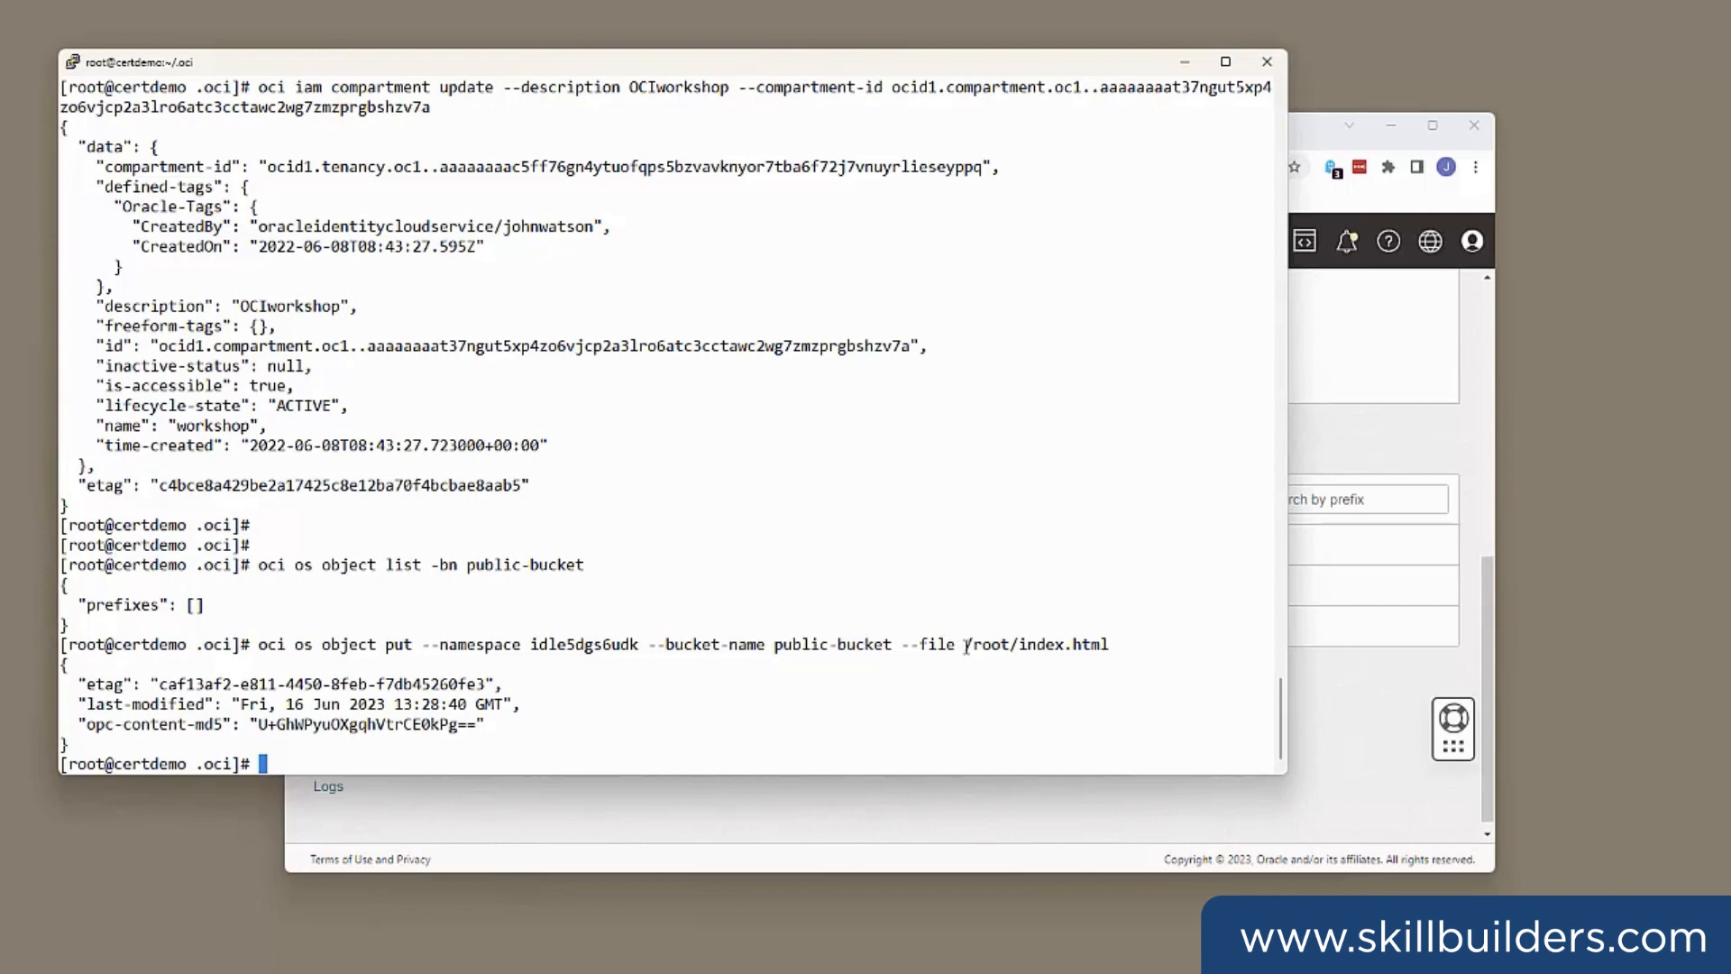
{"action": "mouse_move", "coordinate": [1131, 642]}
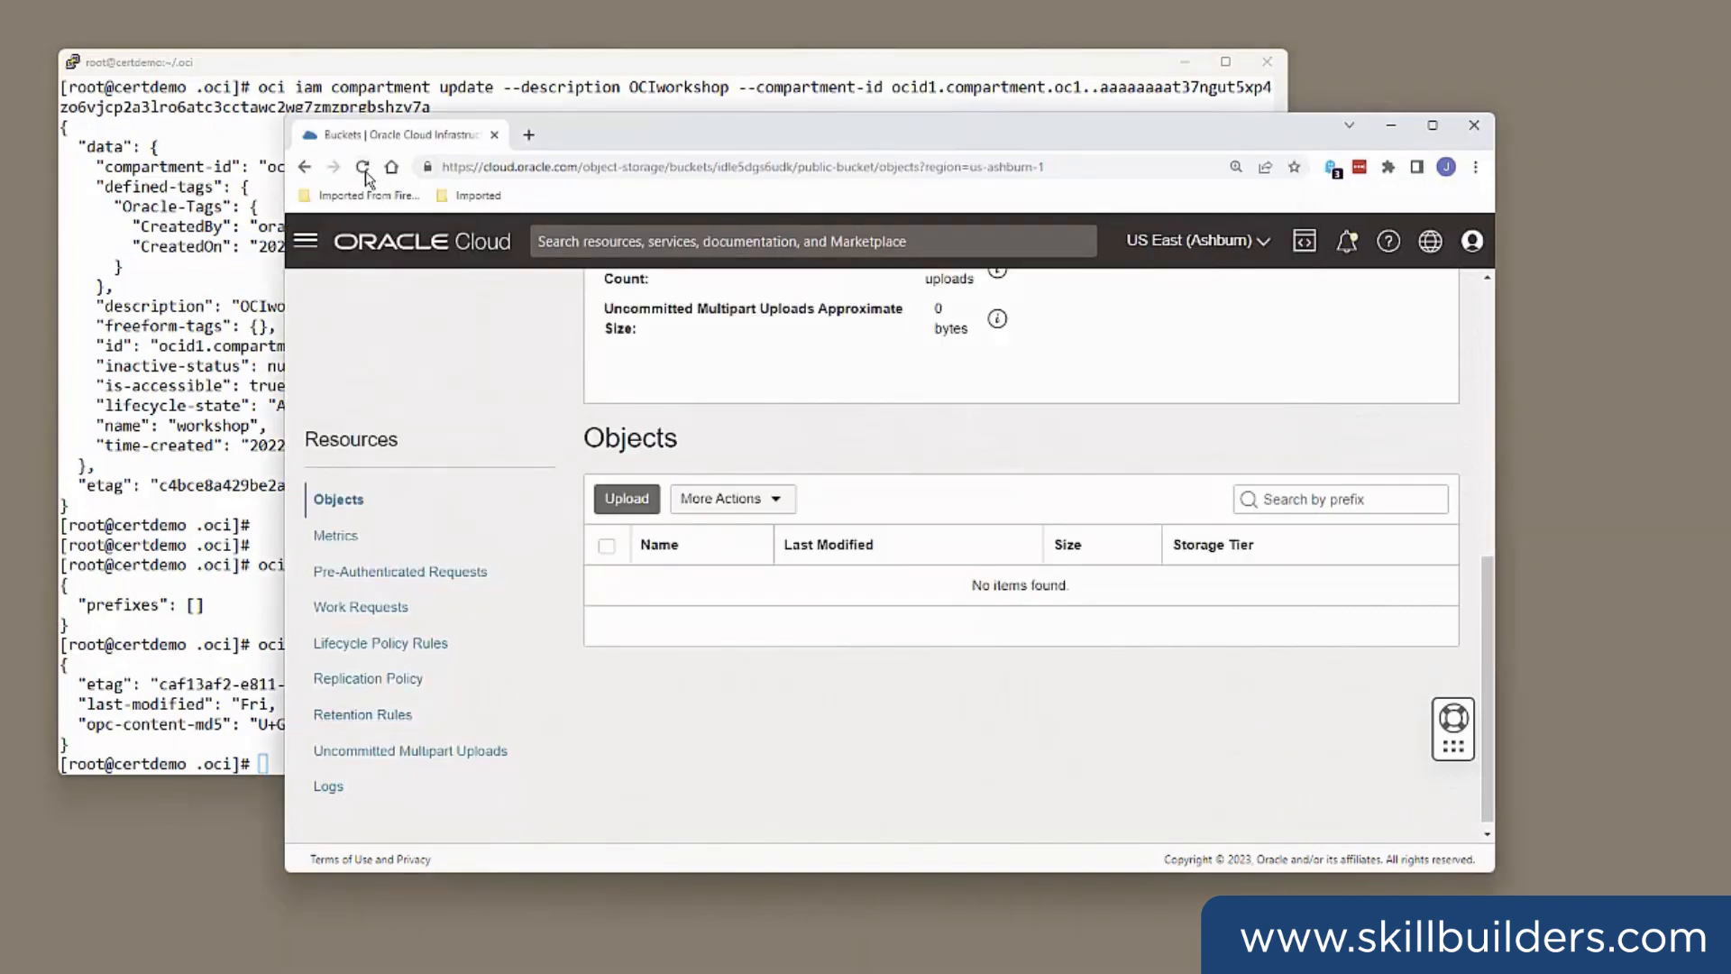
- Reload the Buckets page and reopen public-bucket to see index.html, 14 bytes, in its Objects table
{"action": "left_click", "coordinate": [363, 166]}
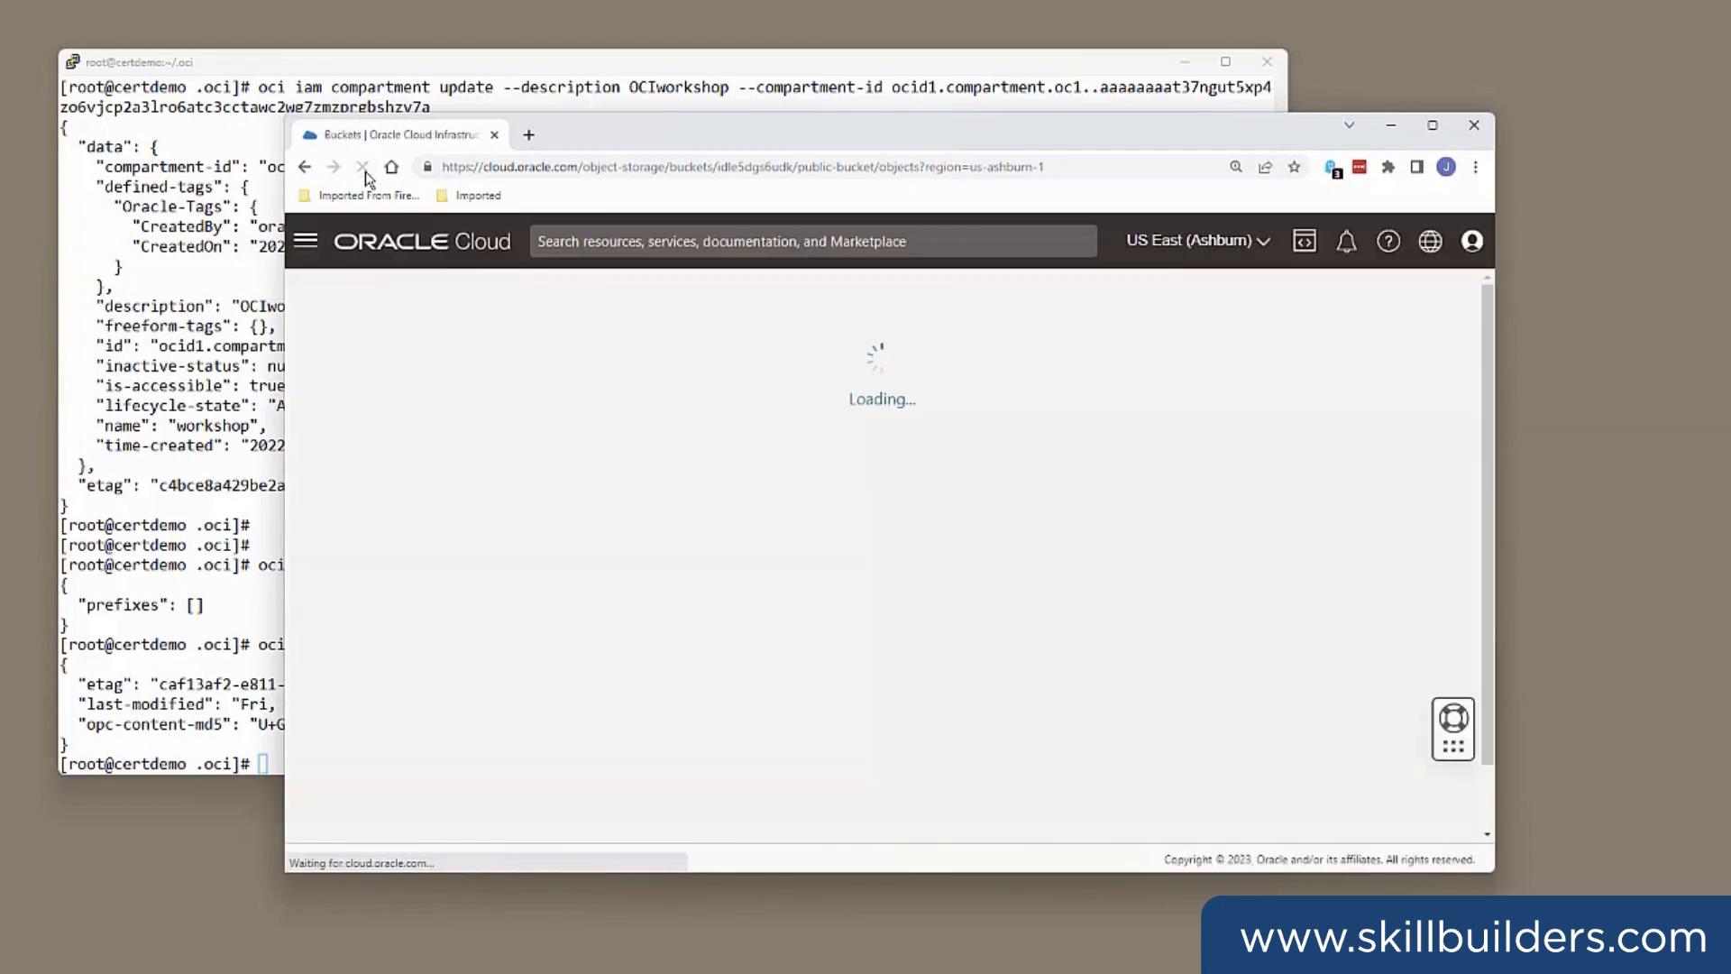
{"action": "left_click", "coordinate": [363, 166]}
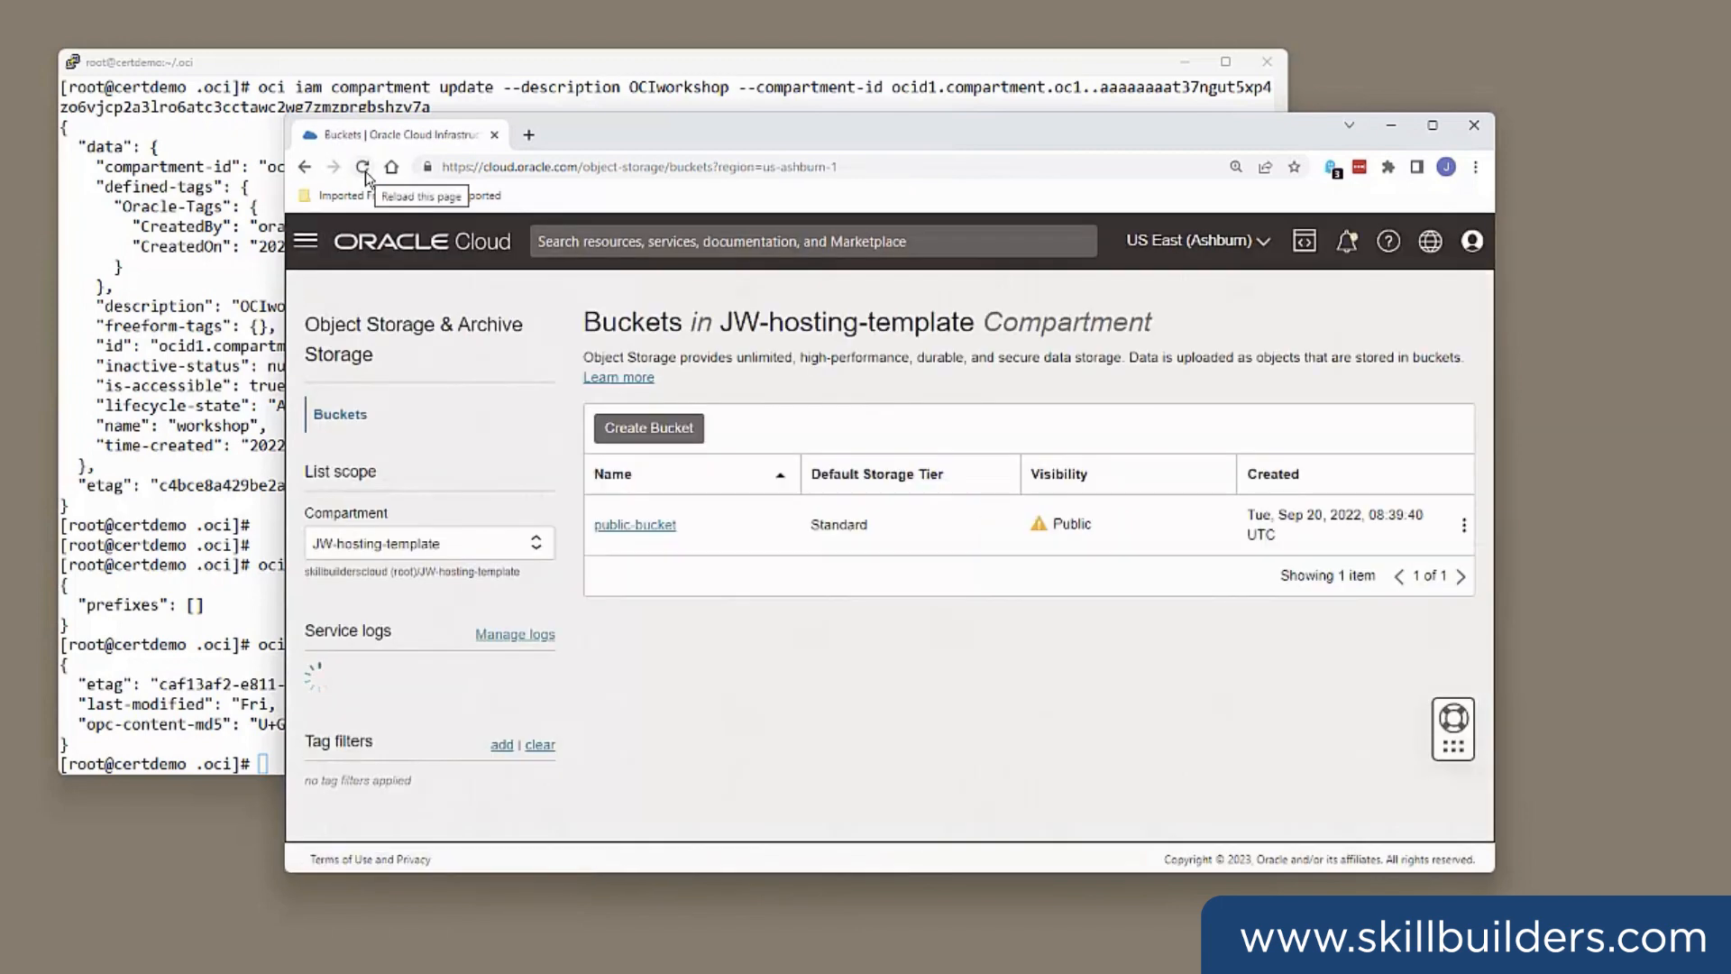
{"action": "left_click", "coordinate": [363, 166]}
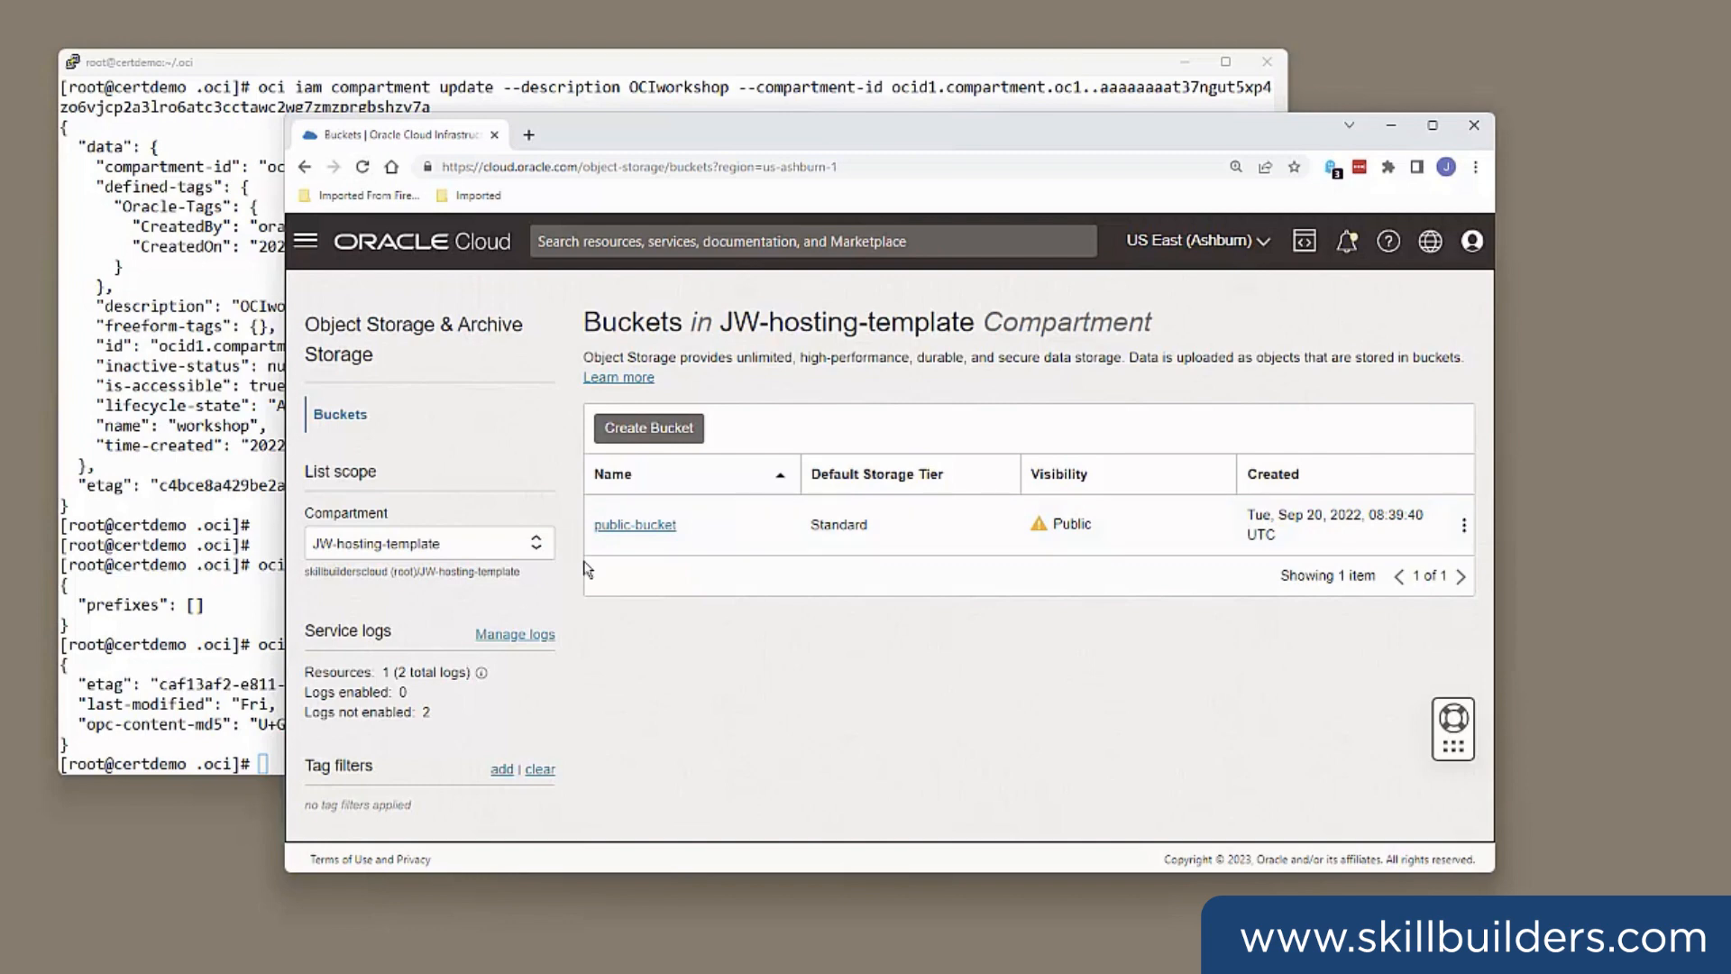
{"action": "left_click", "coordinate": [635, 525]}
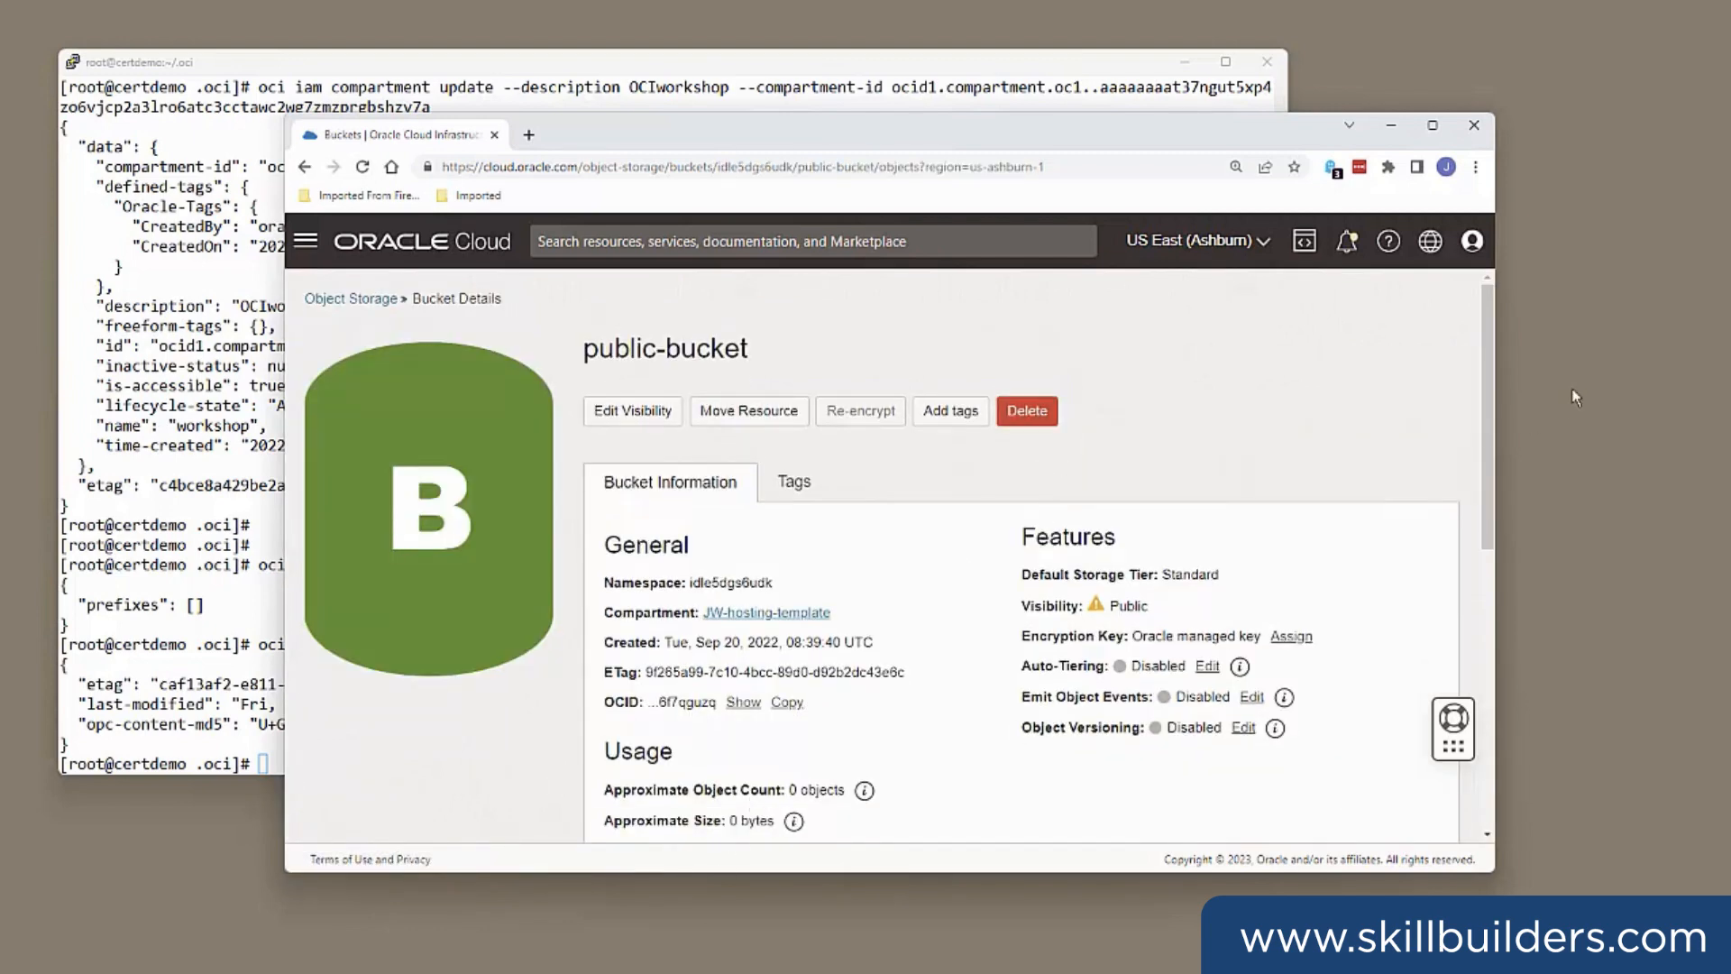
{"action": "scroll", "scroll_direction": "down", "scroll_amount": 3}
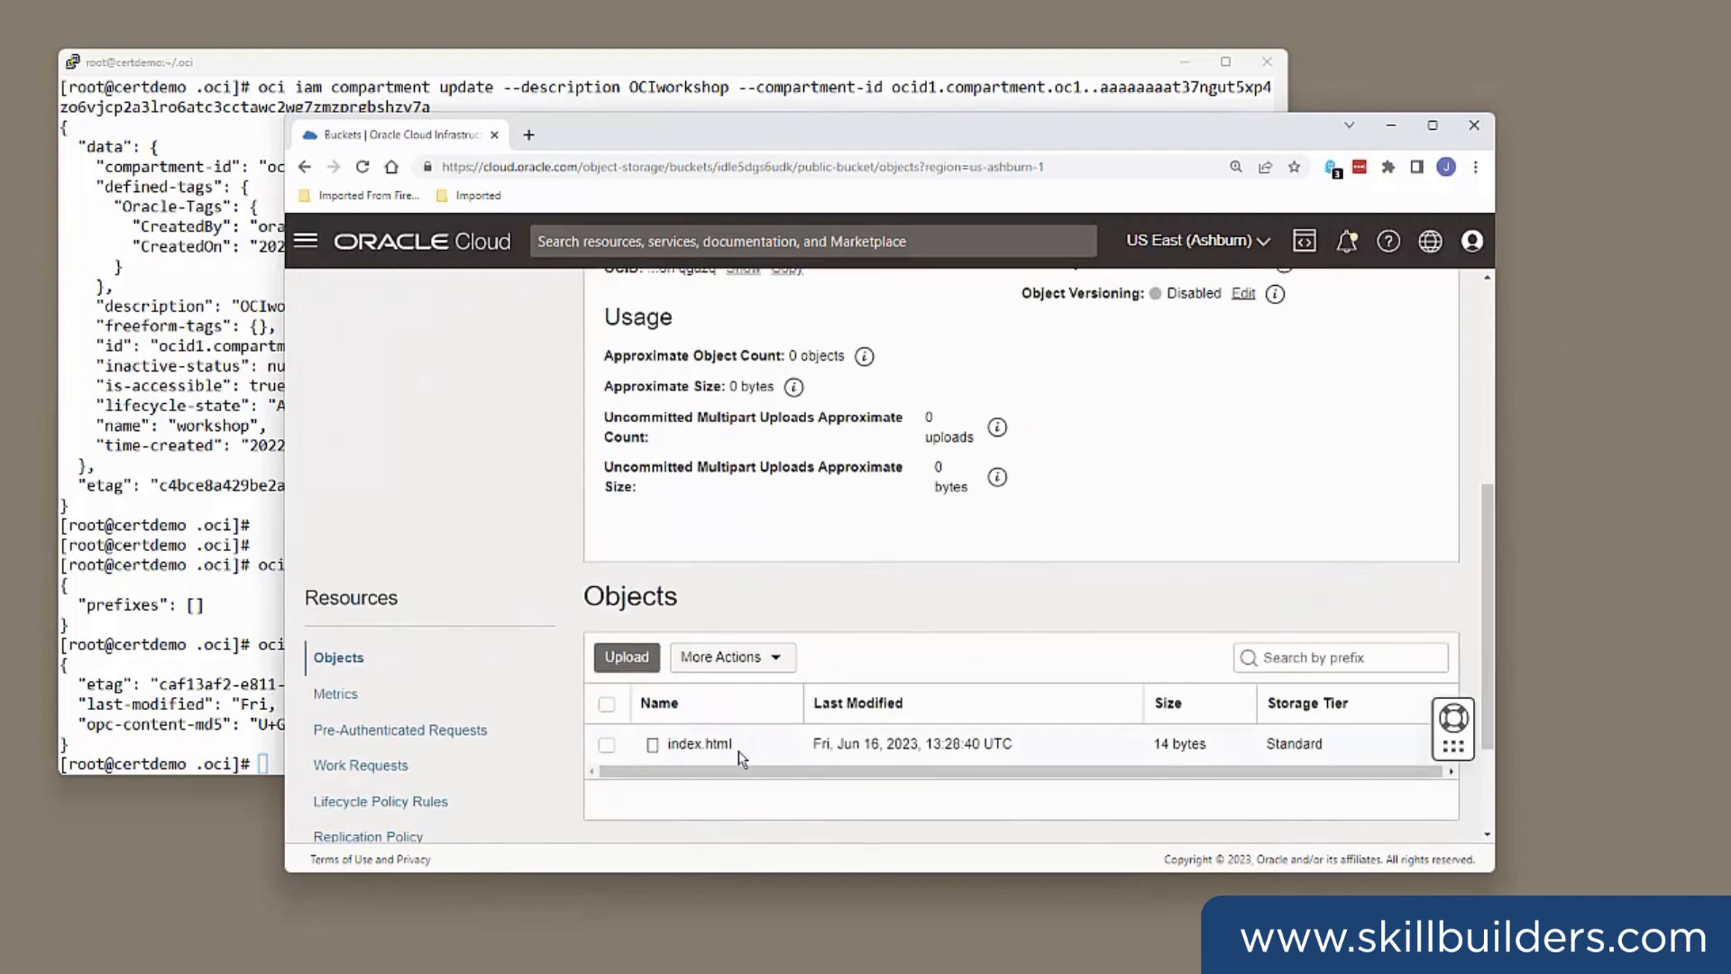
{"action": "mouse_move", "coordinate": [474, 563]}
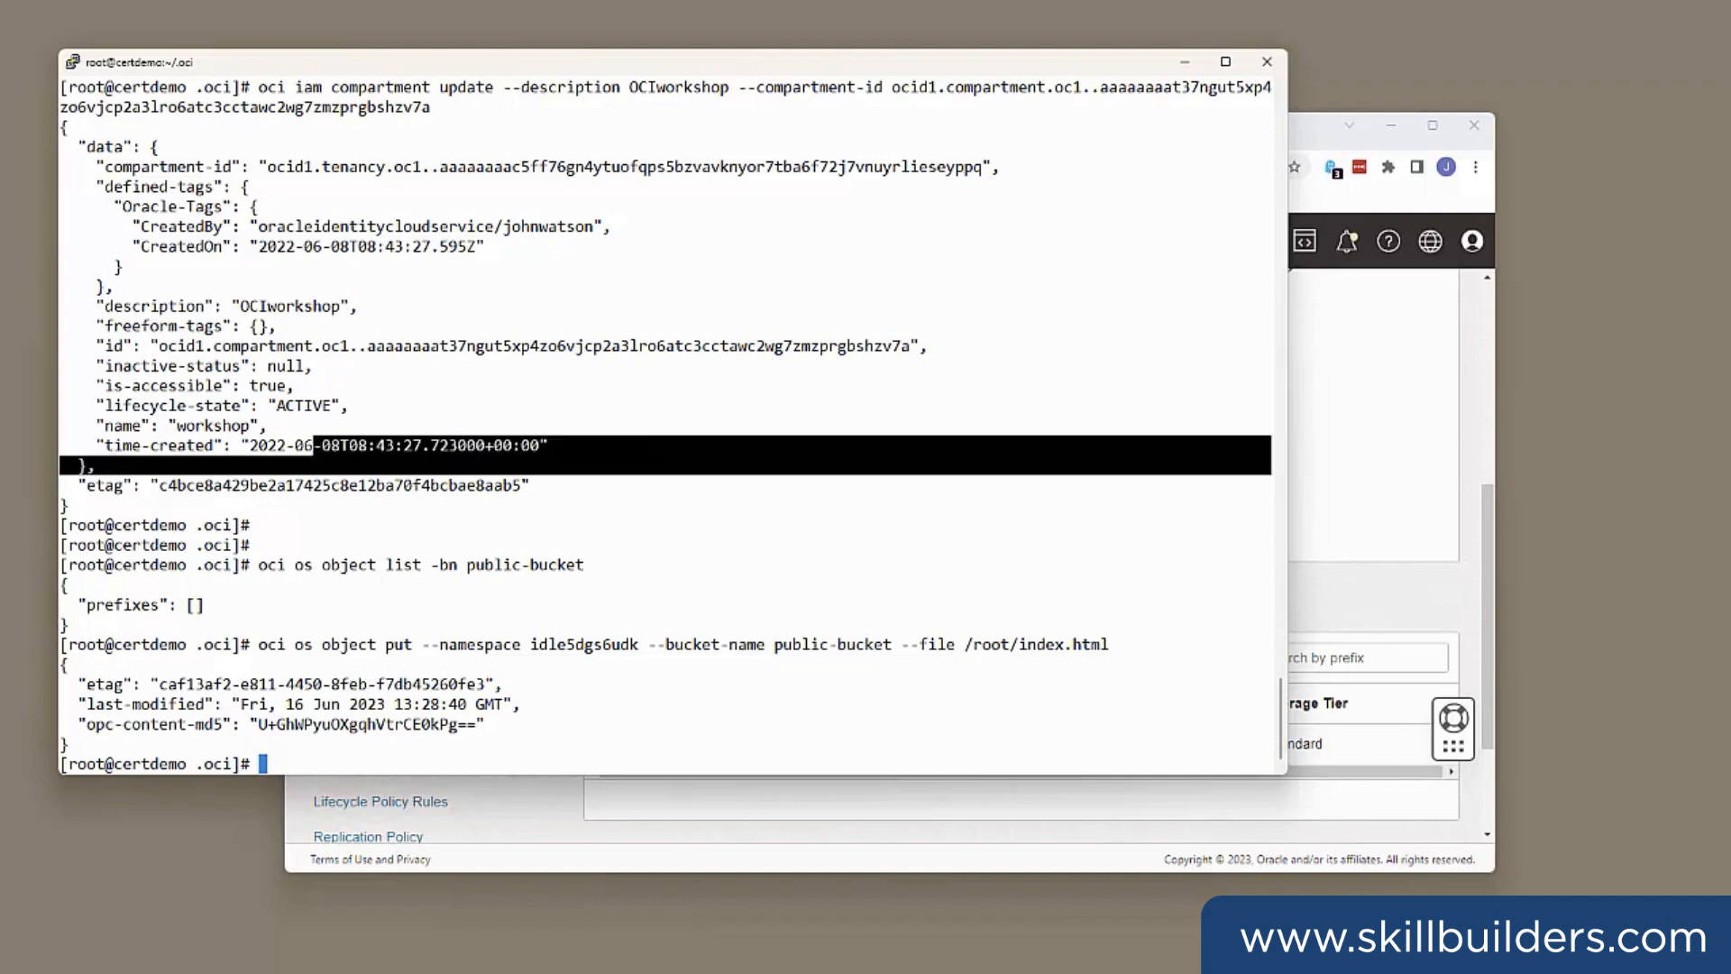
- List public-bucket objects with oci os object list, as JSON then with --output table, showing index.html size 14
{"action": "type", "text": "oci os object list -bn public-bucket"}
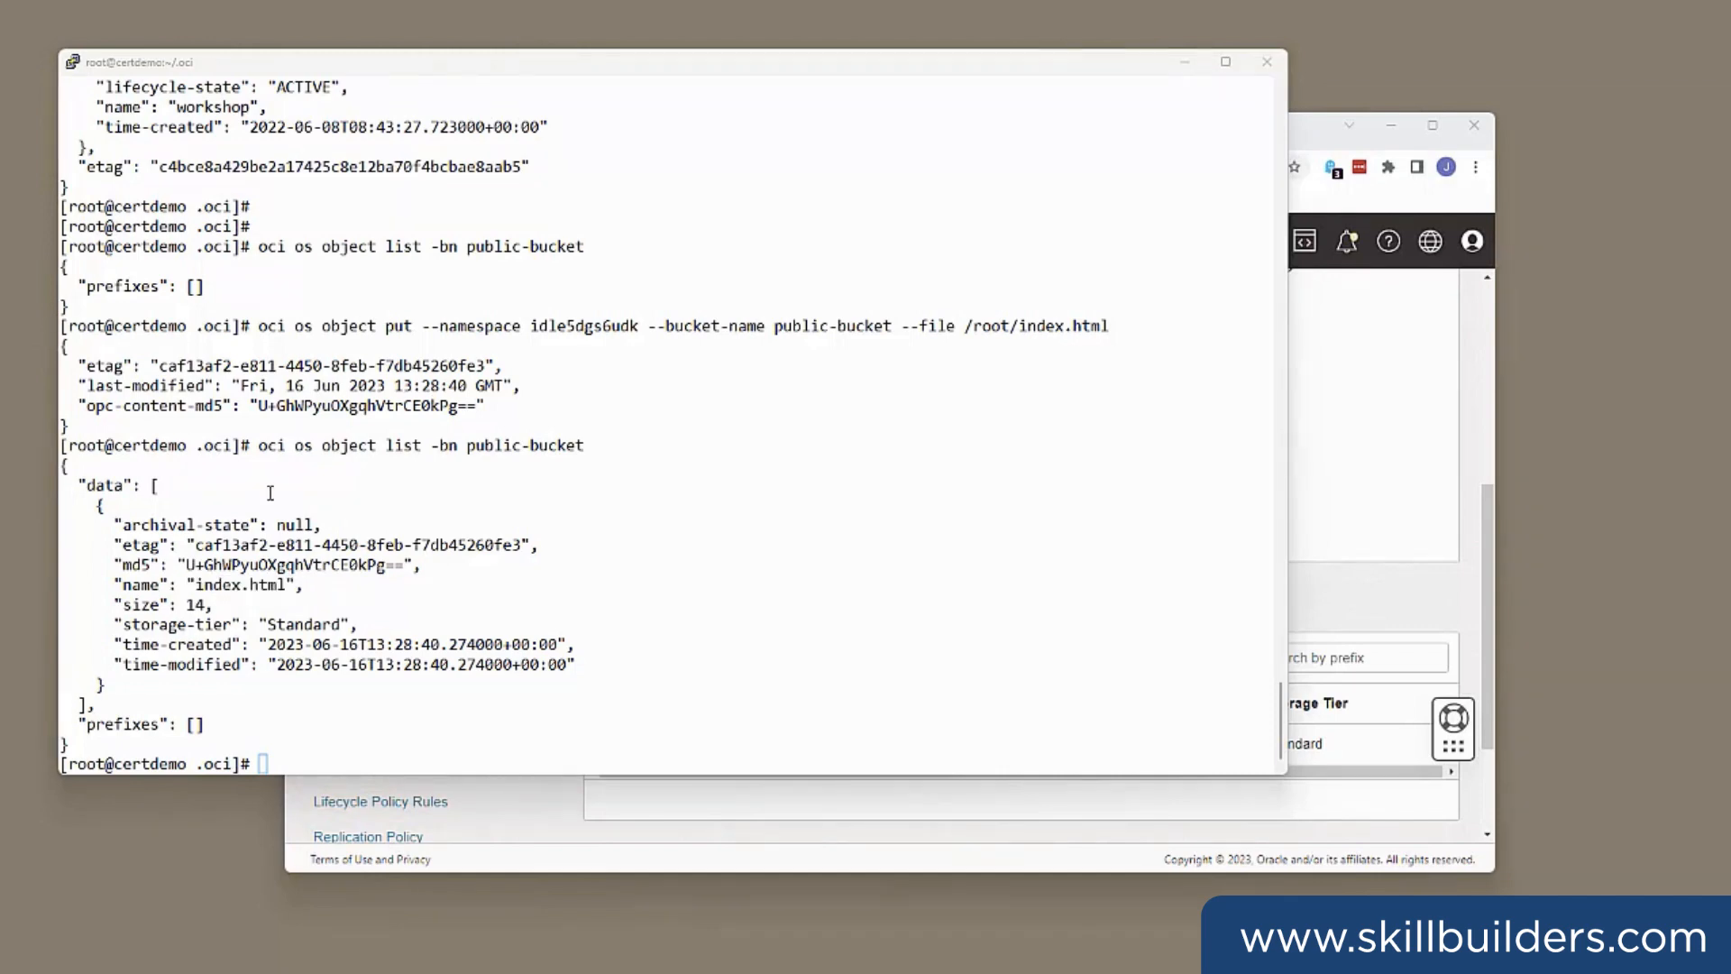
{"action": "type", "text": "oci os object list -bn public-bucket --output table"}
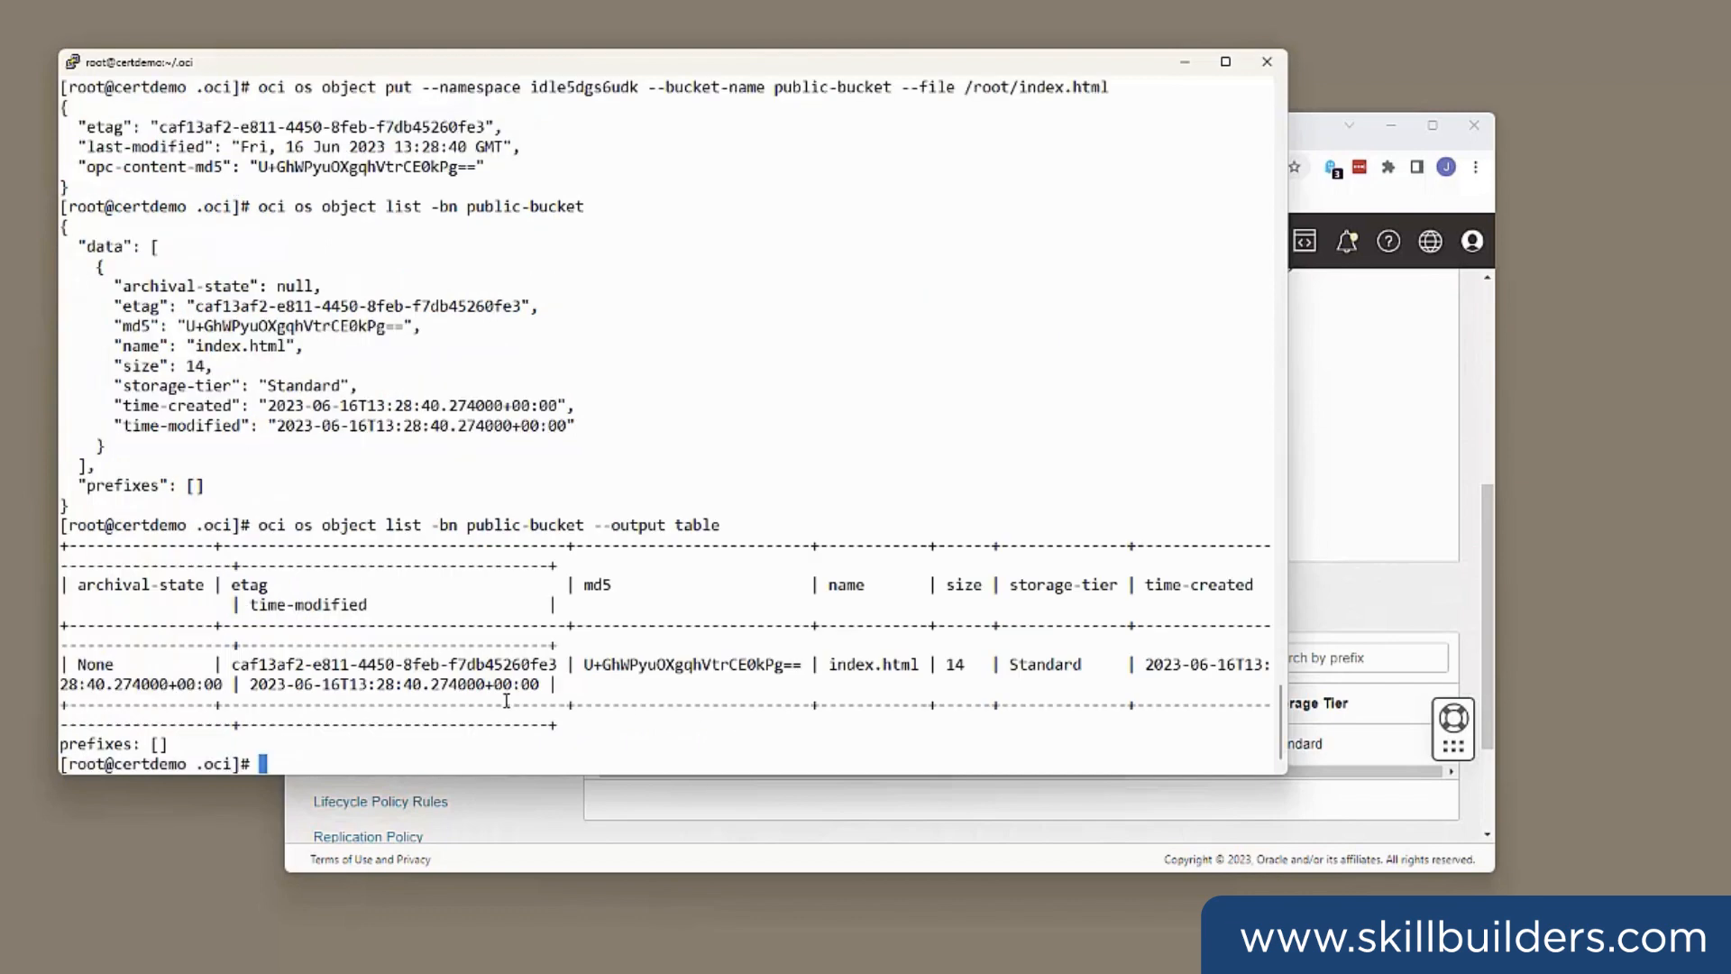
{"action": "mouse_move", "coordinate": [638, 557]}
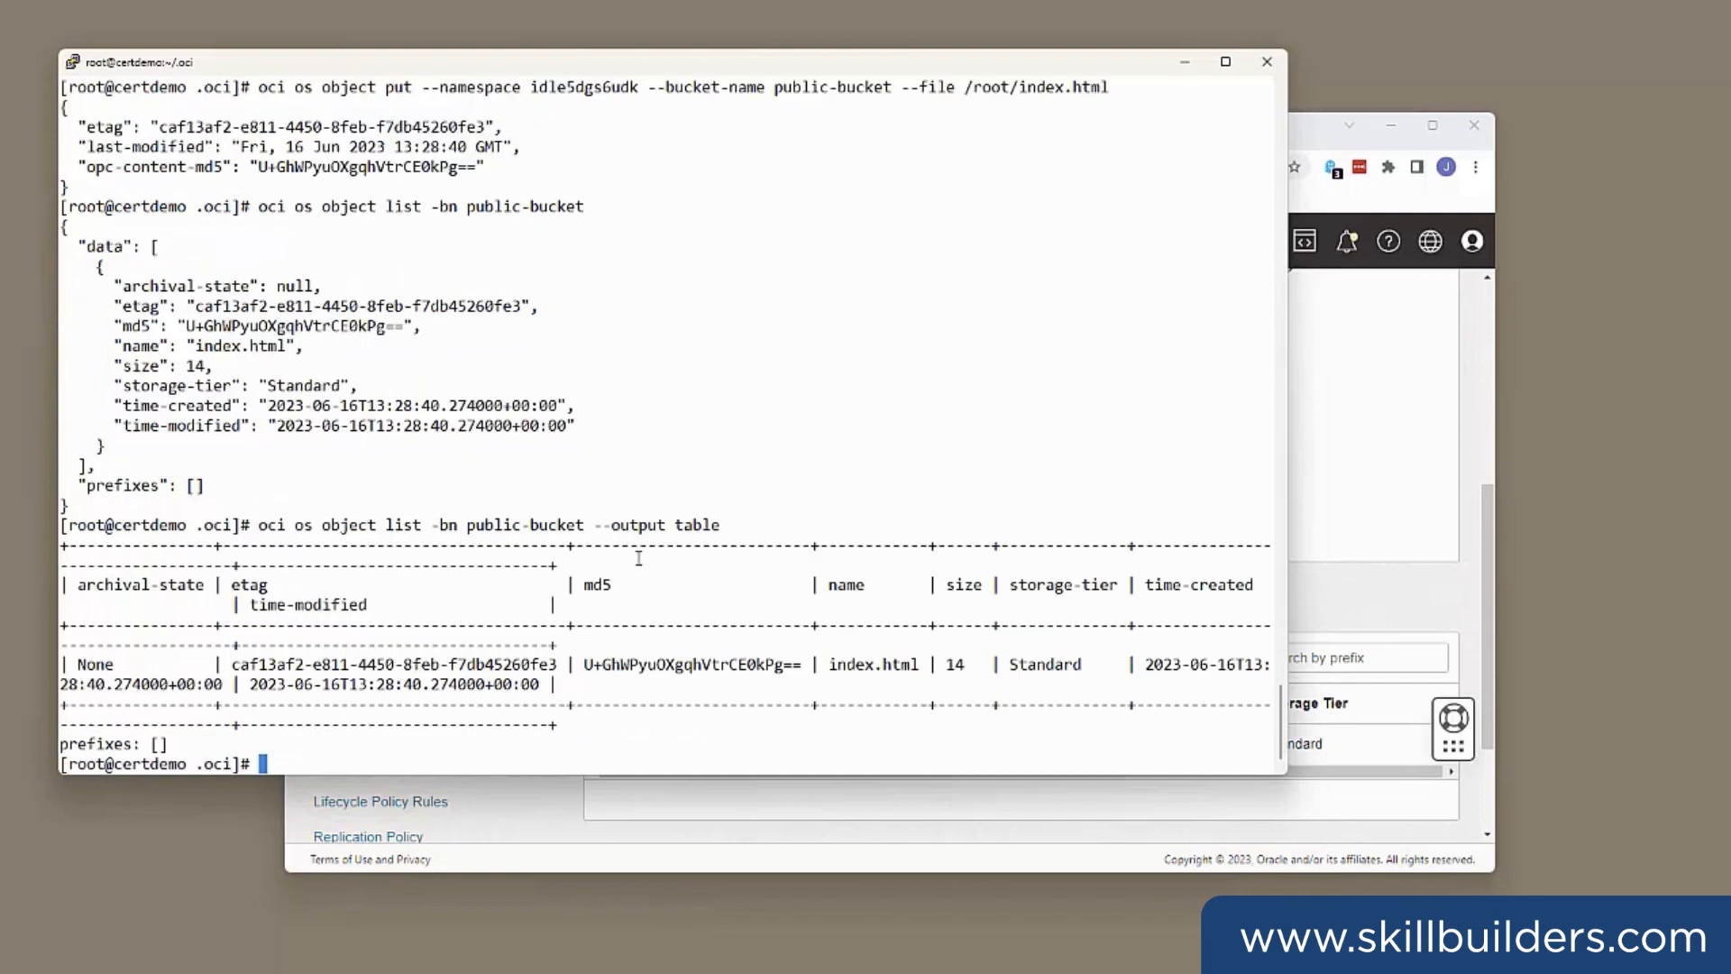